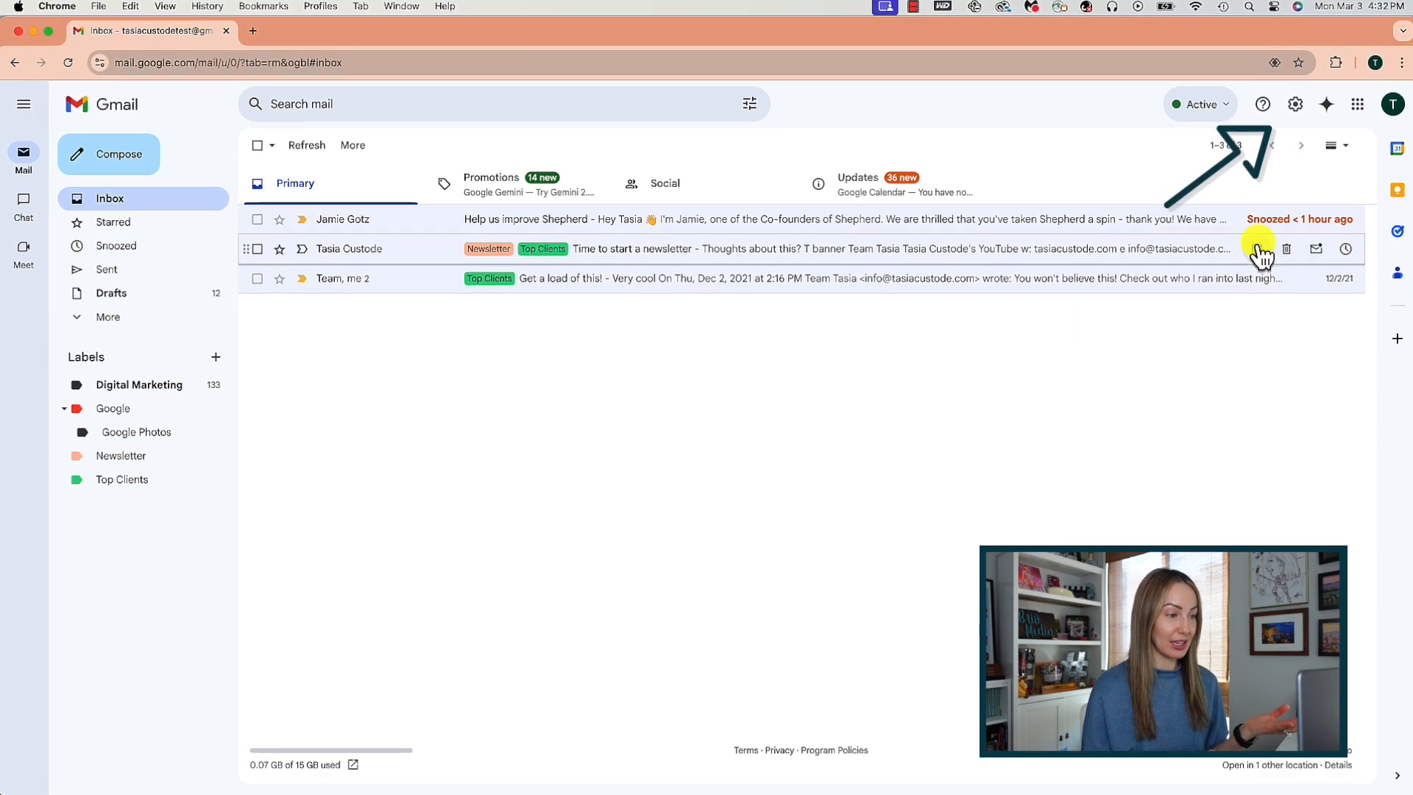
Open the full settings and set the undo-send cancellation period to 10 seconds
left_click(1295, 103)
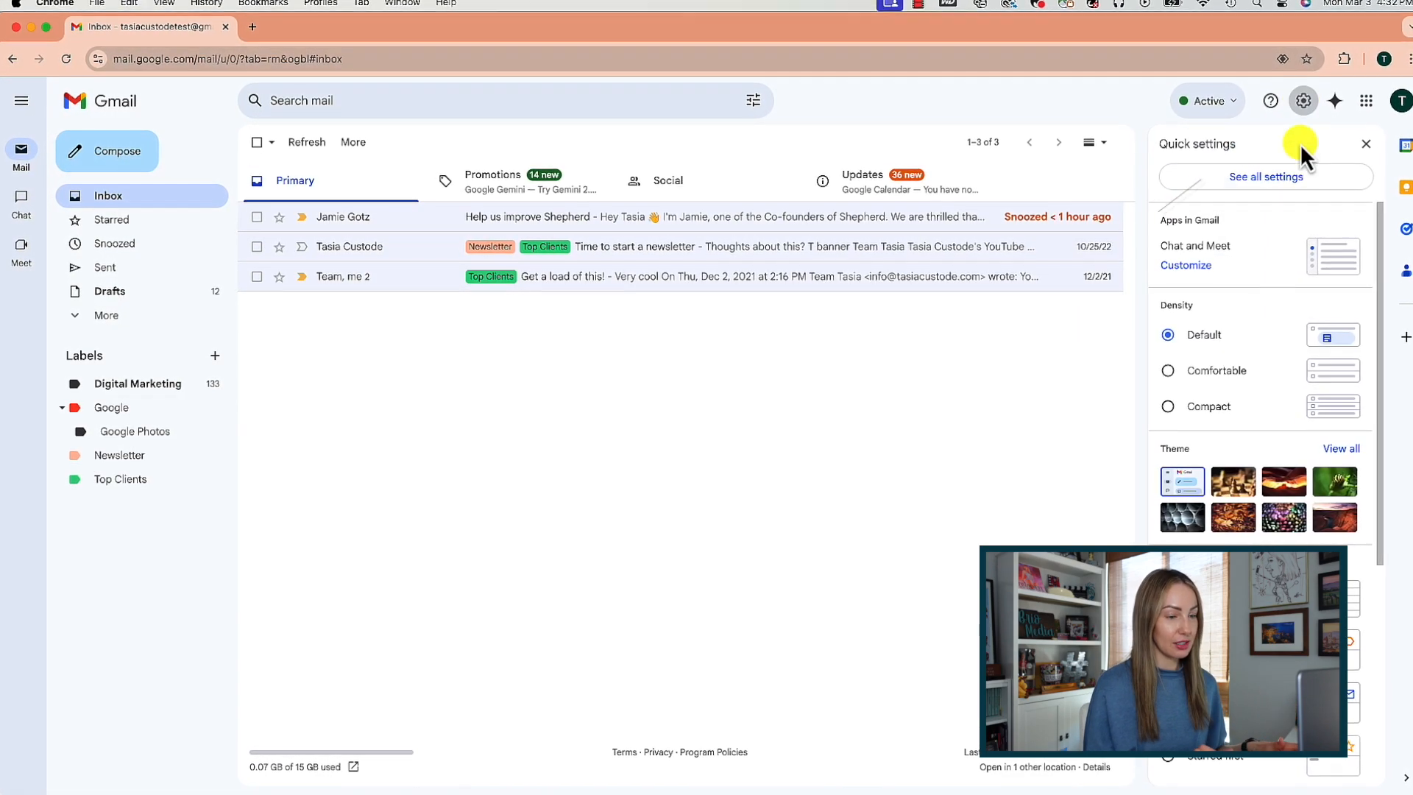
left_click(1265, 176)
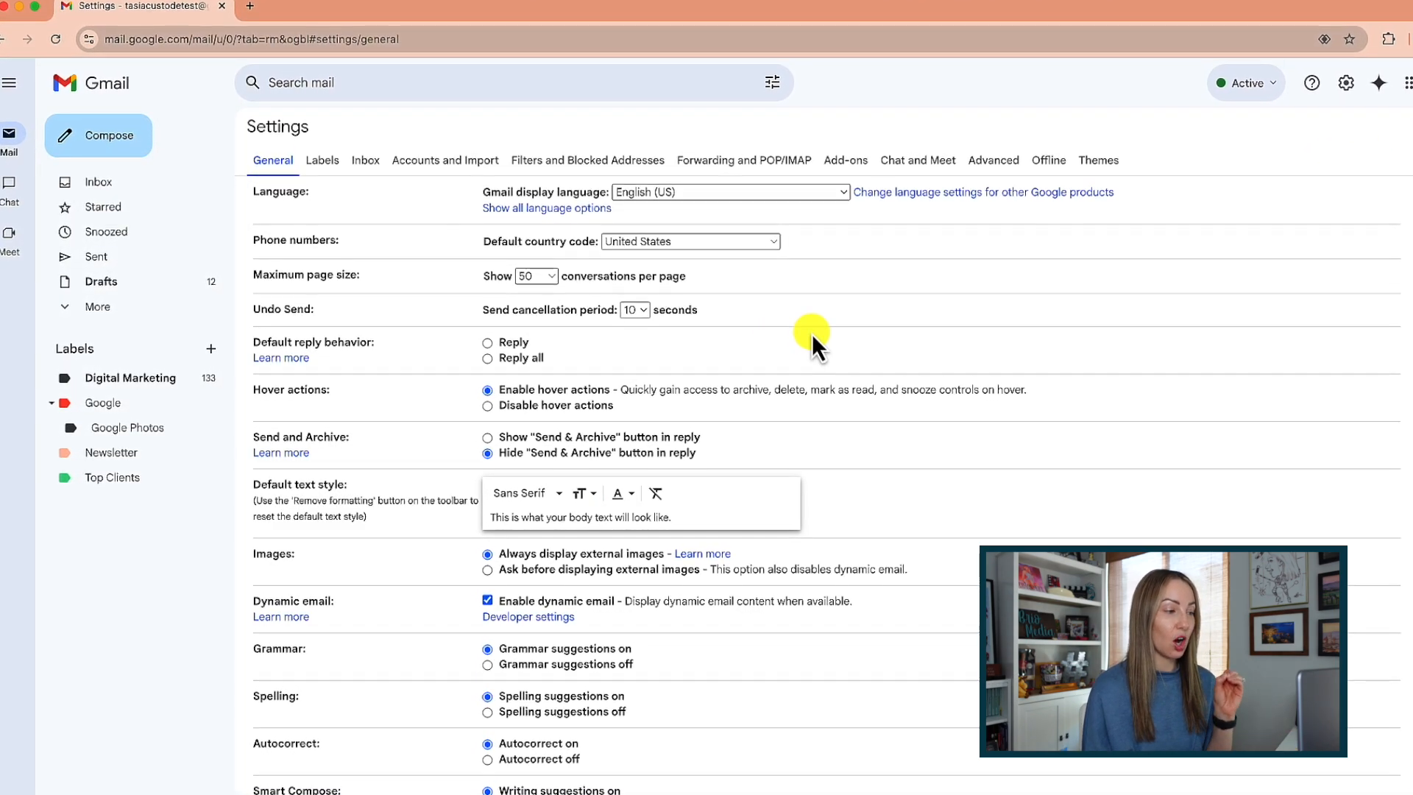
left_click(633, 309)
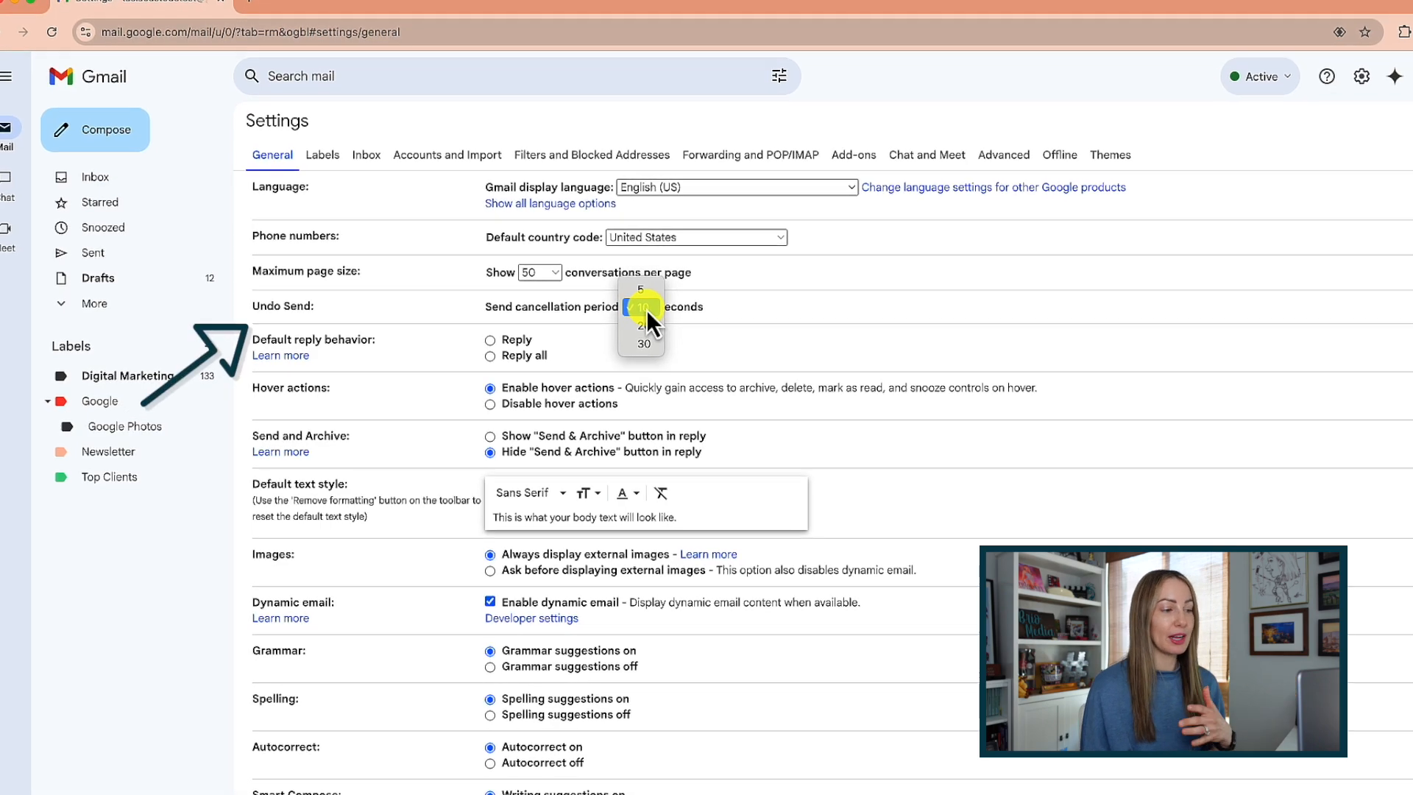
left_click(645, 307)
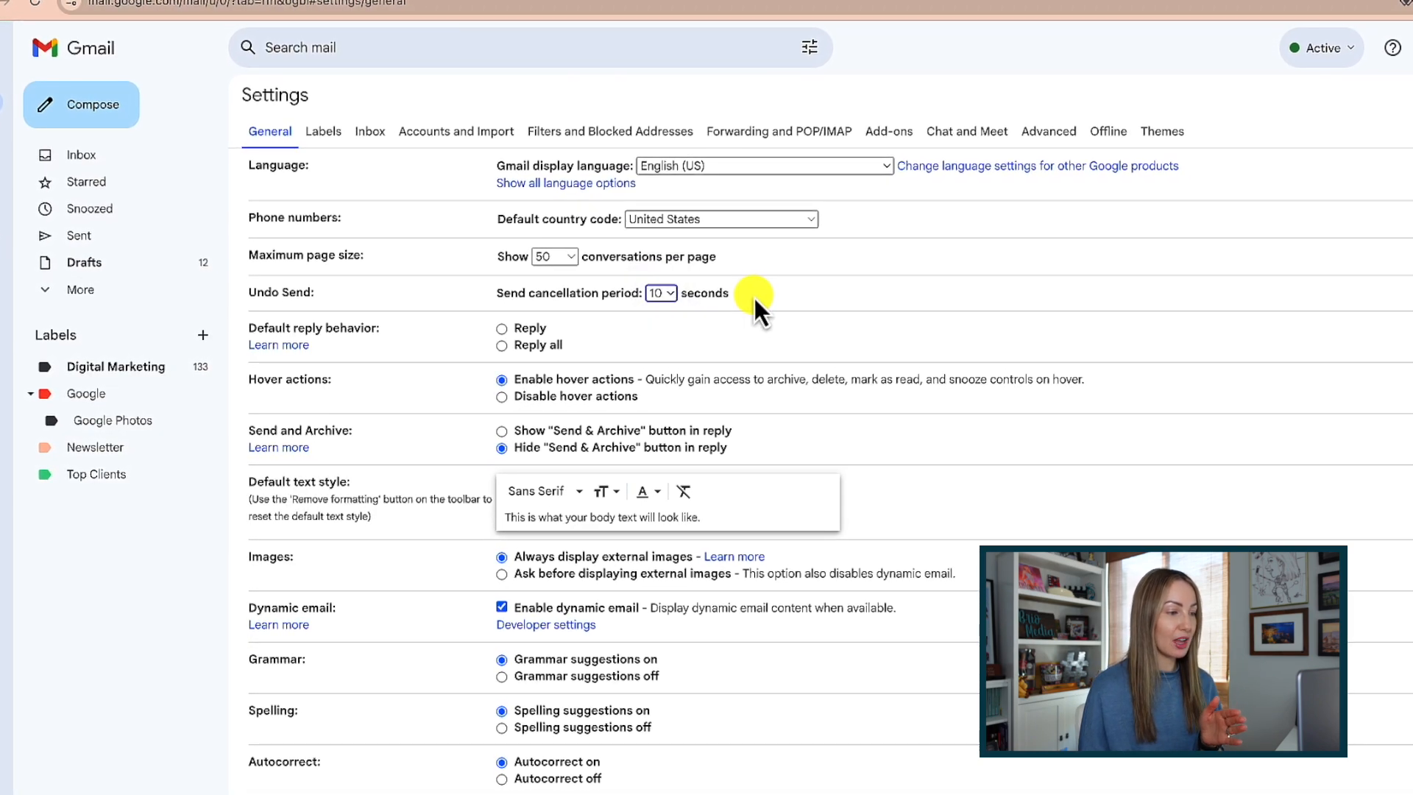
scroll("down", 3)
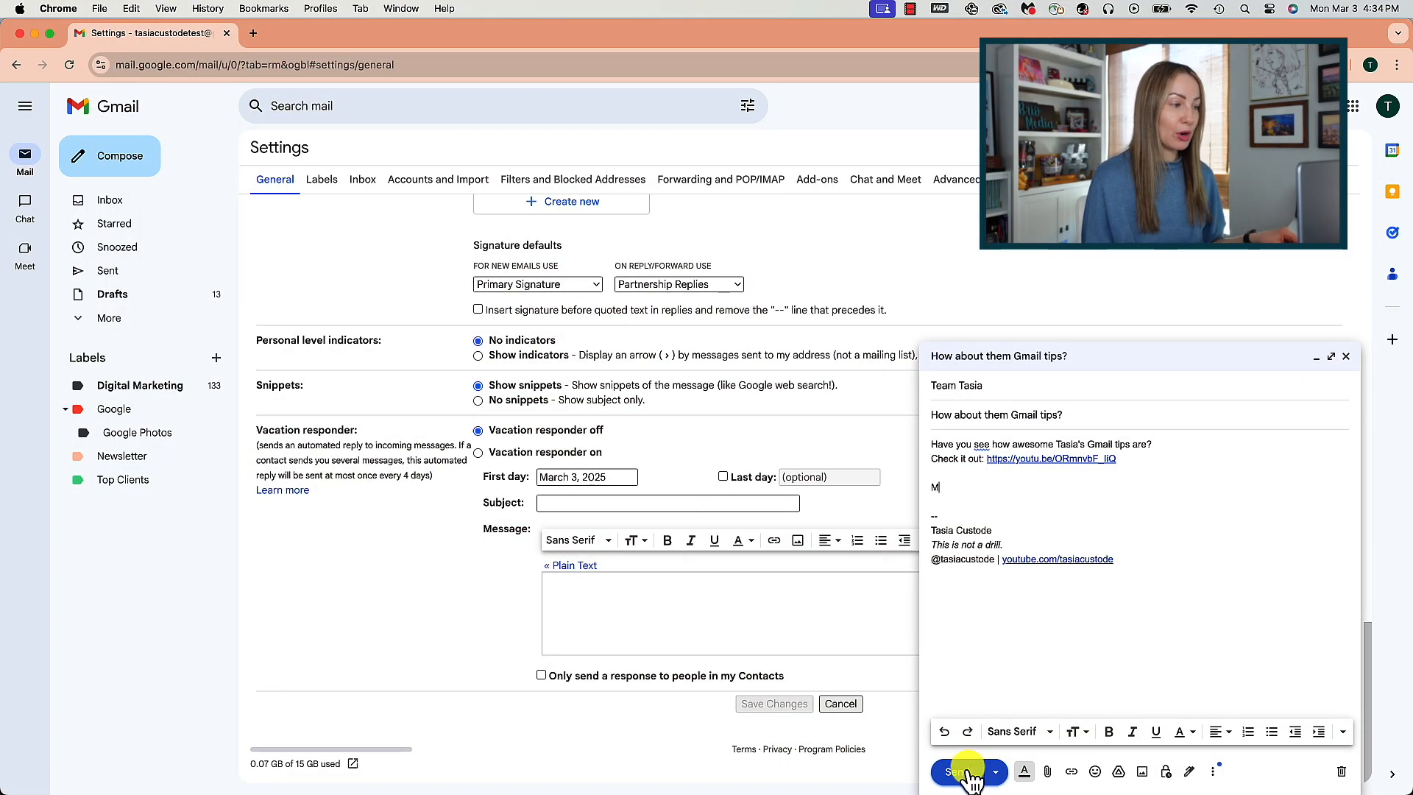
Send the 'How about them Gmail tips?' email and act on the sent notification
left_click(956, 789)
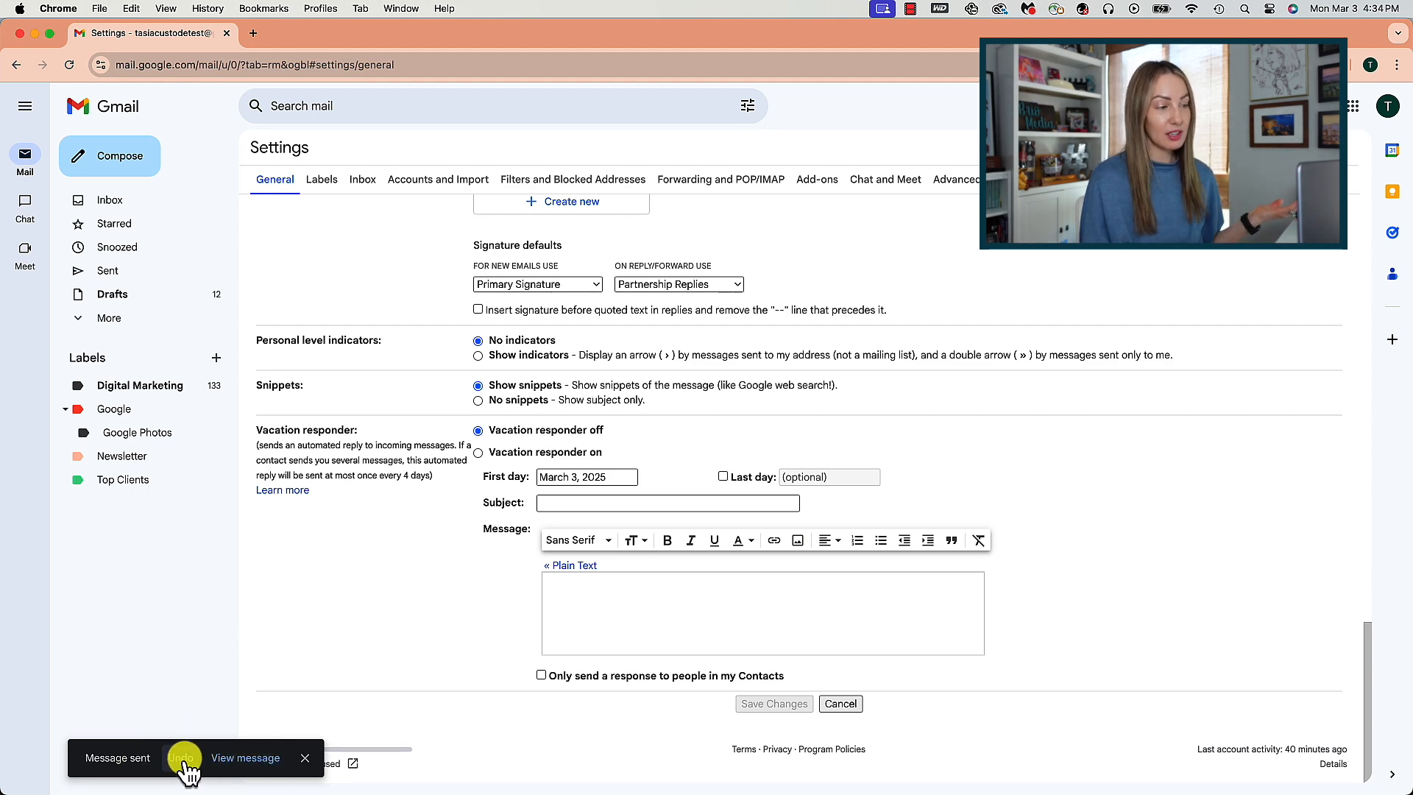
left_click(181, 758)
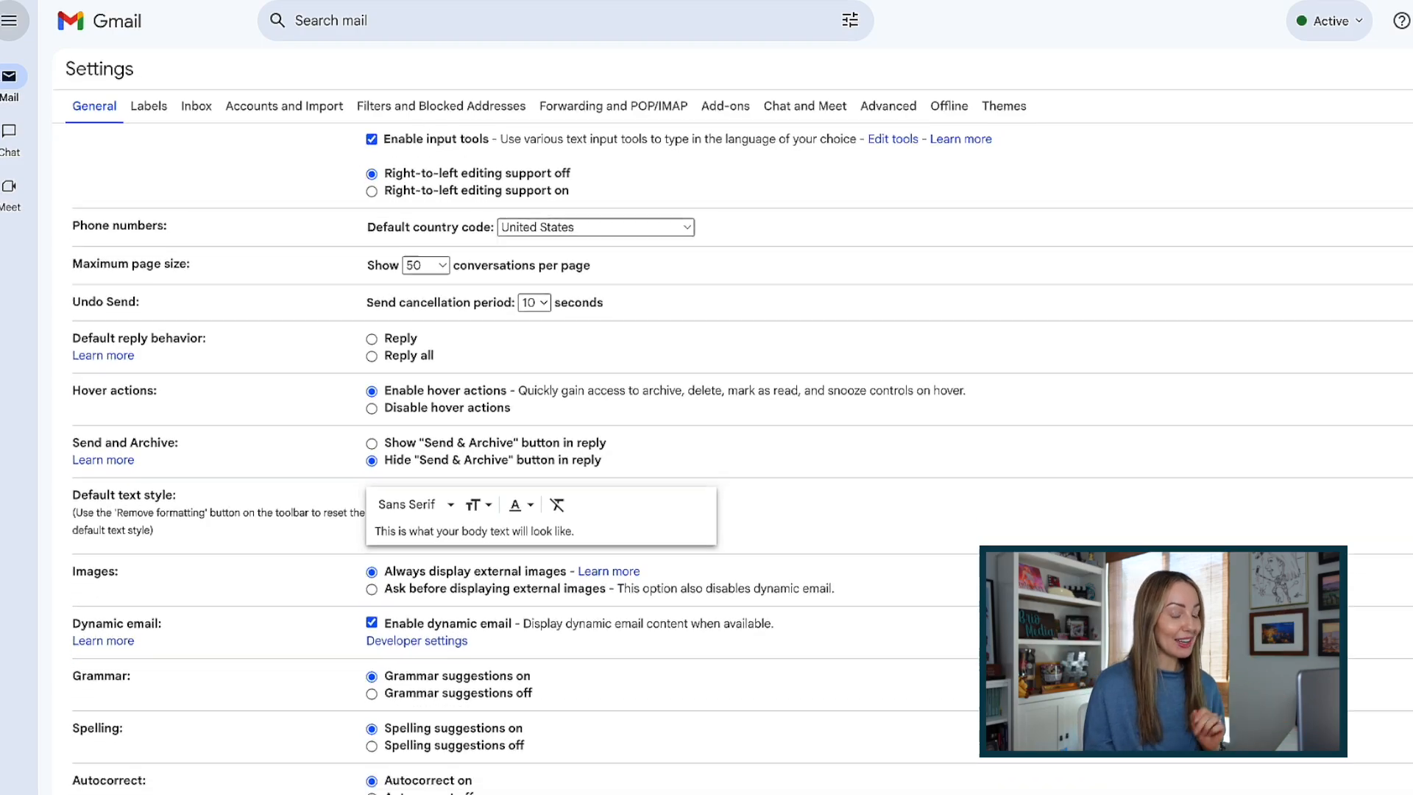
scroll("down", 3)
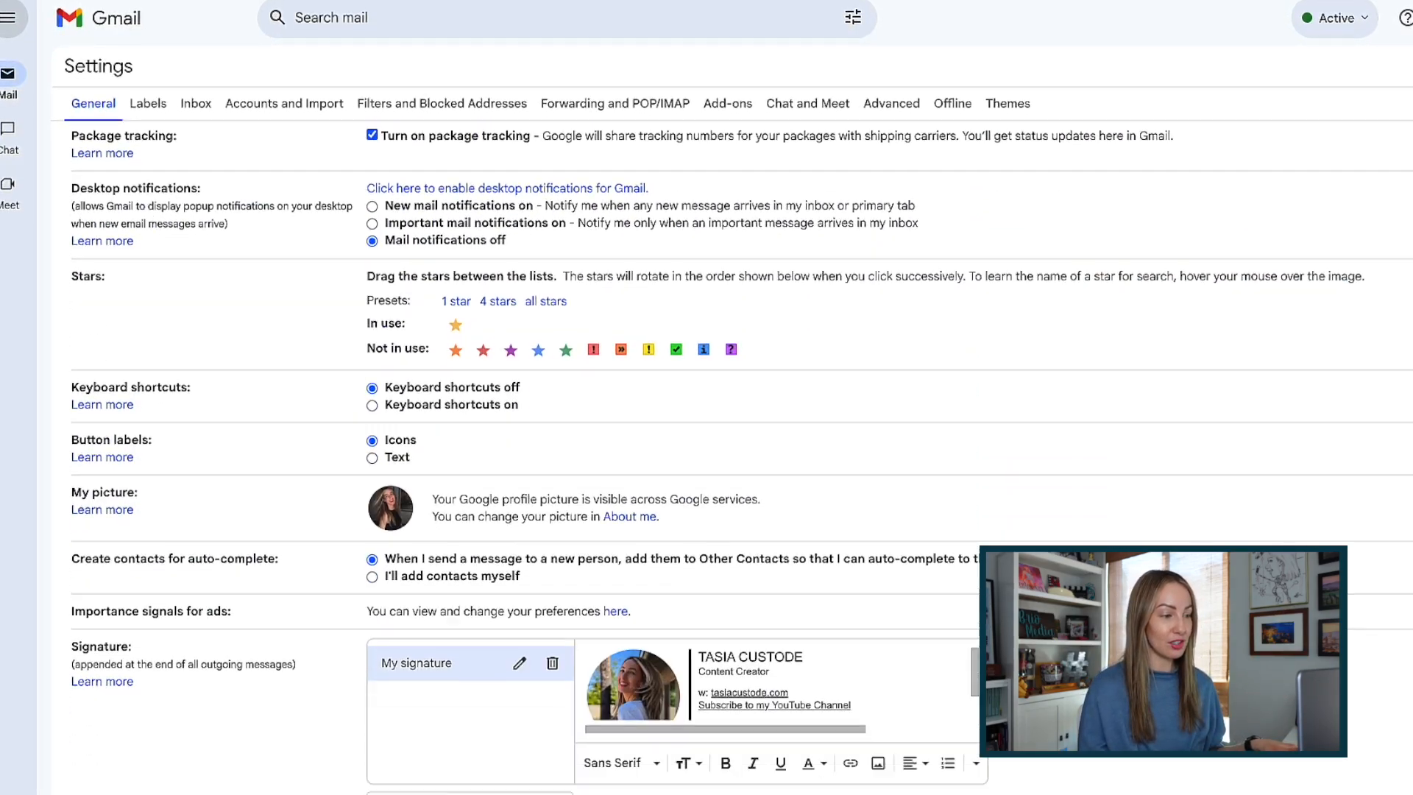
scroll("down", 3)
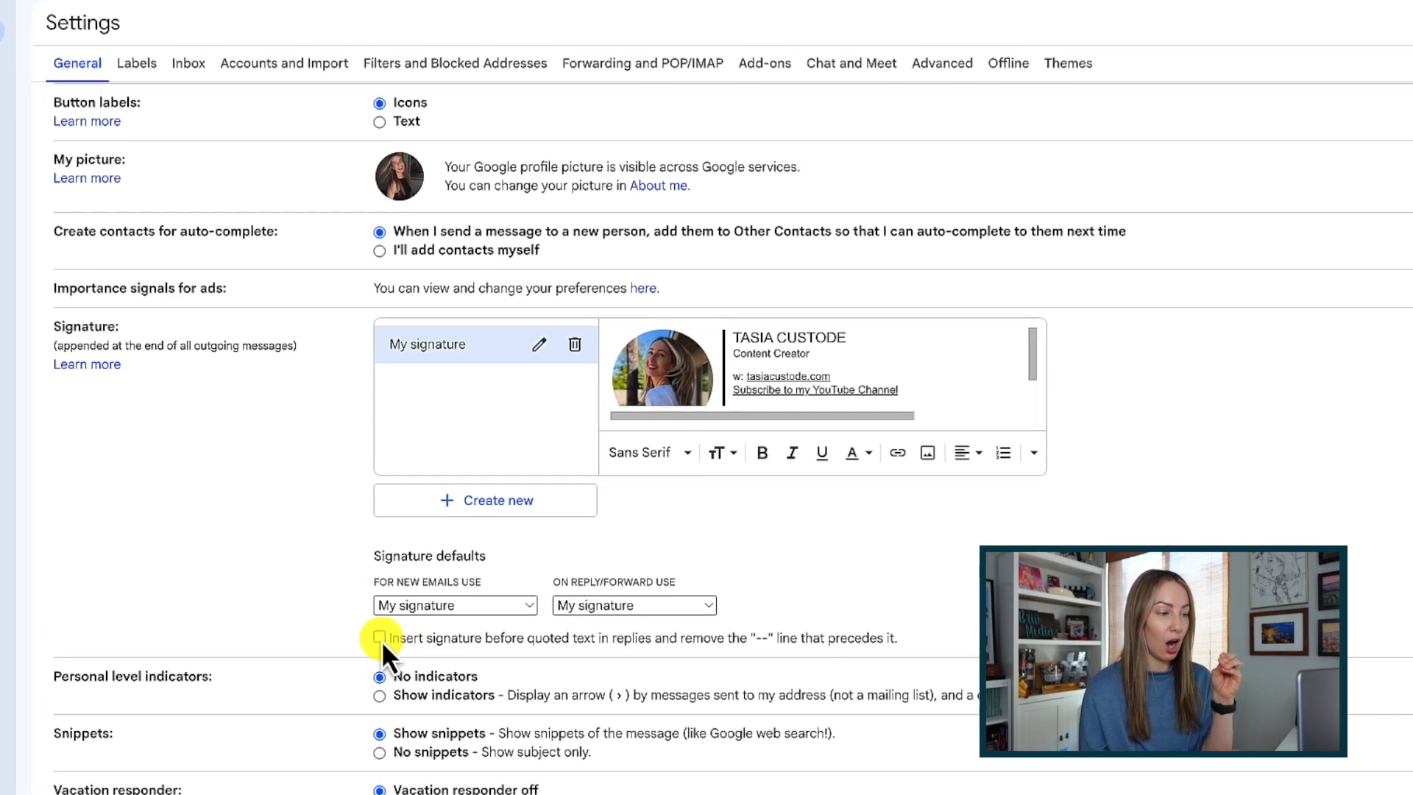
left_click(381, 638)
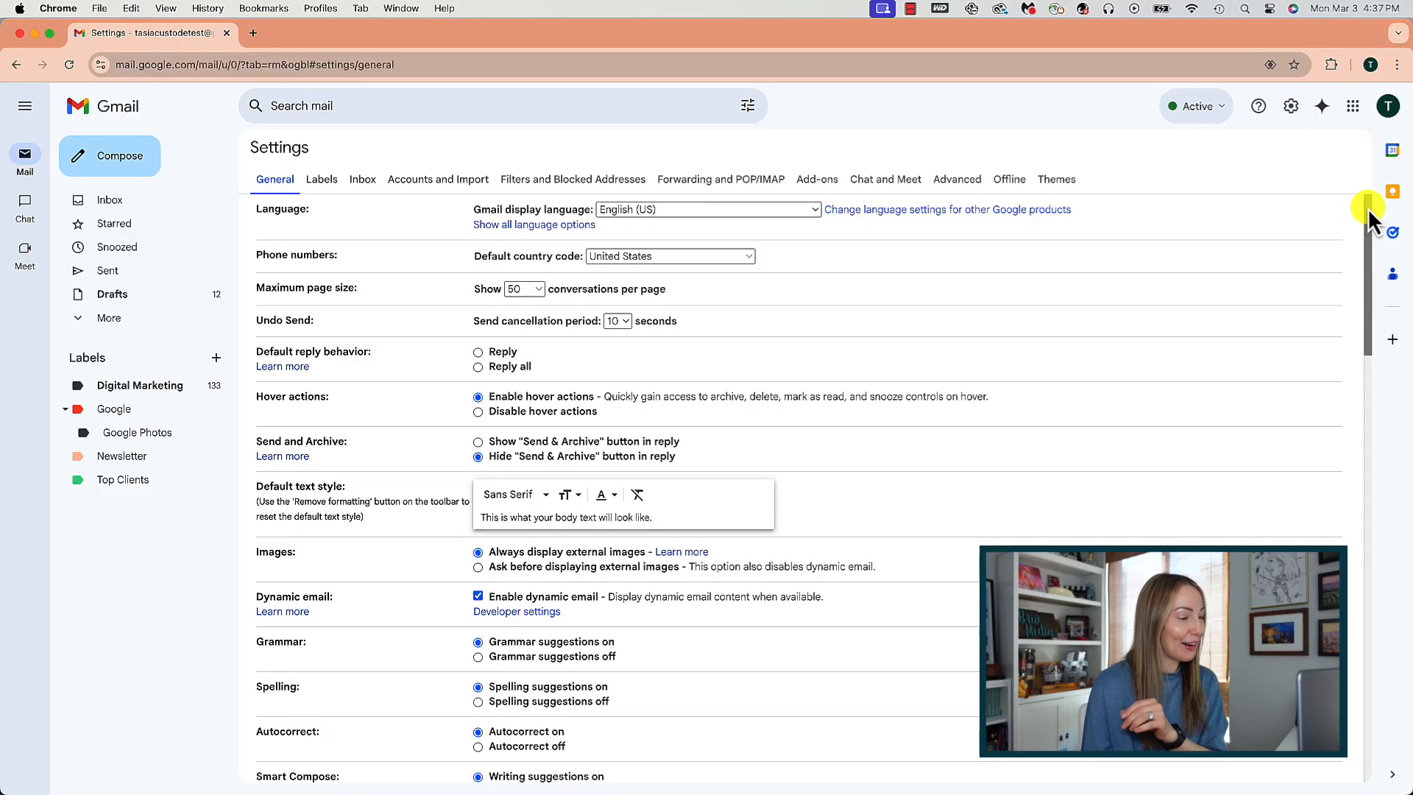
Enable the reply and follow-up nudges, then open the 'Time to start a newsletter' email
scroll("down", 3)
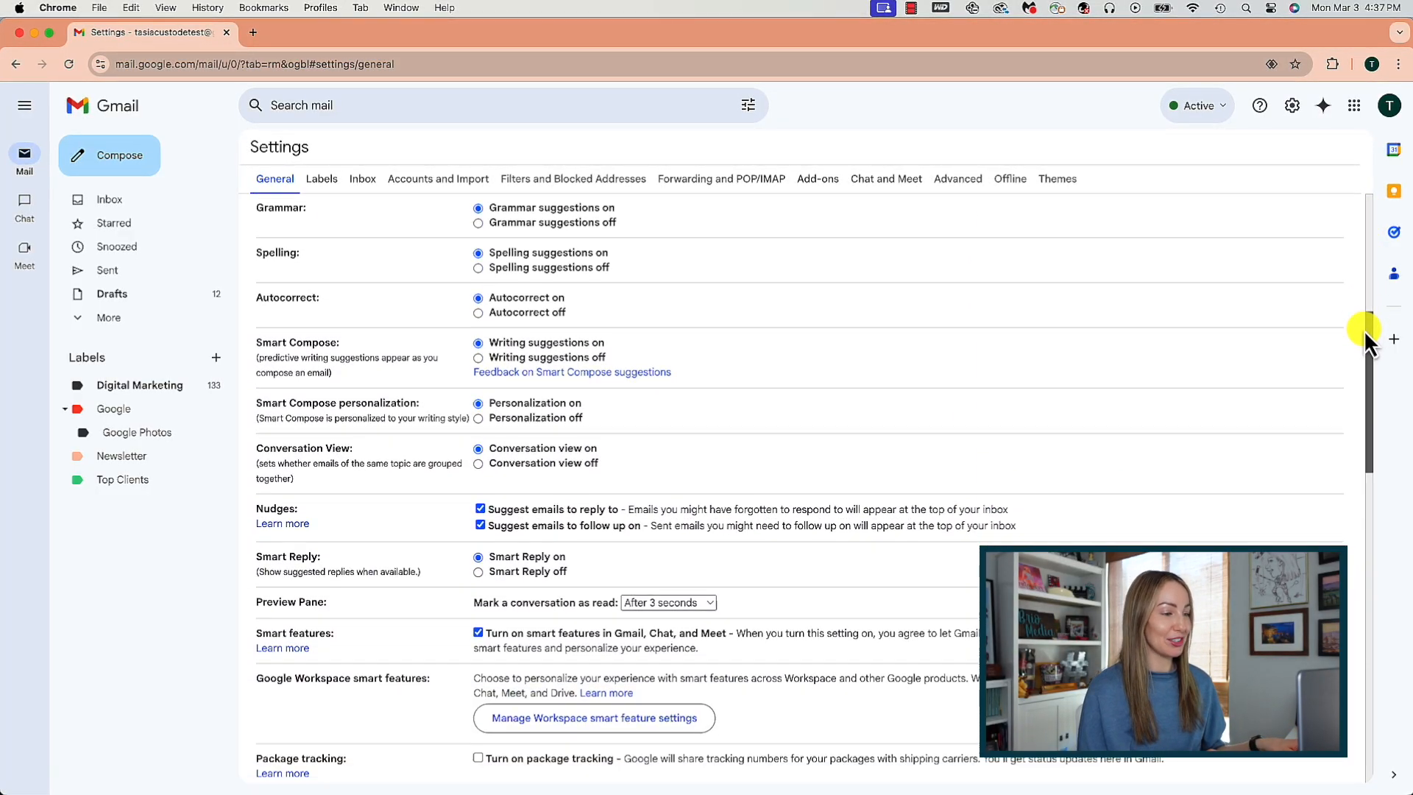
scroll("down", 3)
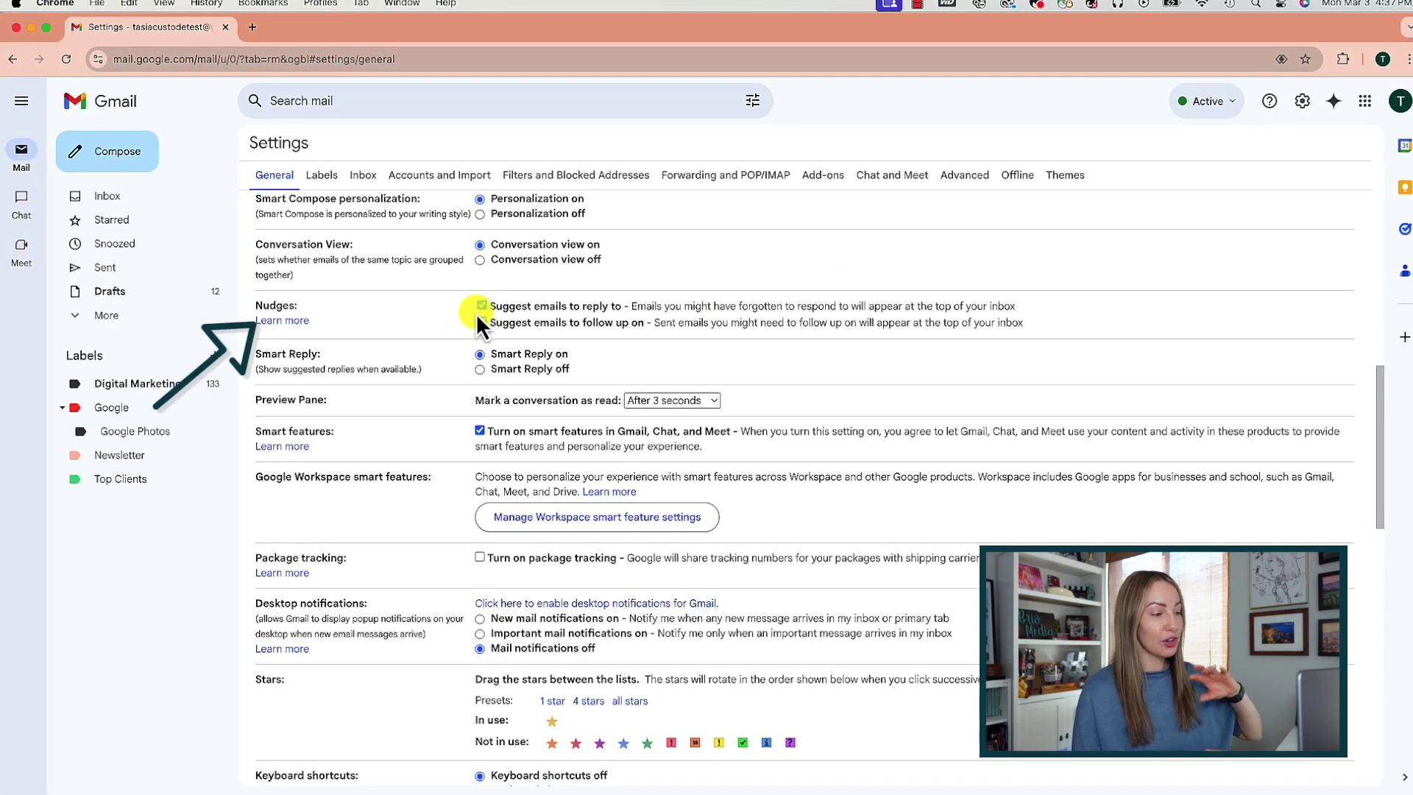
left_click(481, 321)
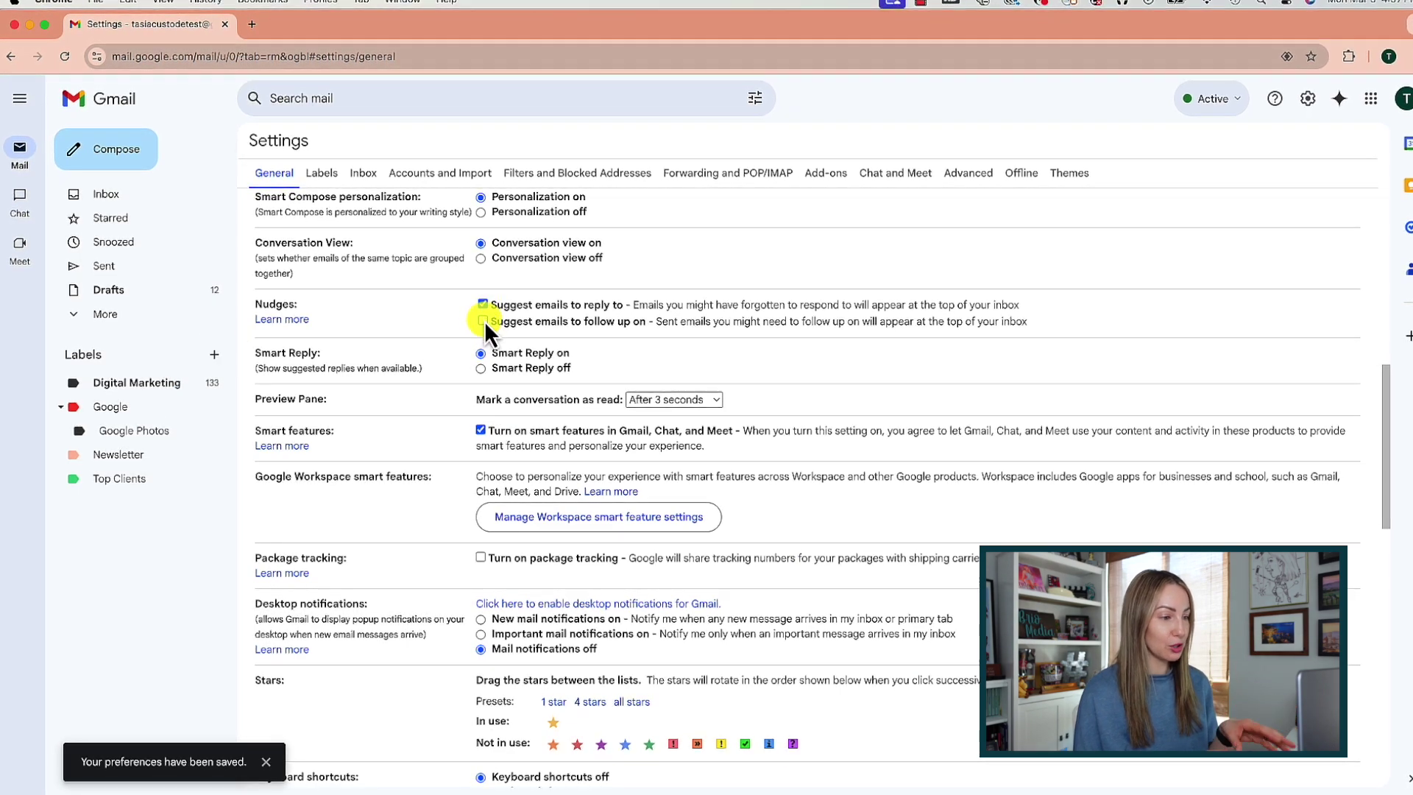
left_click(482, 319)
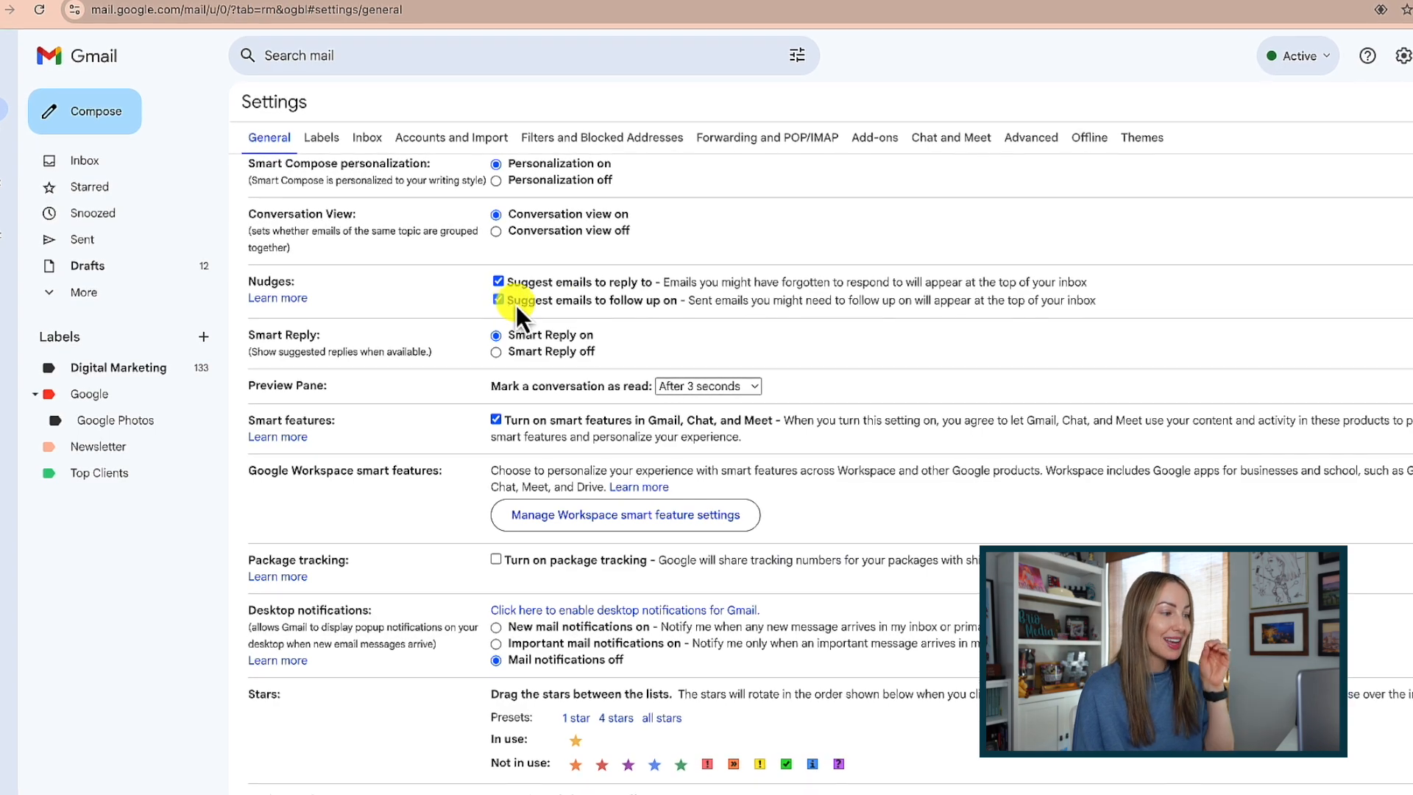
double_click(591, 298)
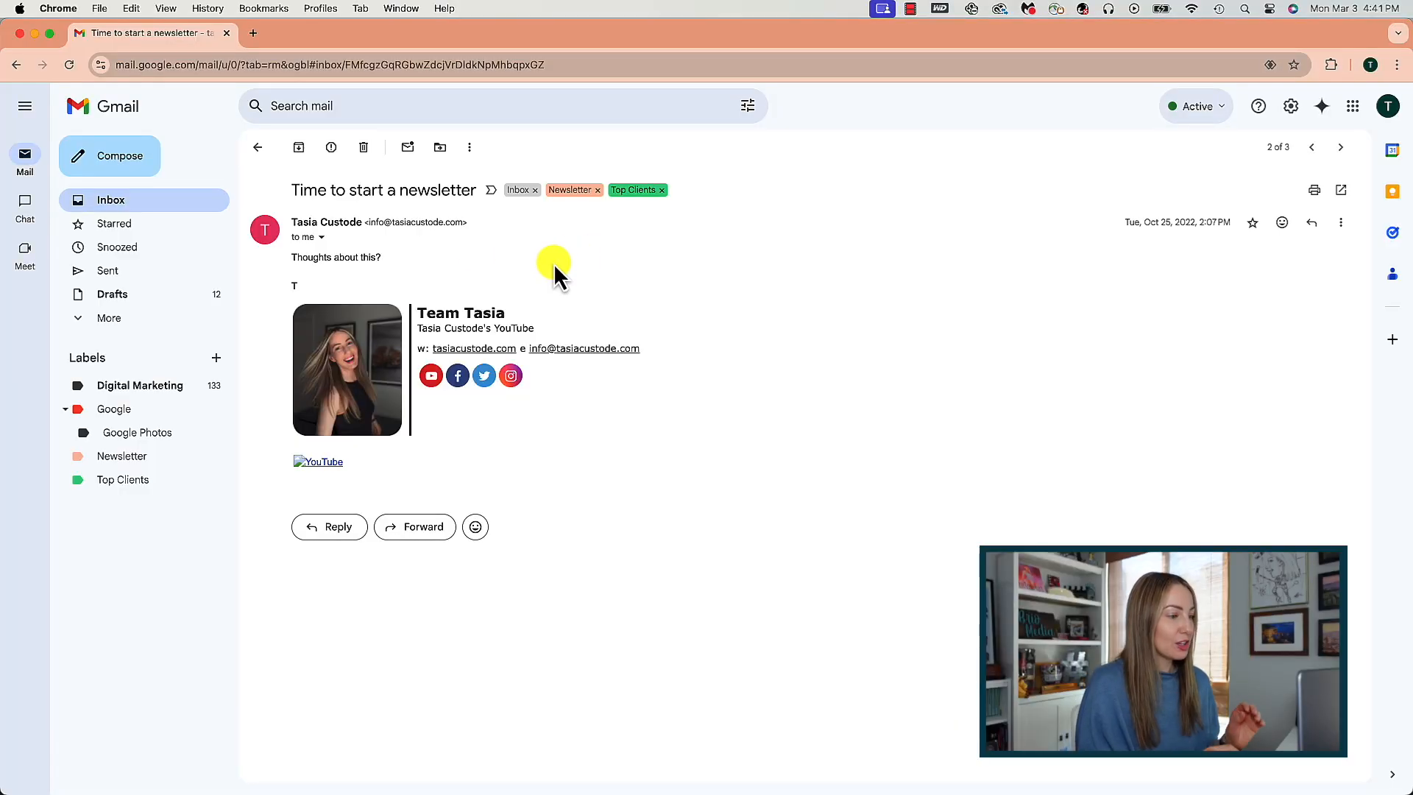
mouse_move(407, 146)
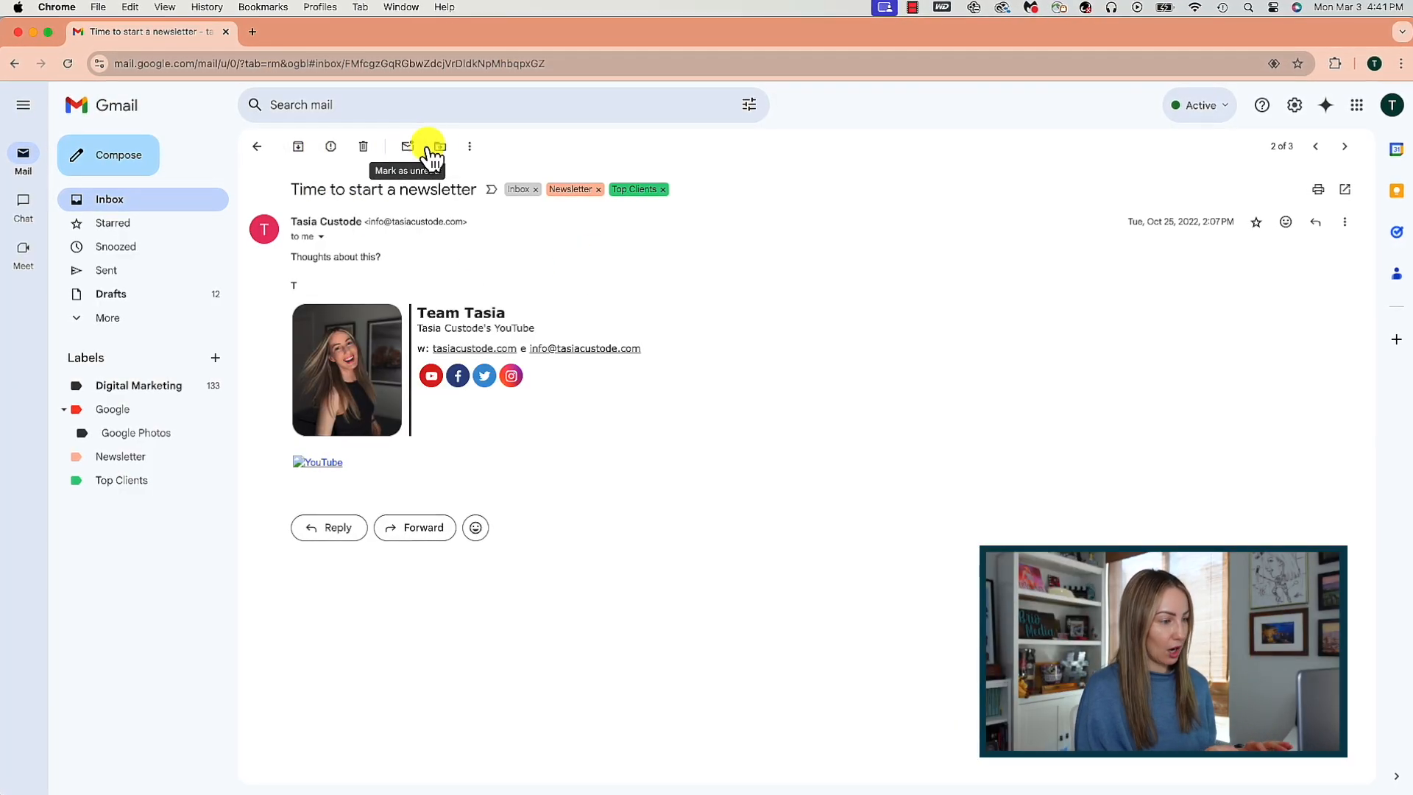
Change the button labels setting from icons to Text in the full settings
left_click(469, 145)
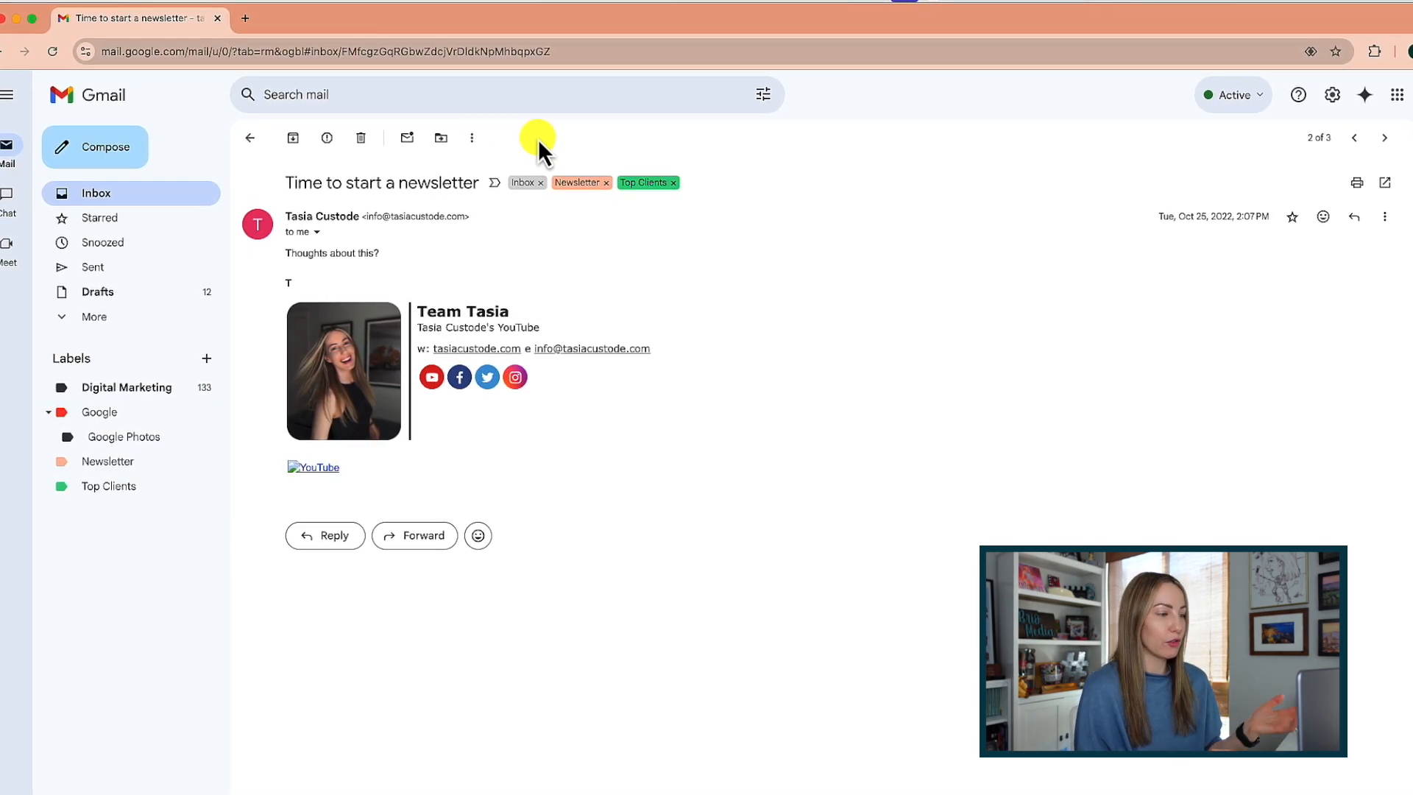
left_click(1331, 95)
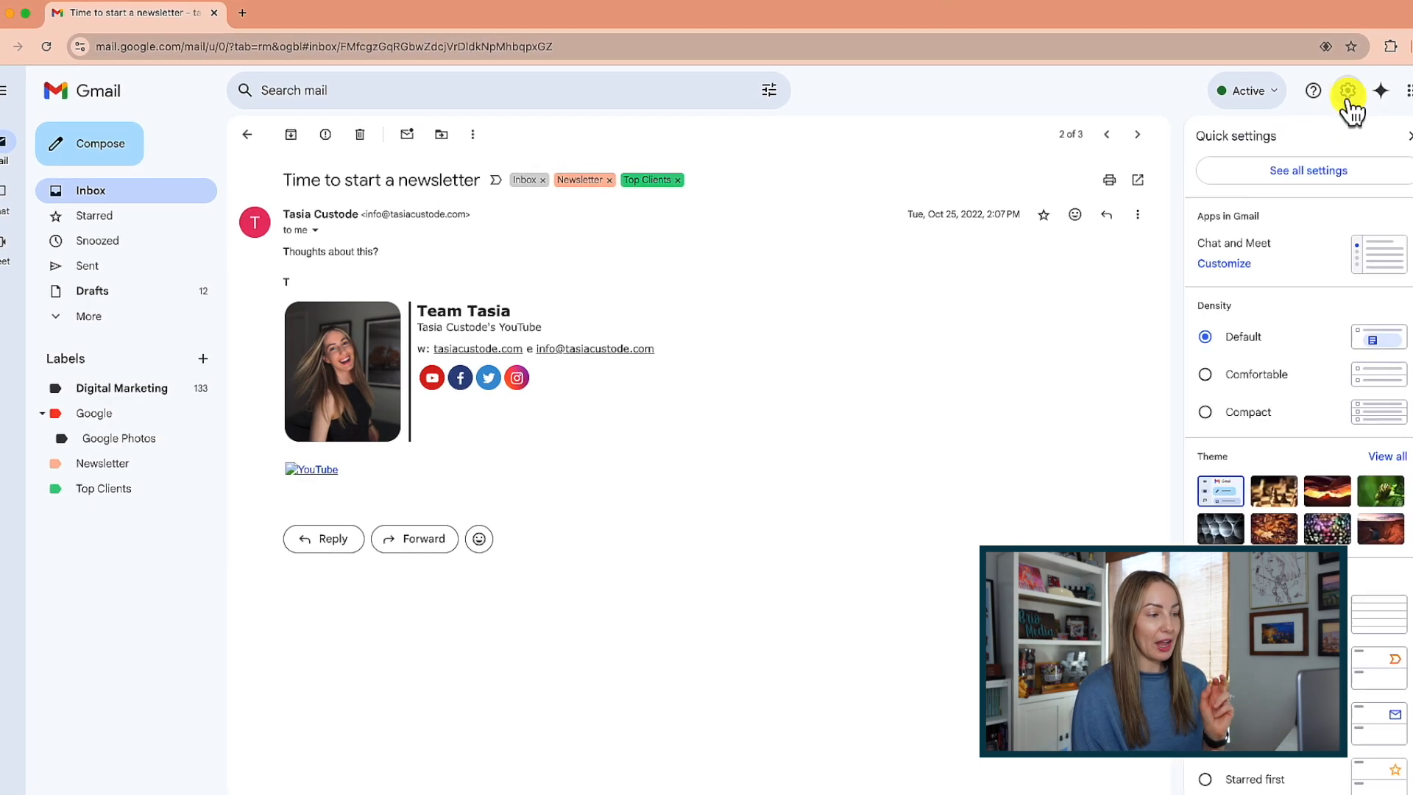
left_click(1307, 170)
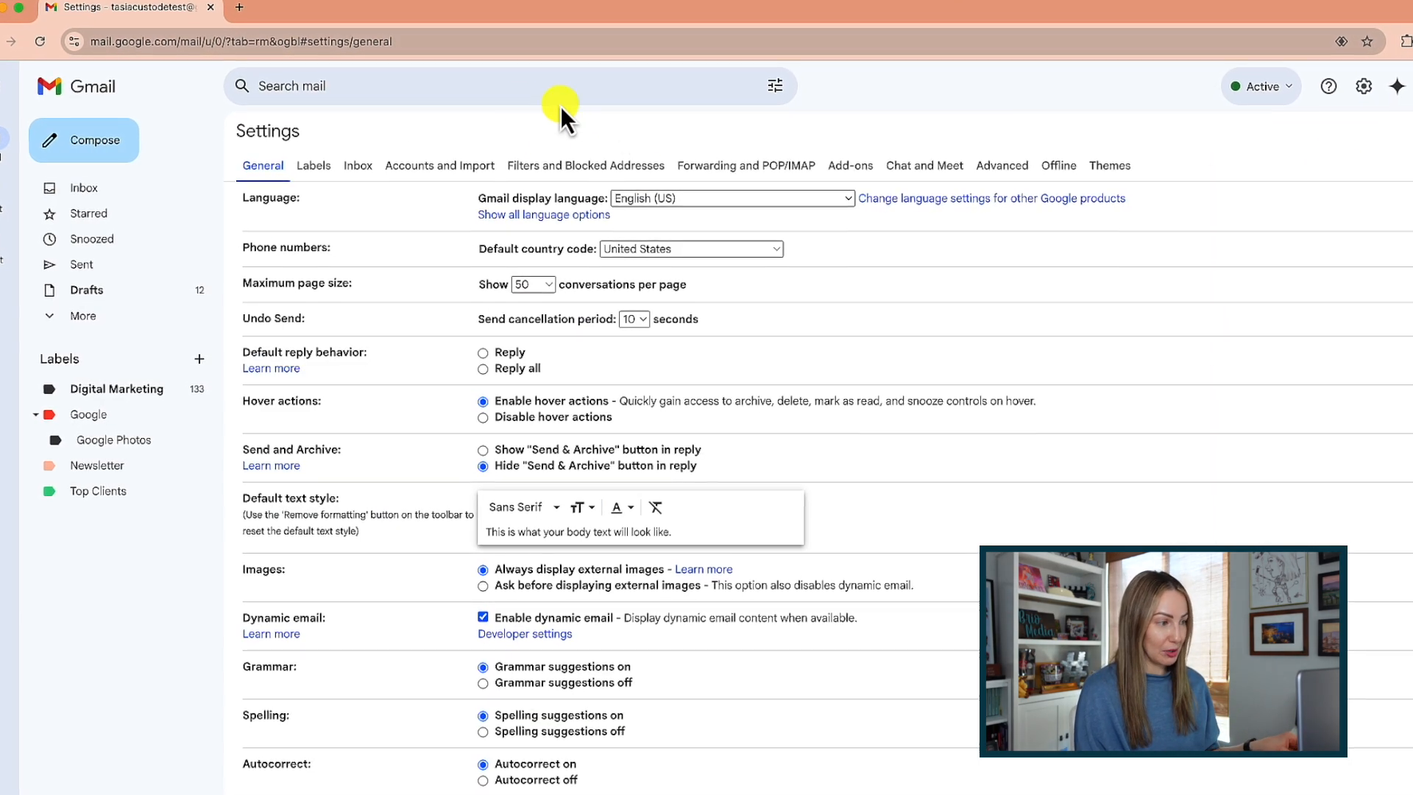
scroll("down", 3)
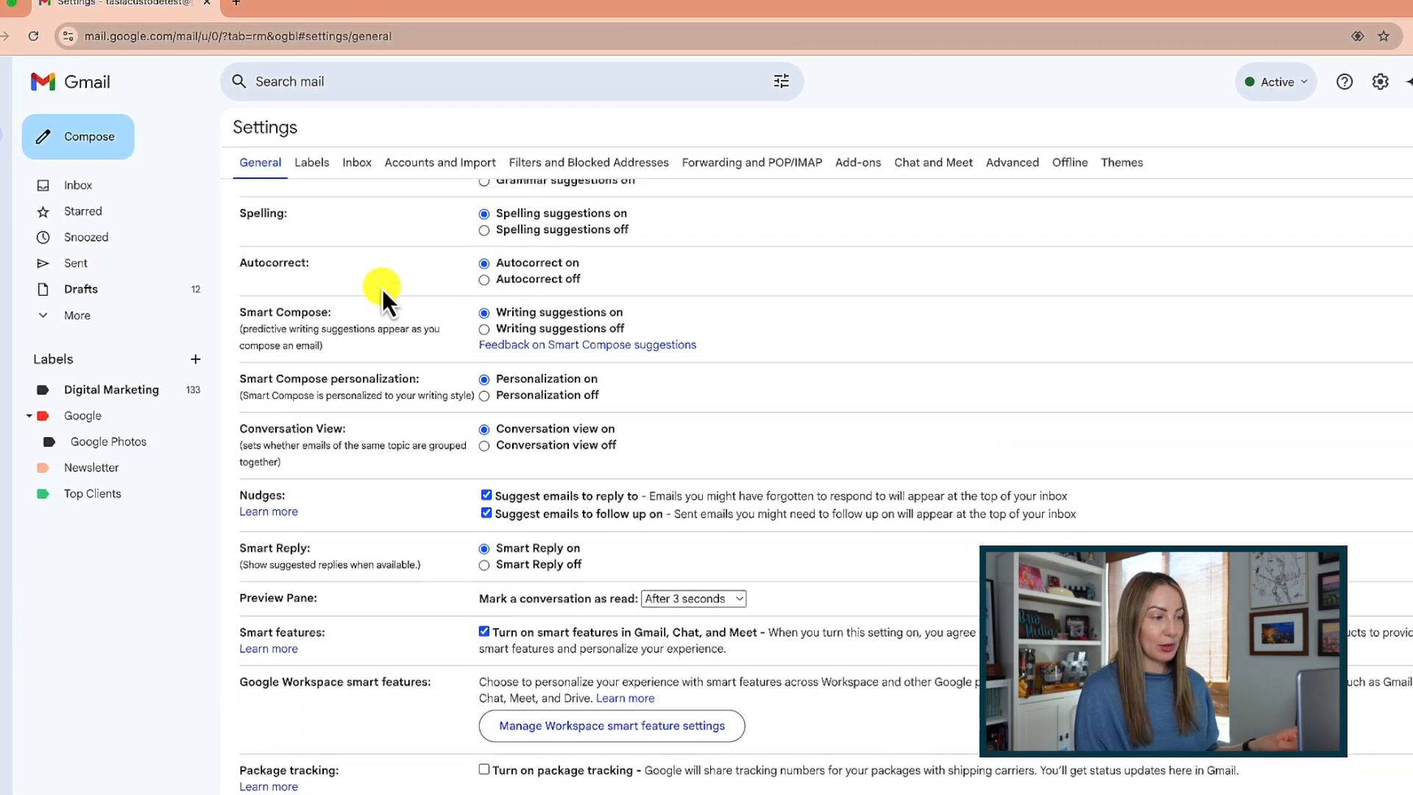
scroll("down", 3)
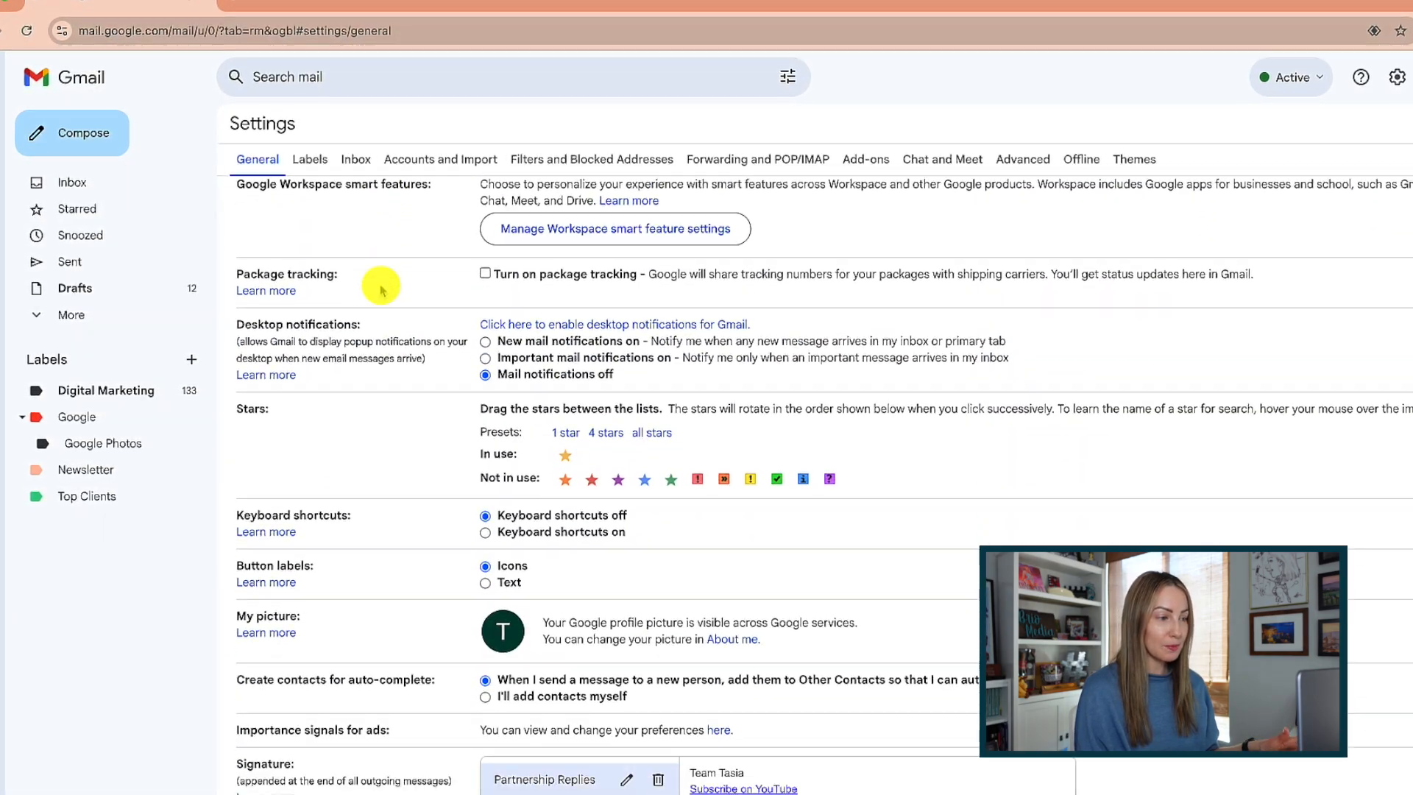
scroll("down", 3)
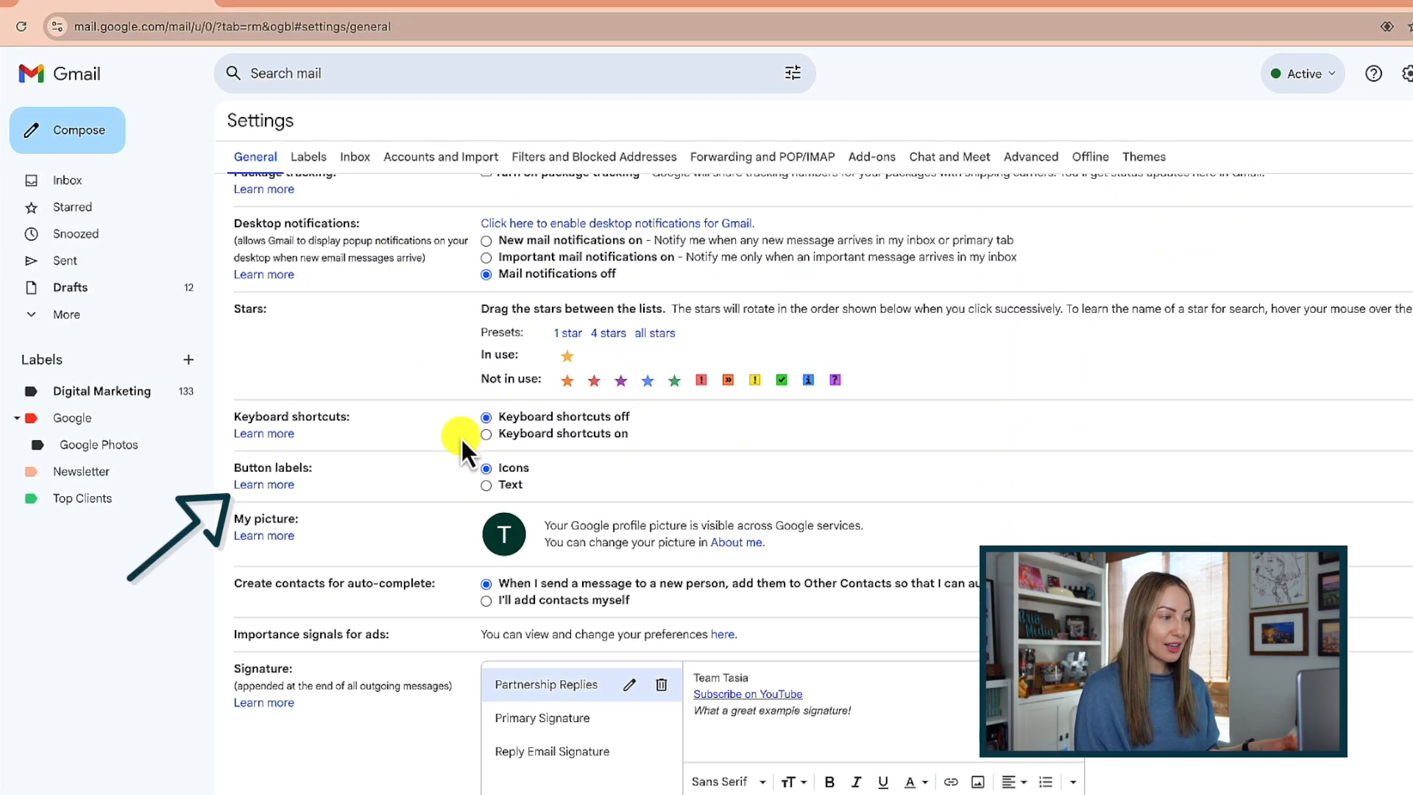
left_click(487, 485)
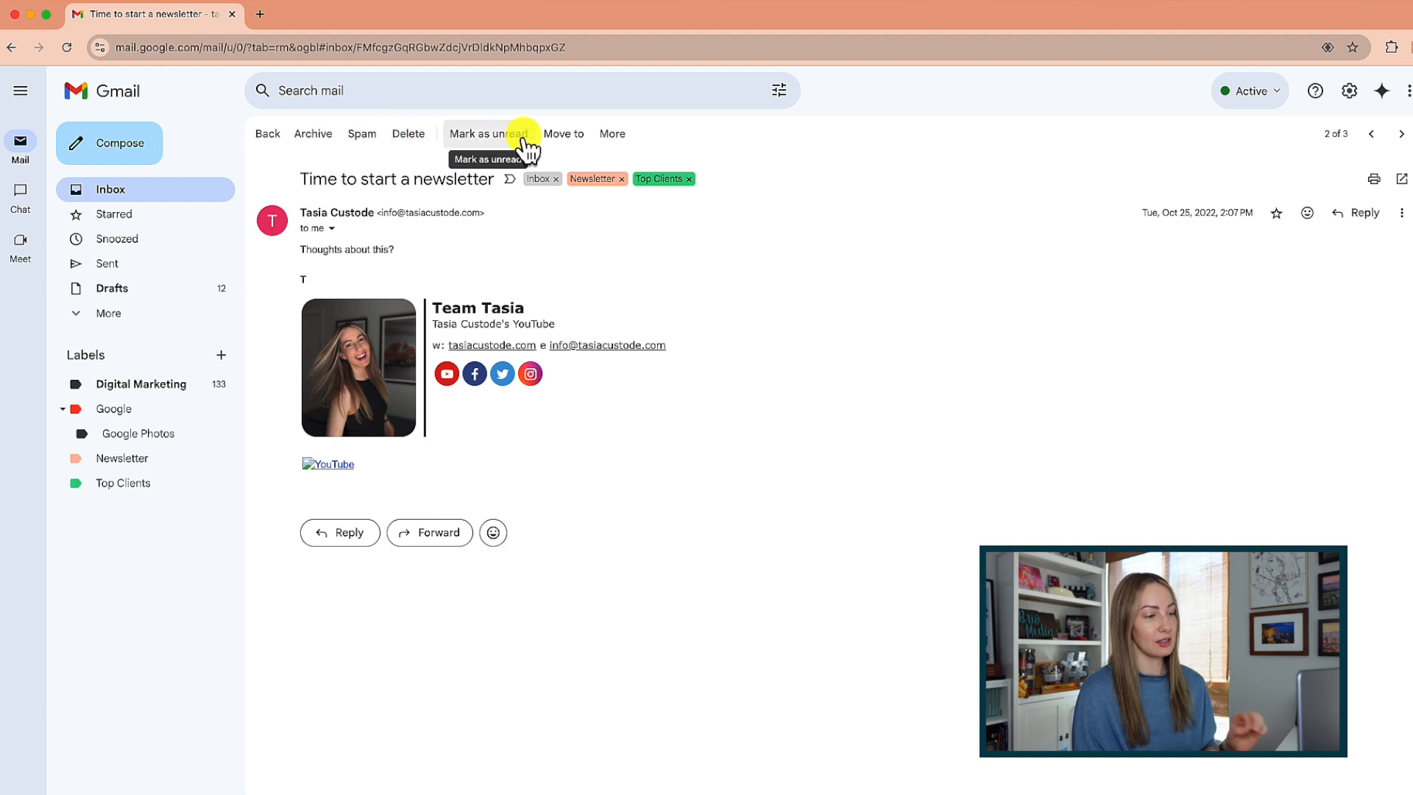
left_click(612, 133)
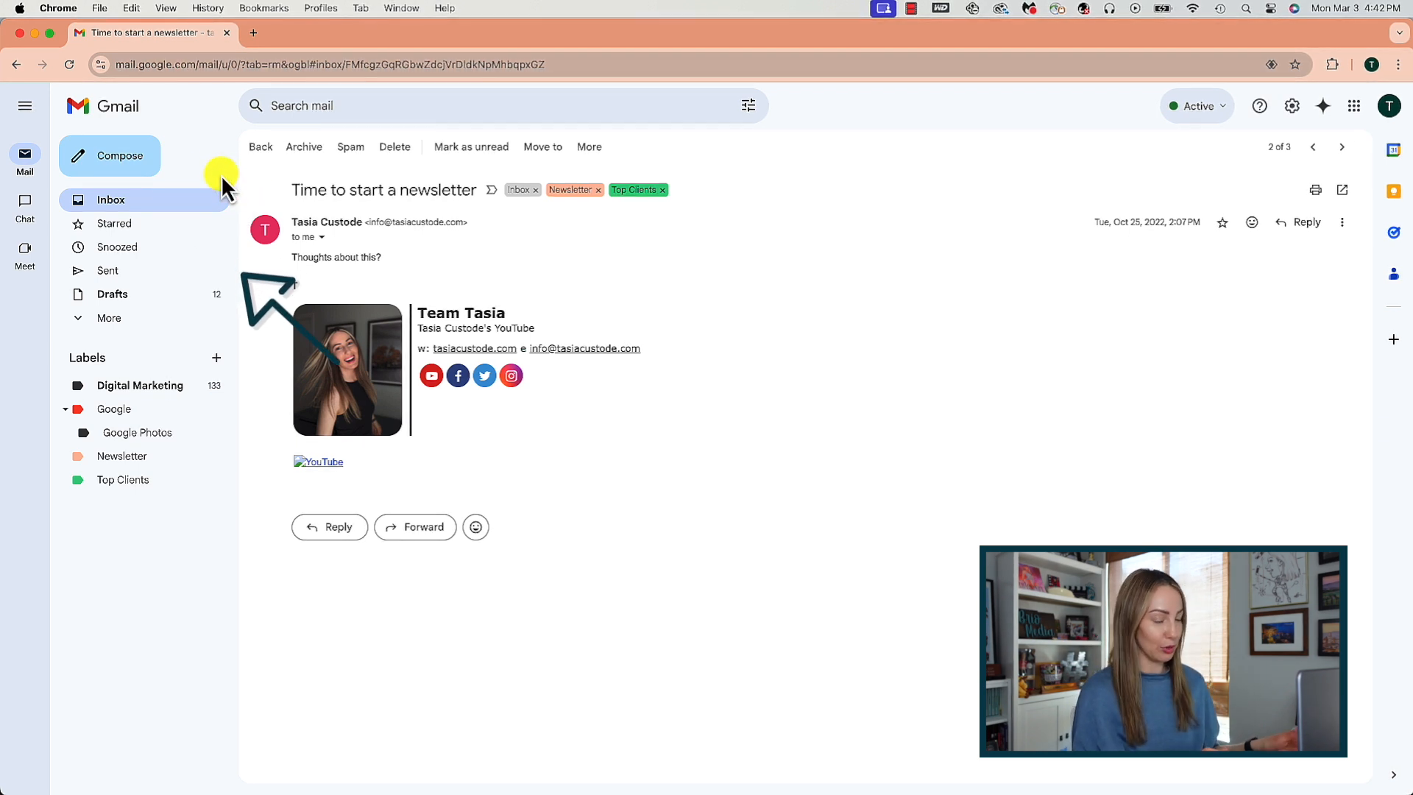
left_click(25, 105)
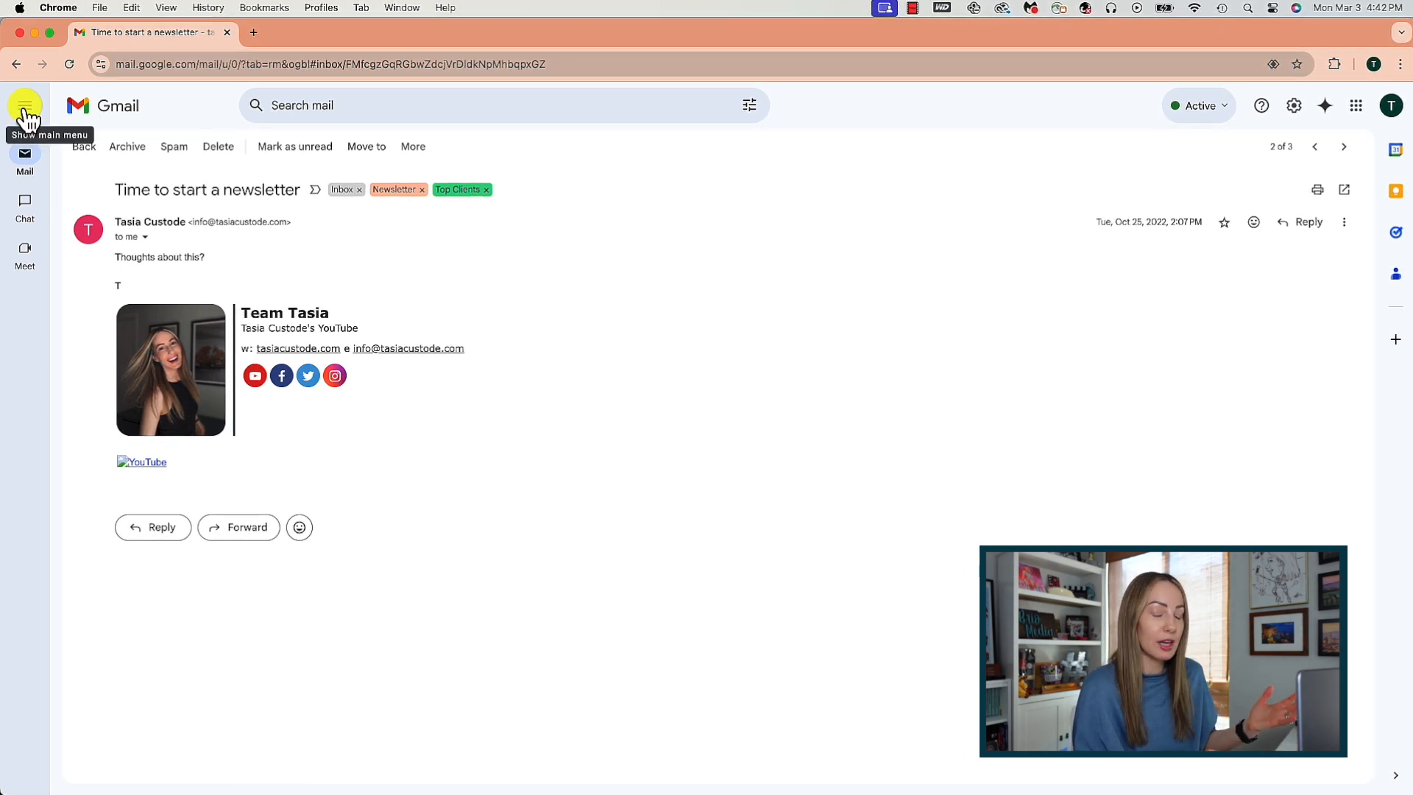
left_click(26, 106)
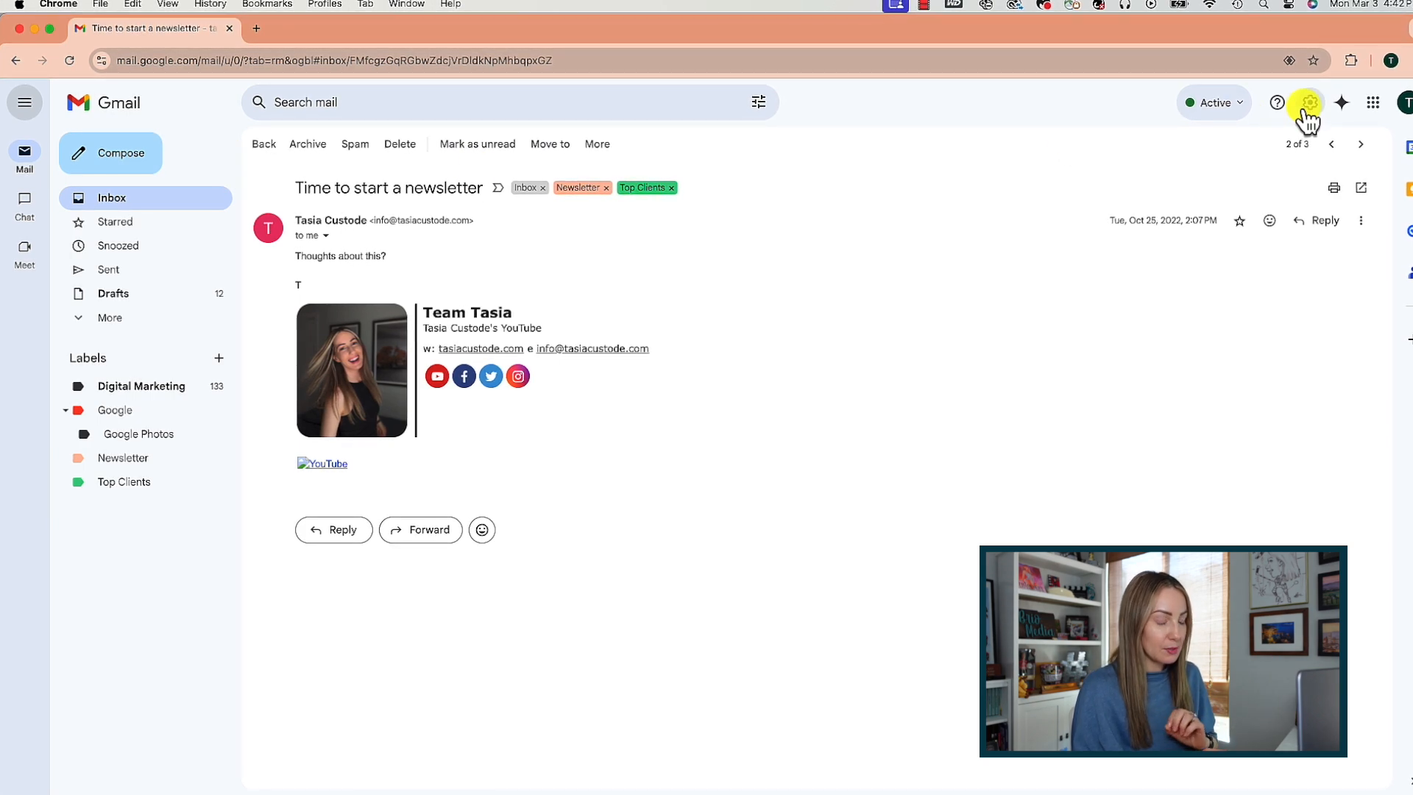
In the Labels settings, hide Drafts and show Trash
left_click(1310, 102)
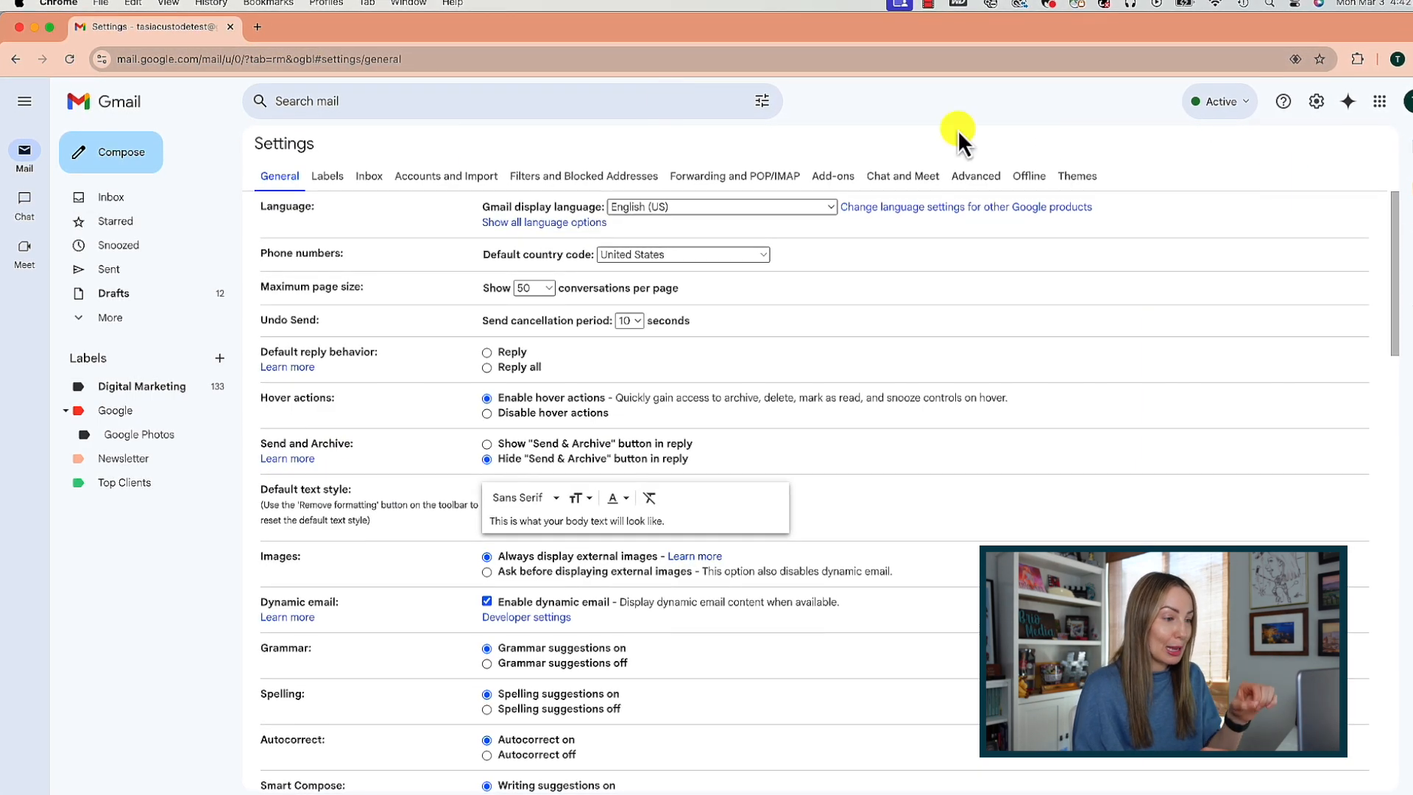
left_click(327, 176)
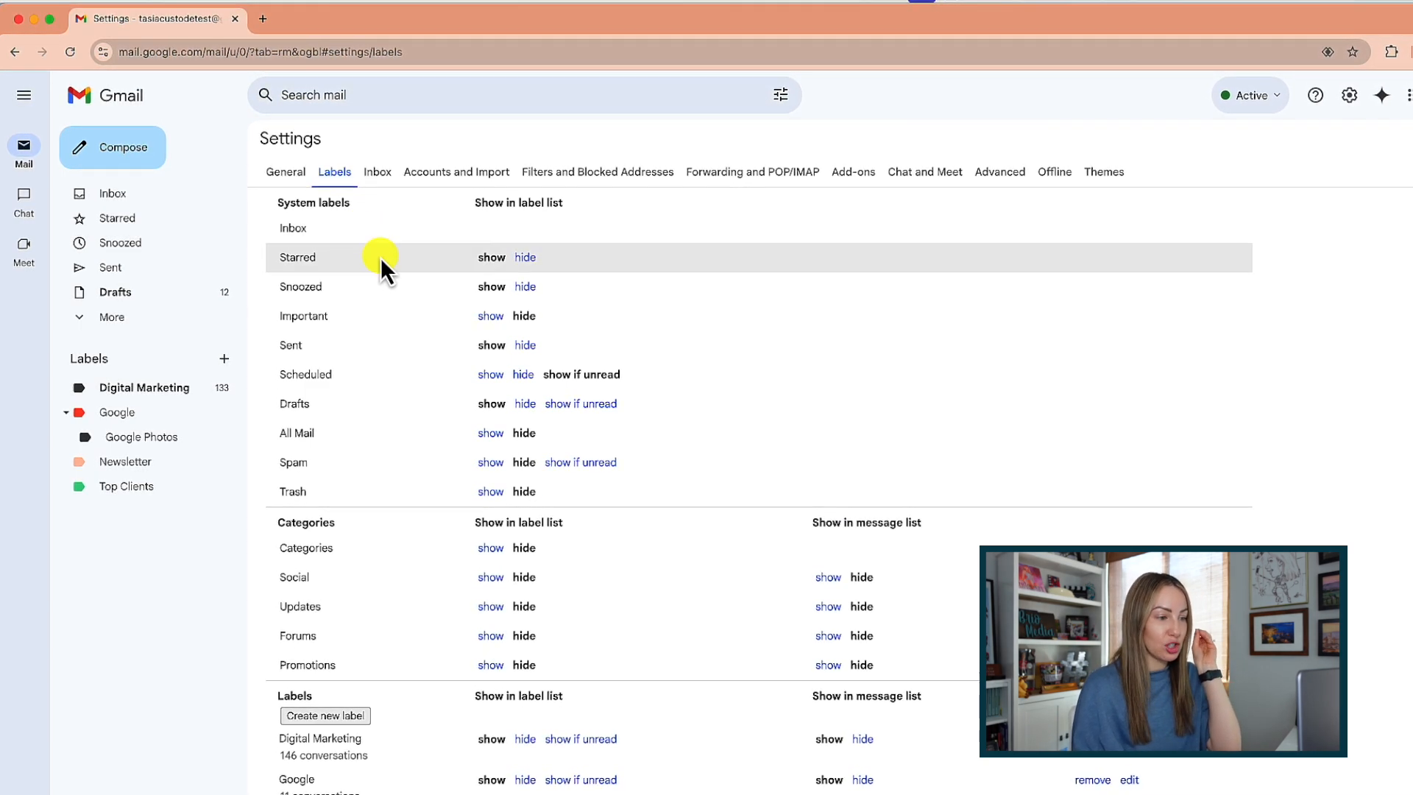
mouse_move(406, 337)
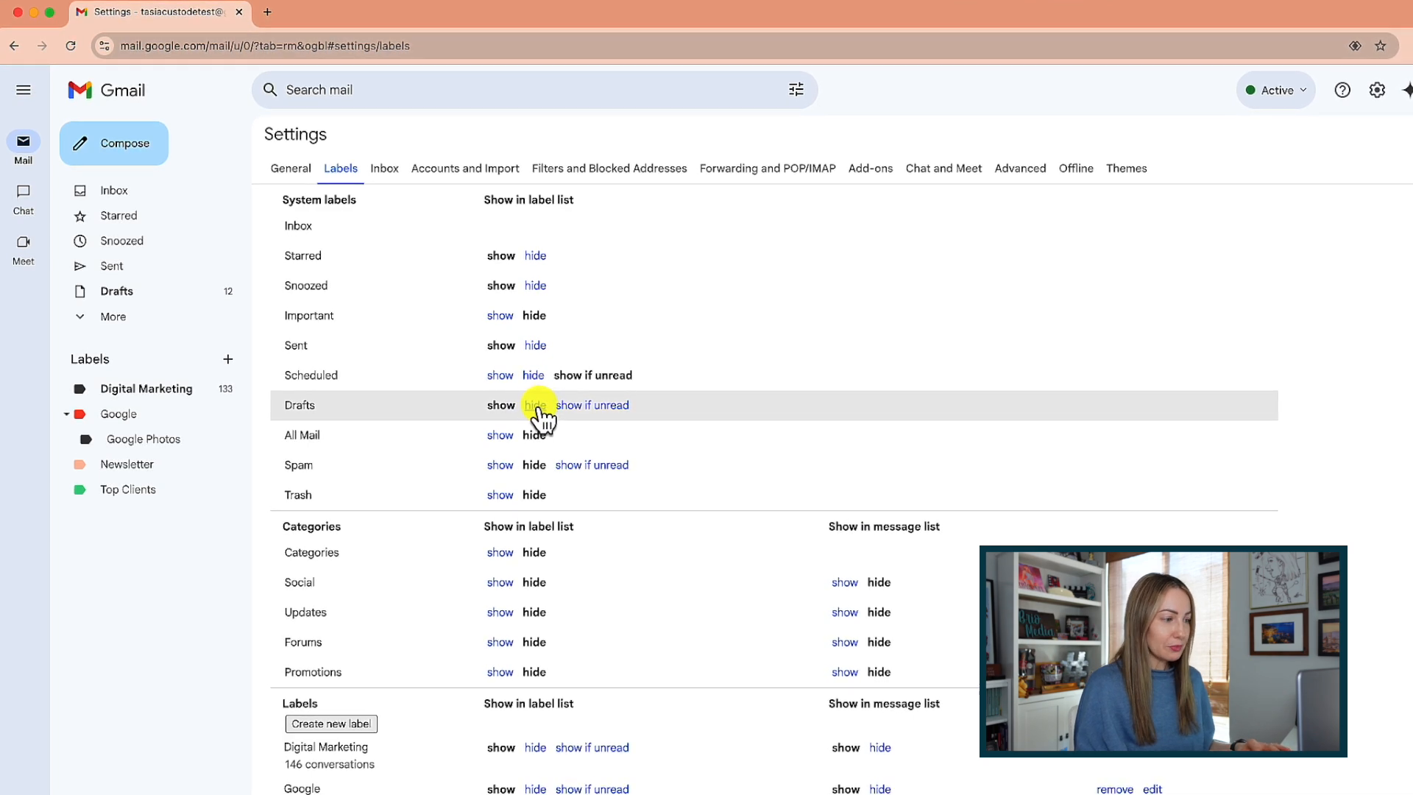
left_click(535, 405)
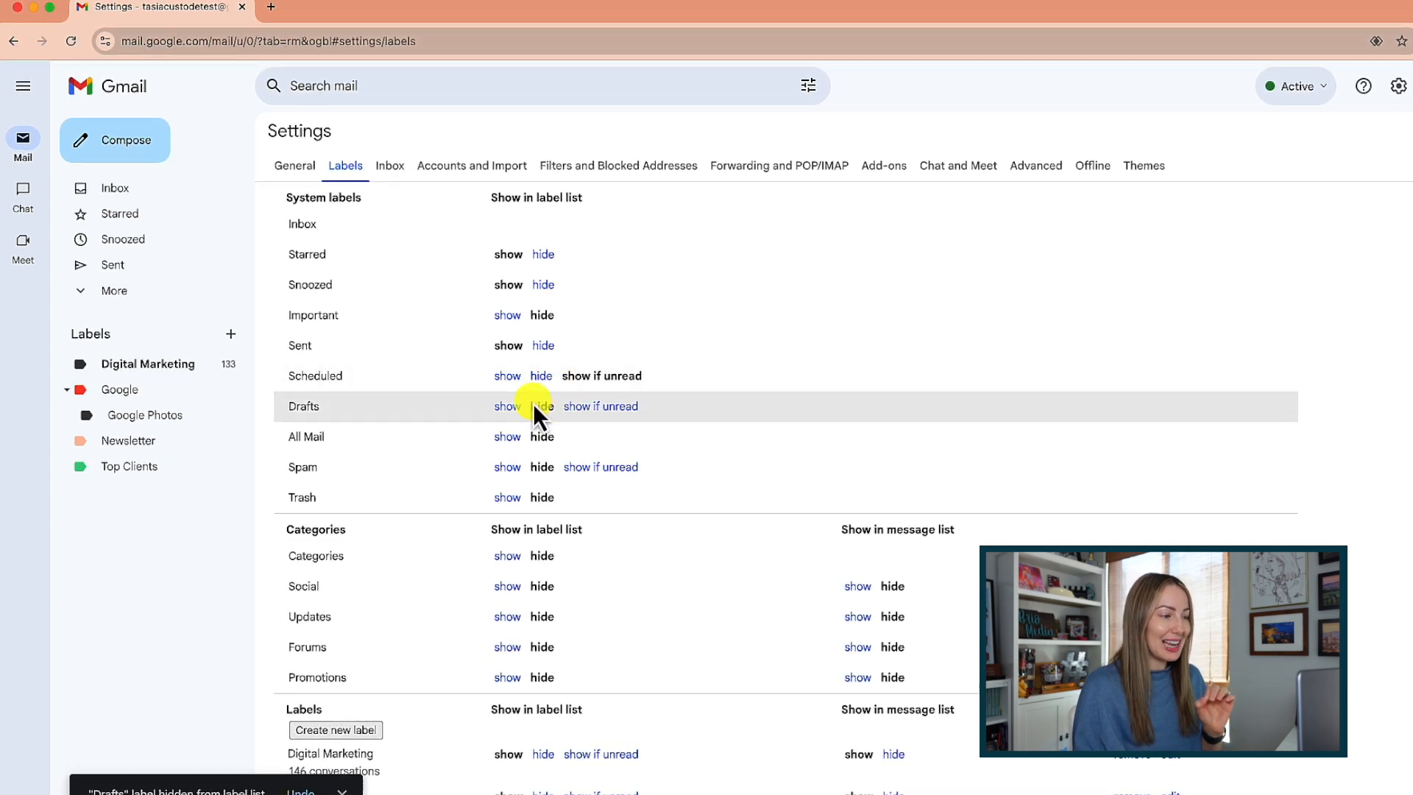
left_click(511, 499)
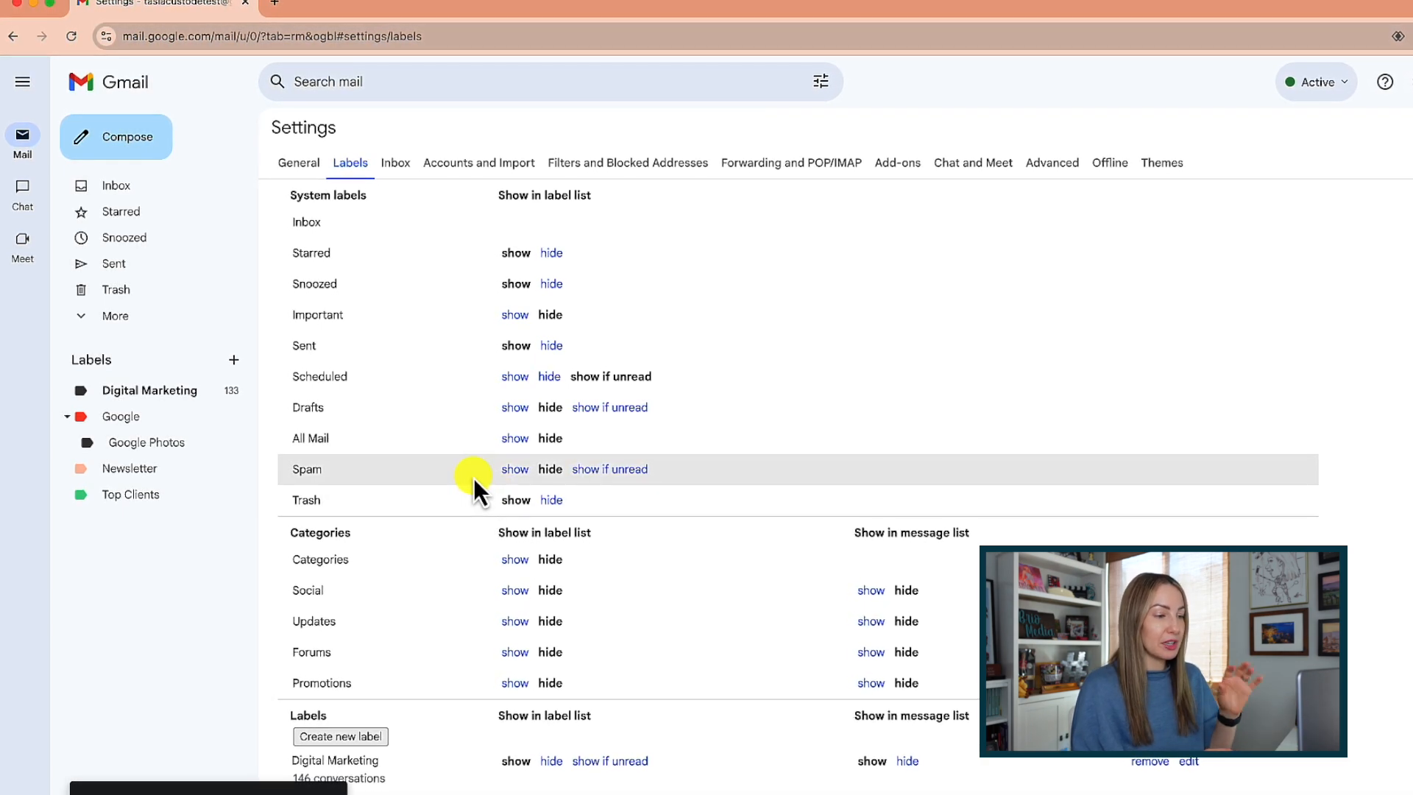
mouse_move(115, 315)
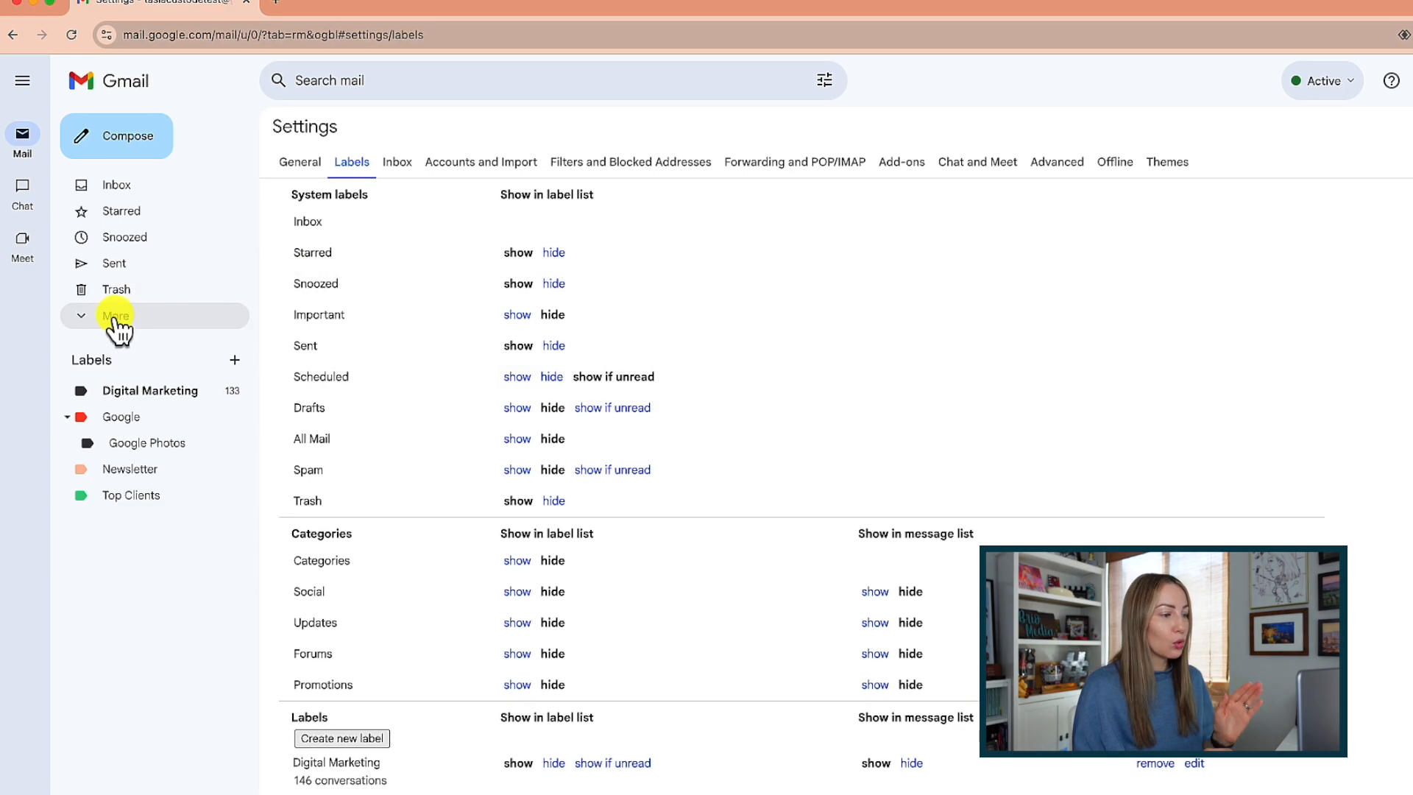
Expand, collapse and re-expand the sidebar's extra folders
left_click(116, 316)
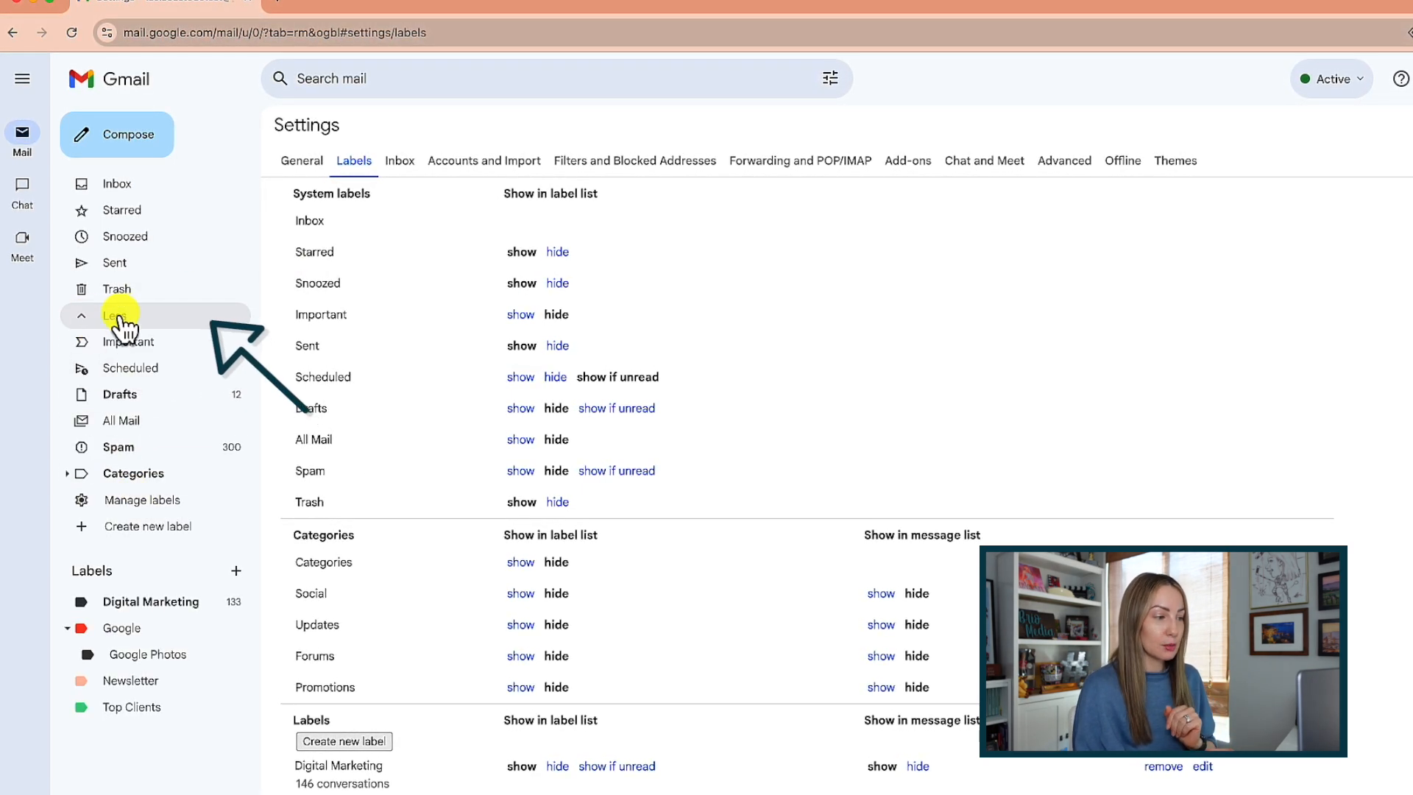
left_click(117, 314)
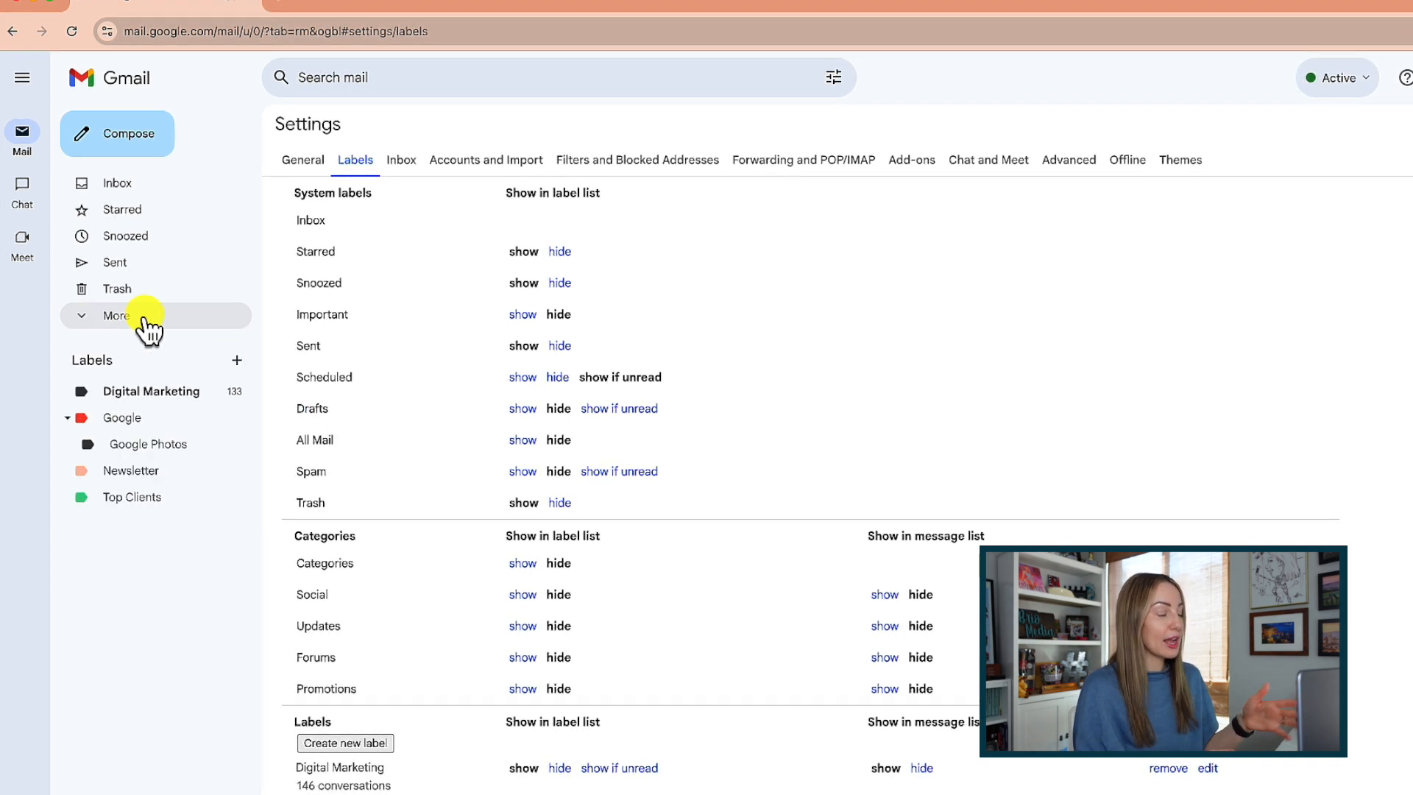
left_click(115, 316)
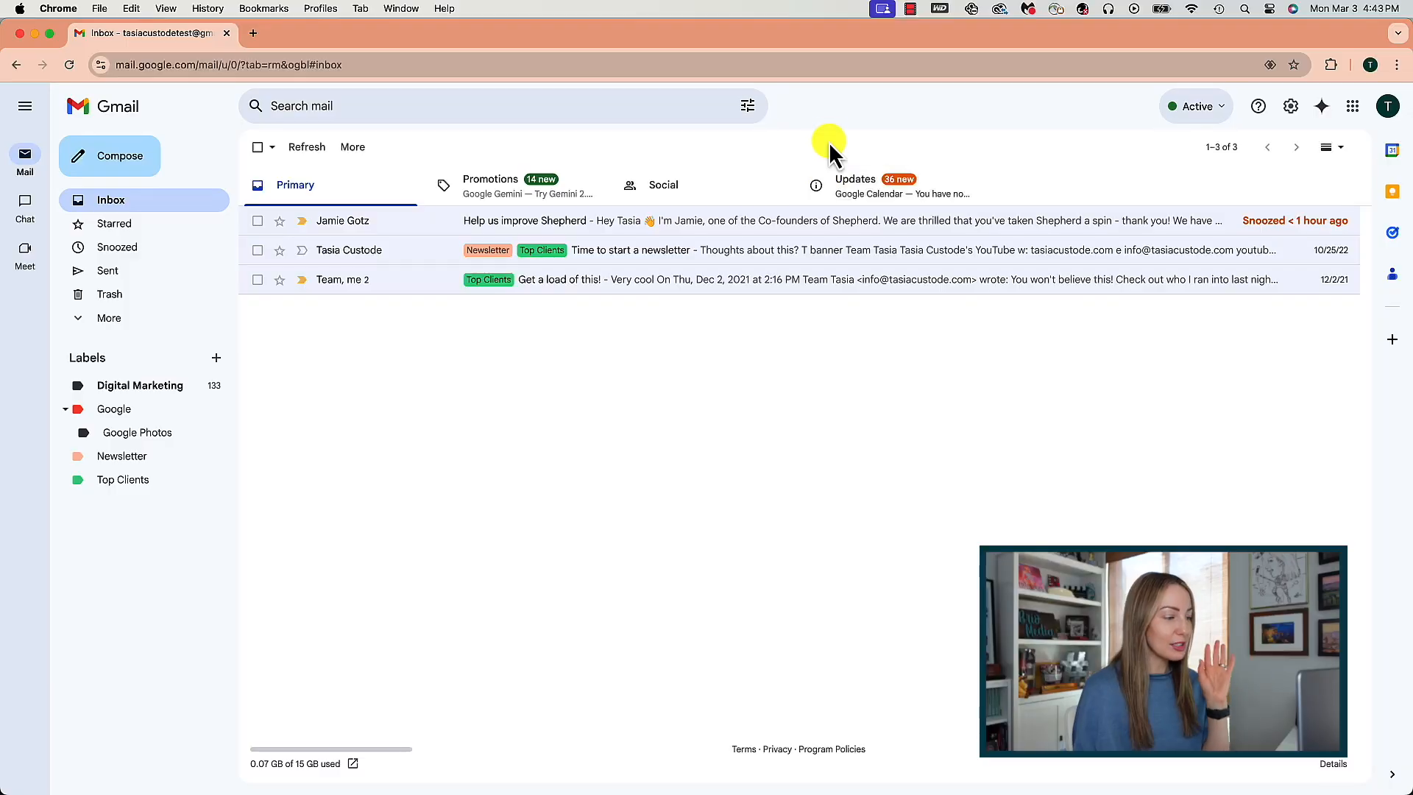
mouse_move(581, 193)
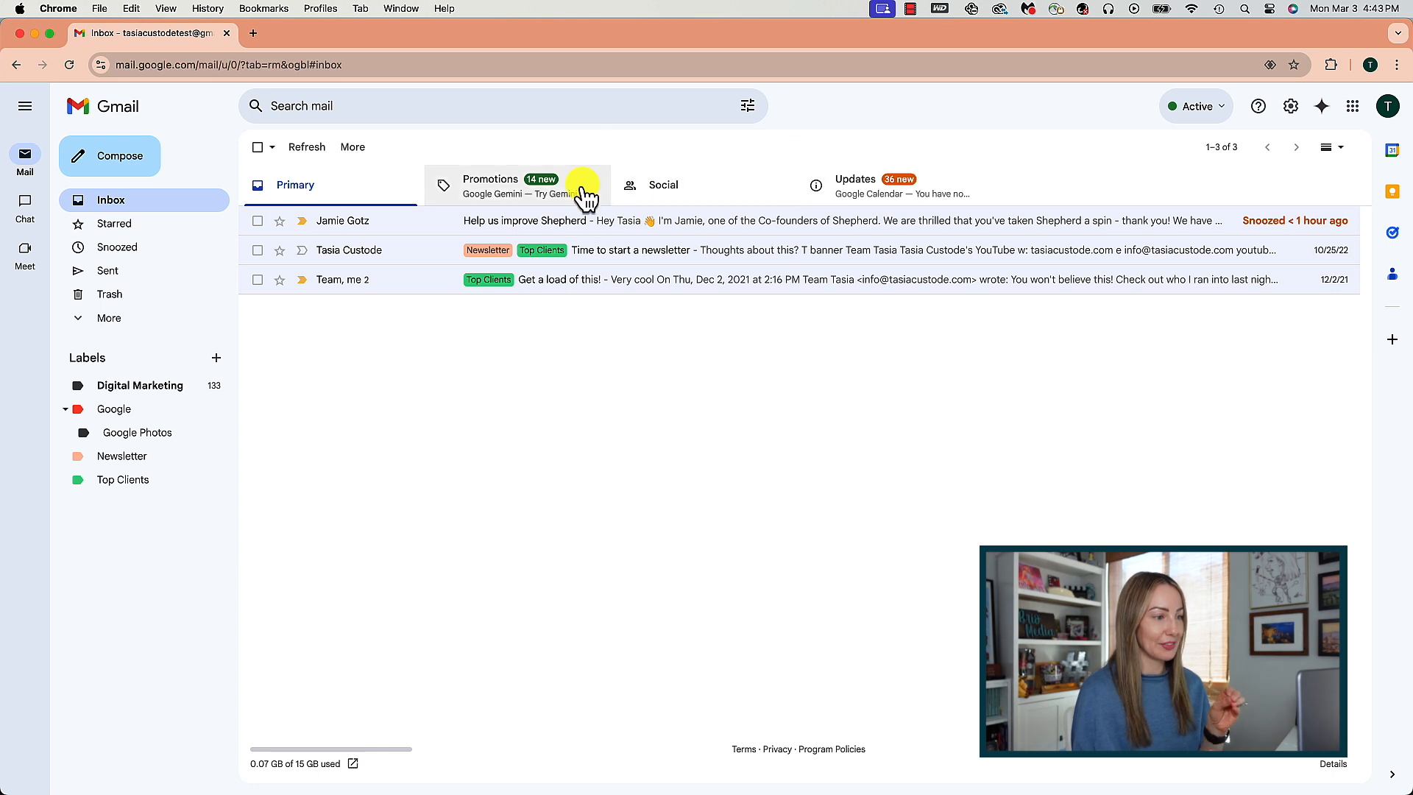
mouse_move(852, 155)
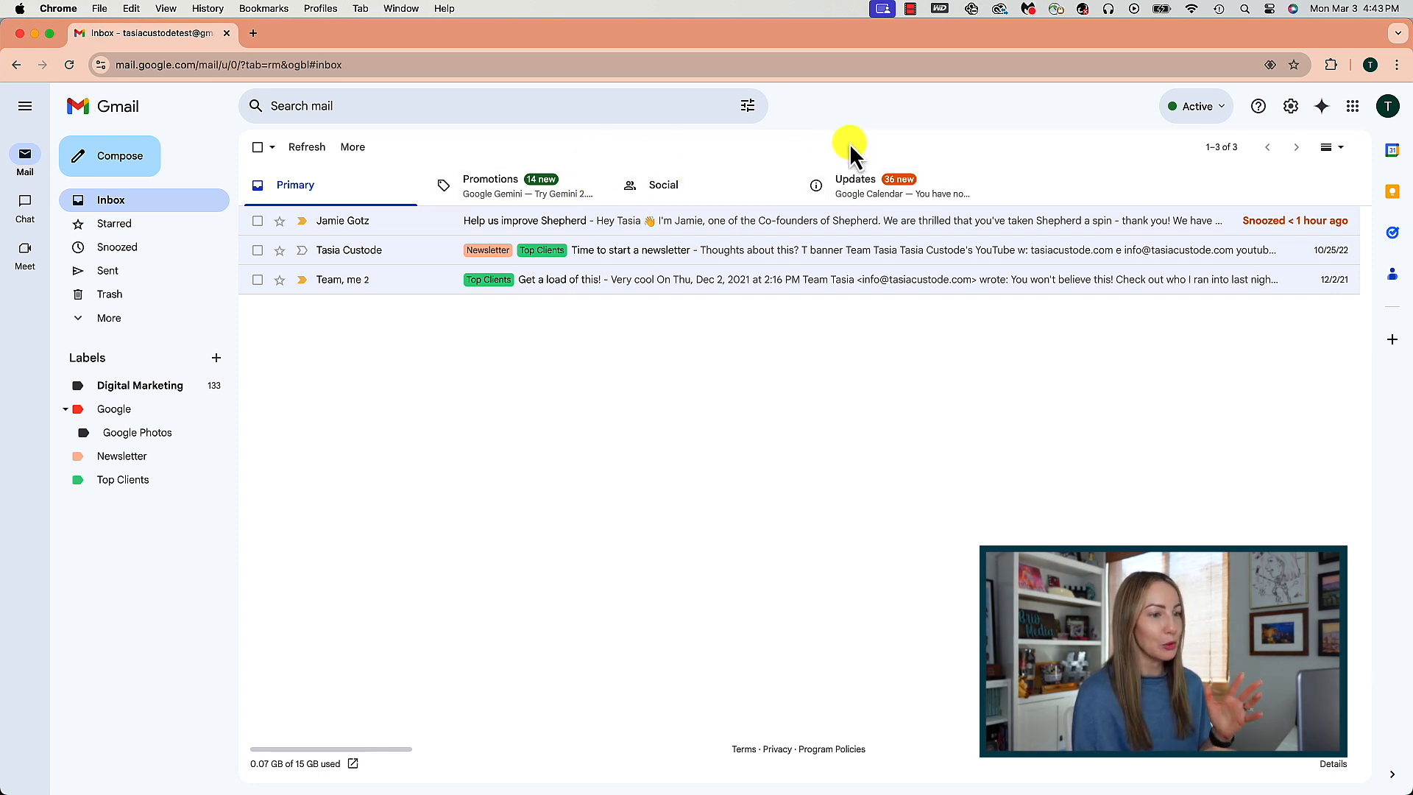
Open the Inbox settings tab and toggle the Social category checkbox
left_click(1290, 105)
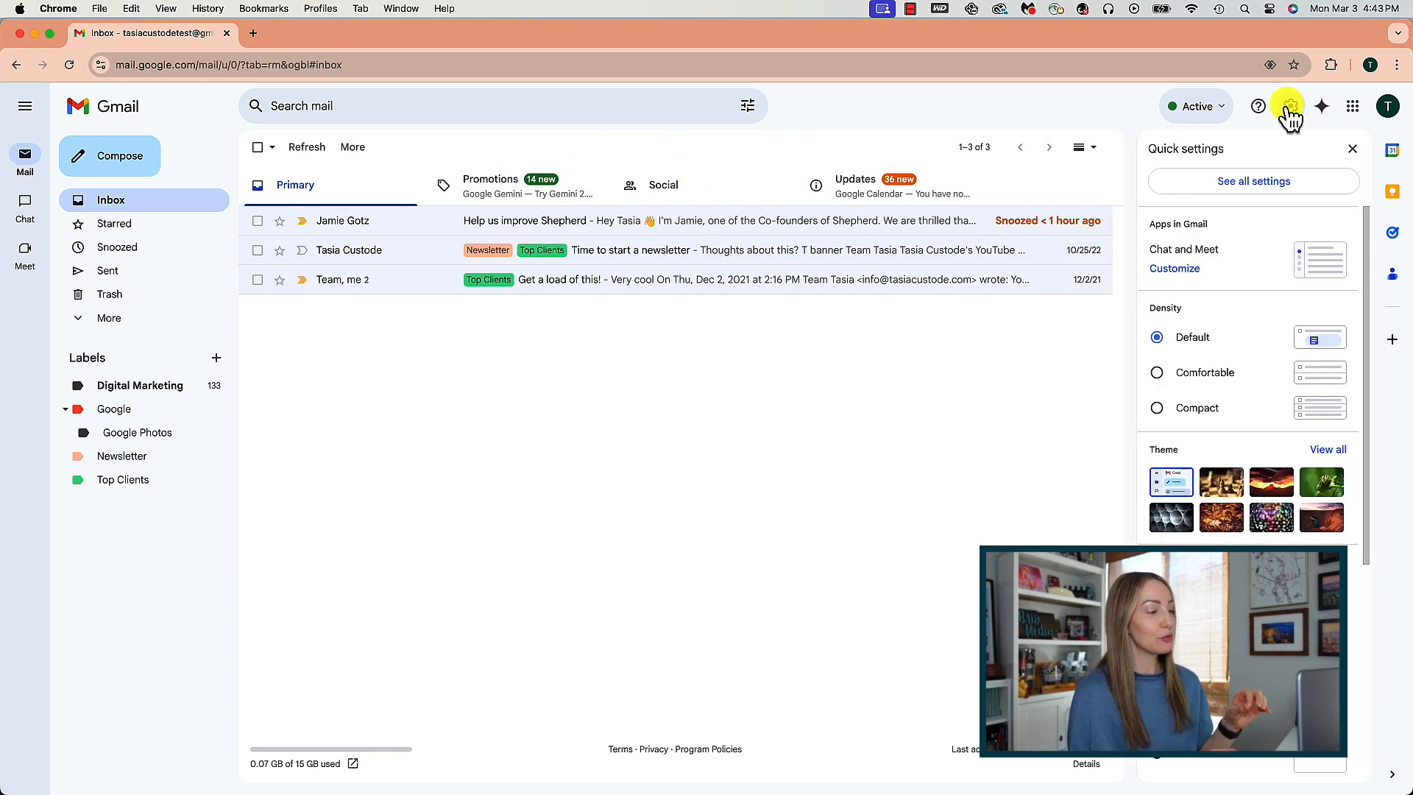
left_click(1253, 181)
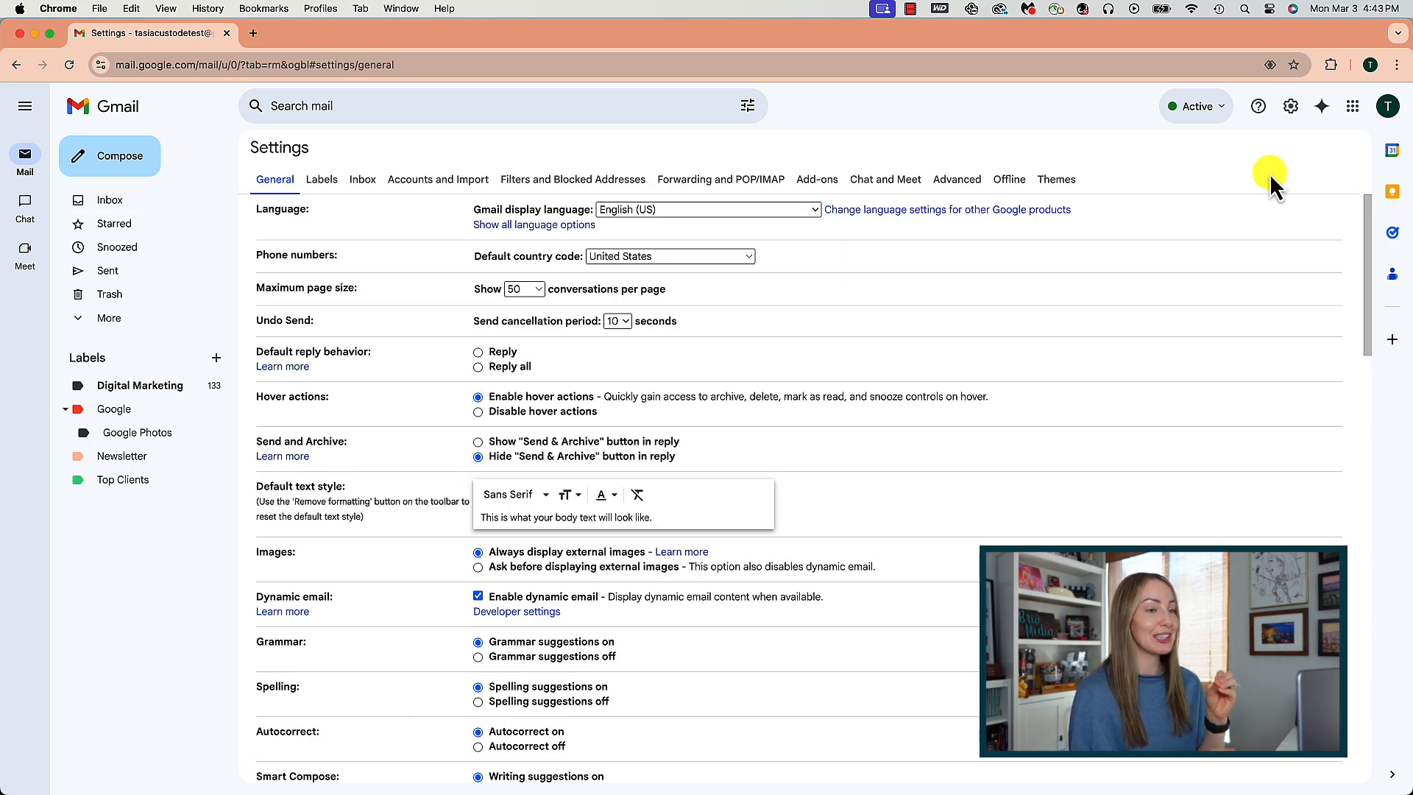
left_click(362, 179)
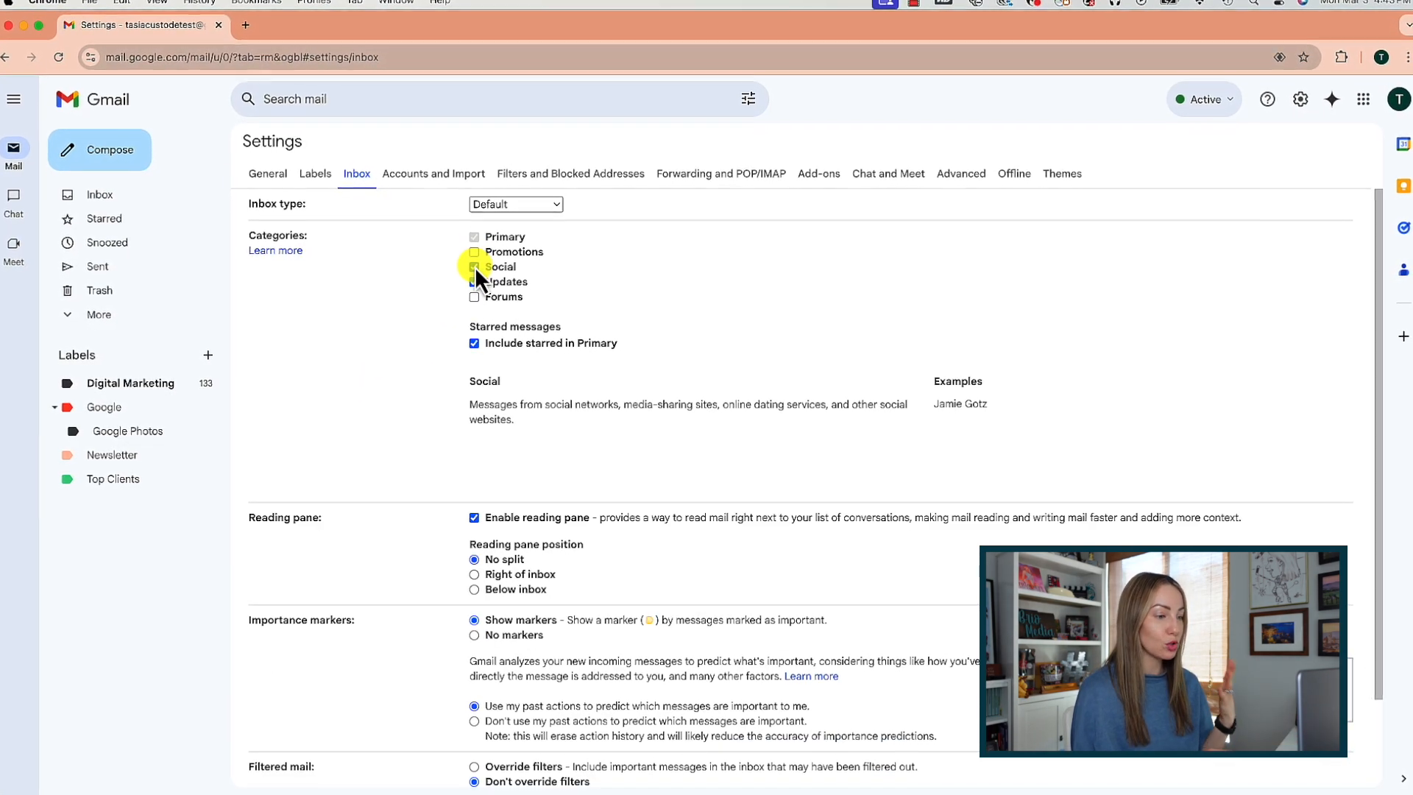
left_click(474, 266)
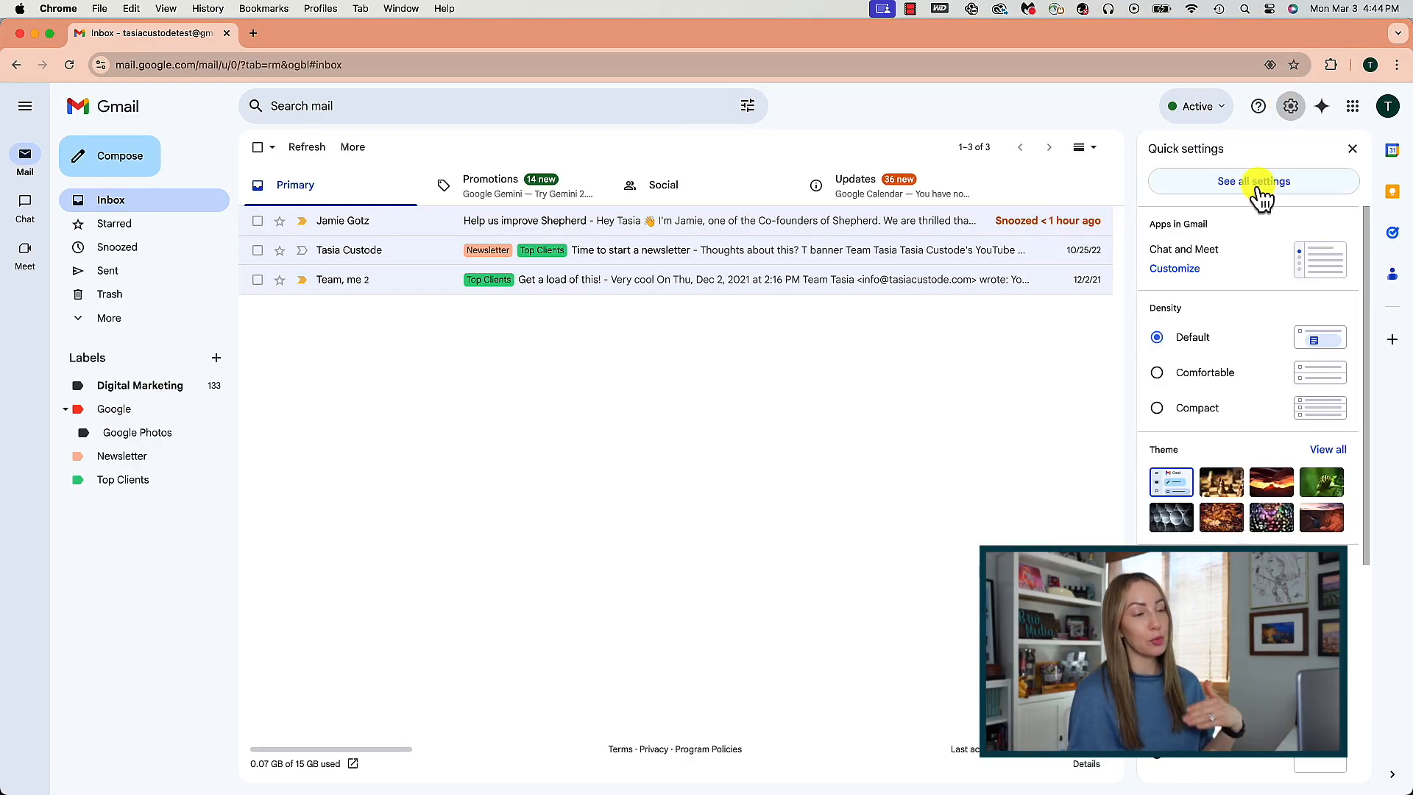
Open the full settings on the Advanced tab
left_click(1254, 181)
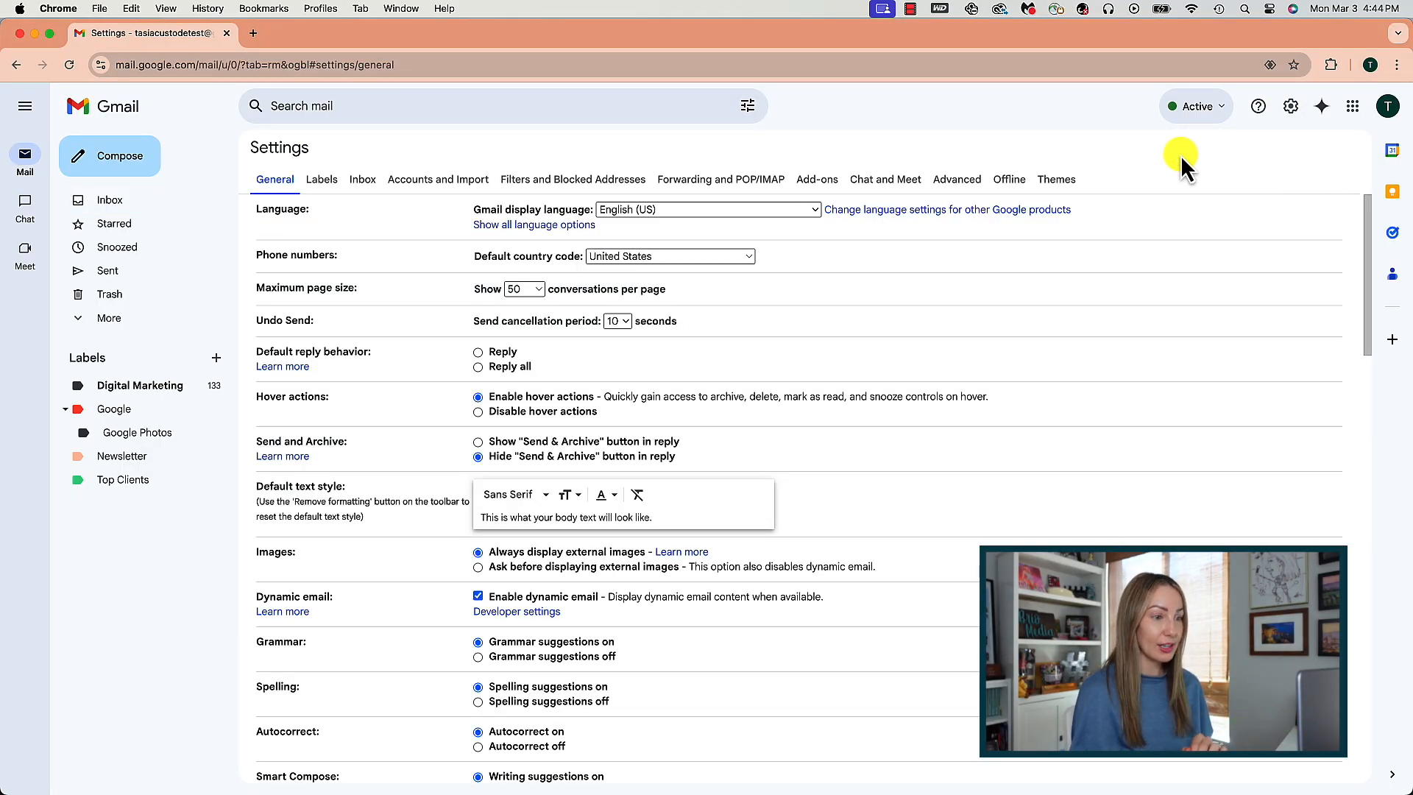
left_click(957, 179)
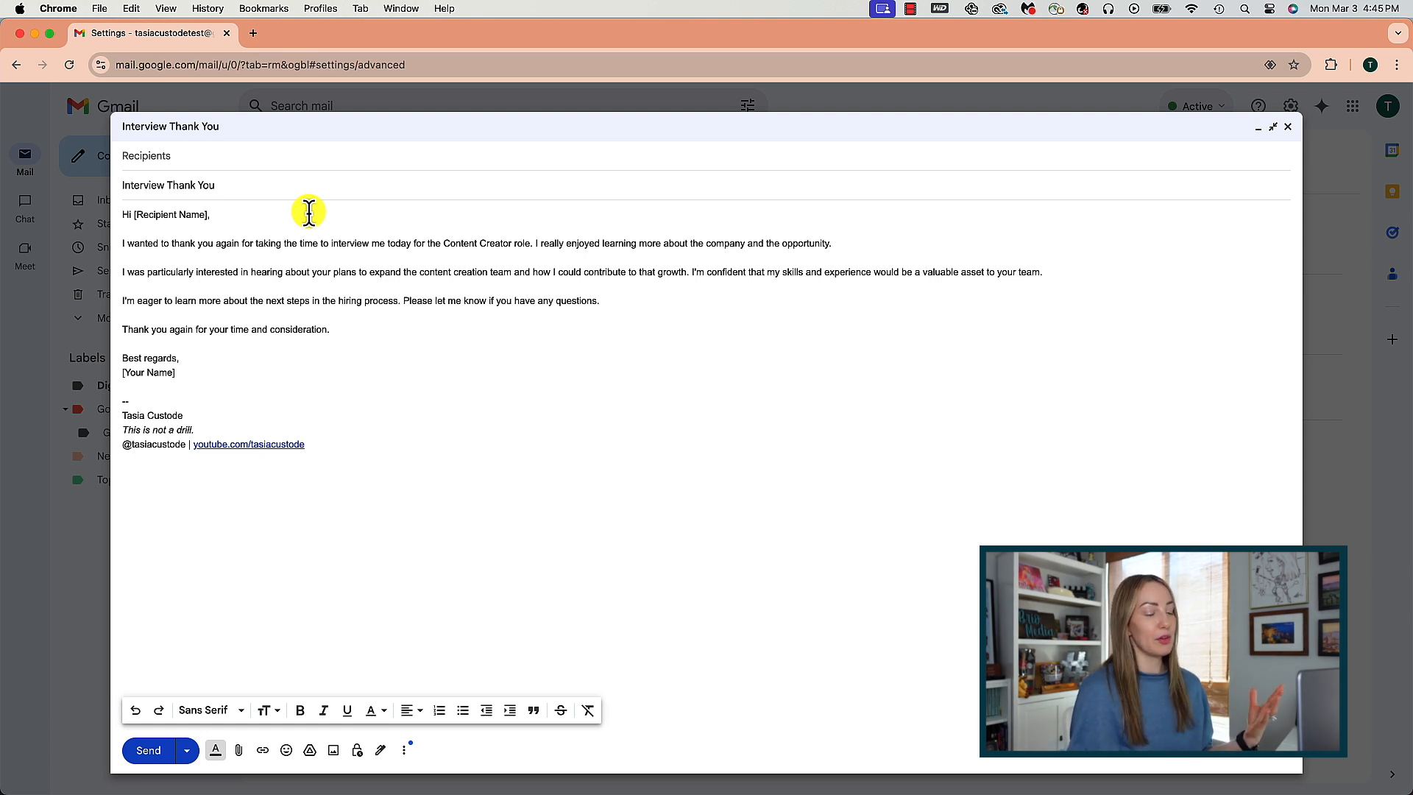
mouse_move(525, 630)
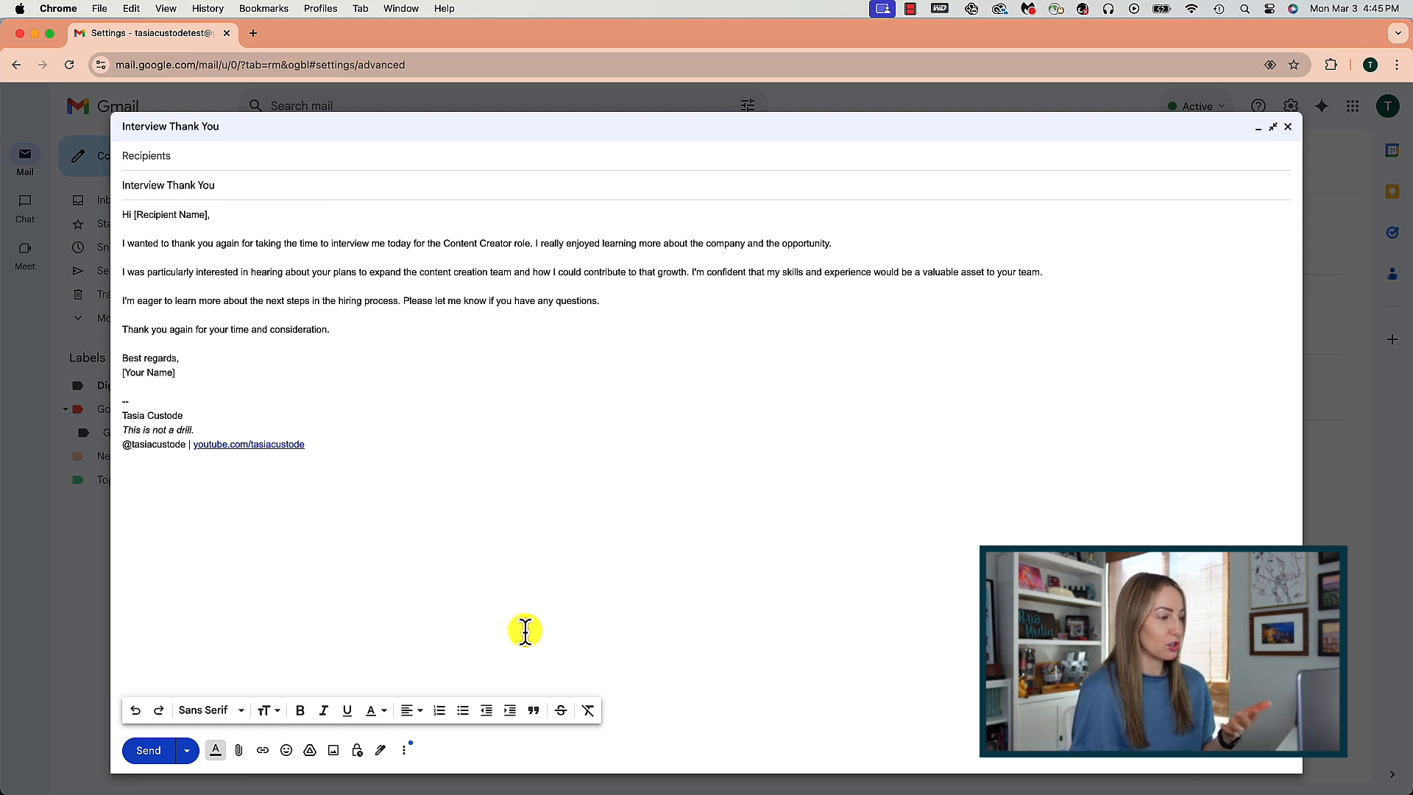
mouse_move(405, 750)
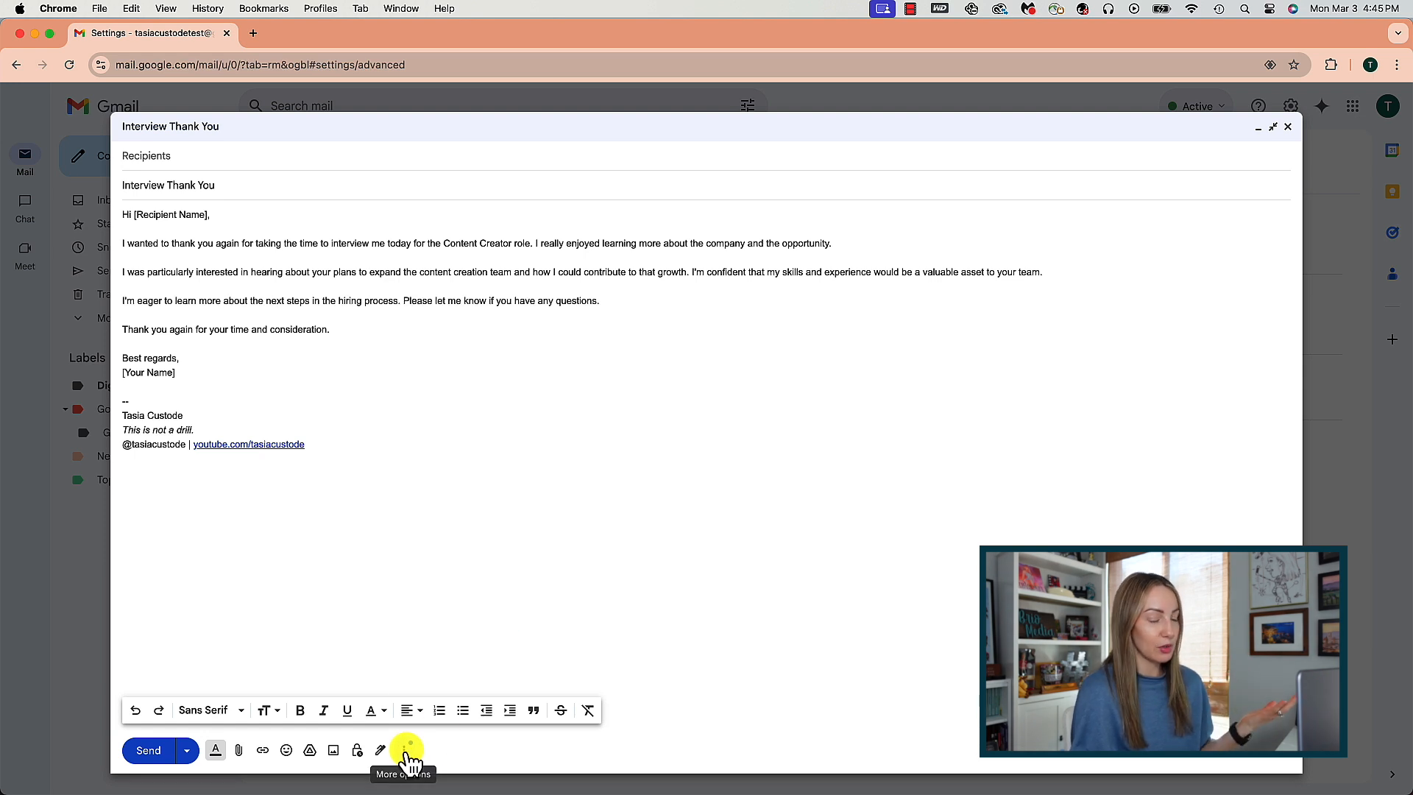
Save the thank-you draft as new template 'Content Creator Interview Thank You'
left_click(403, 750)
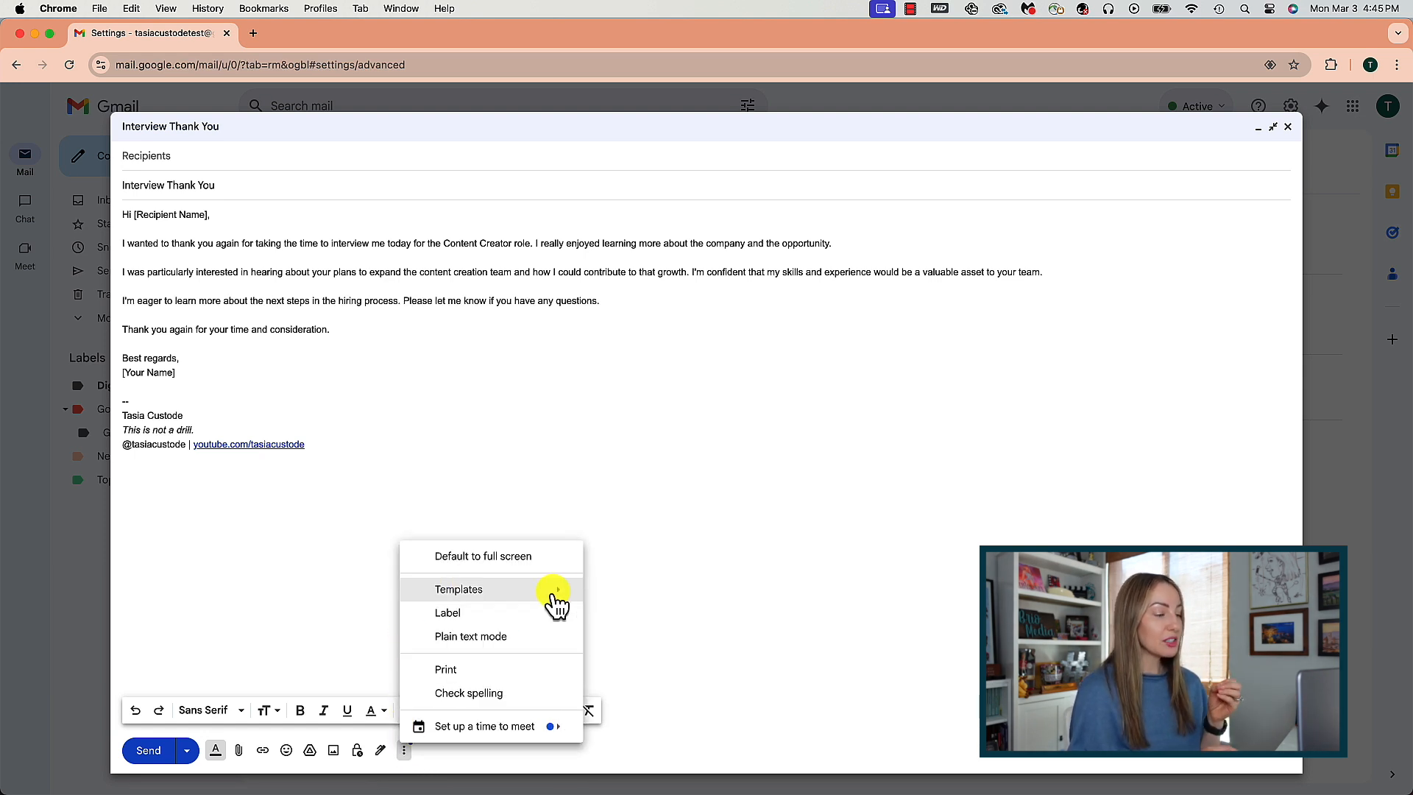
left_click(459, 590)
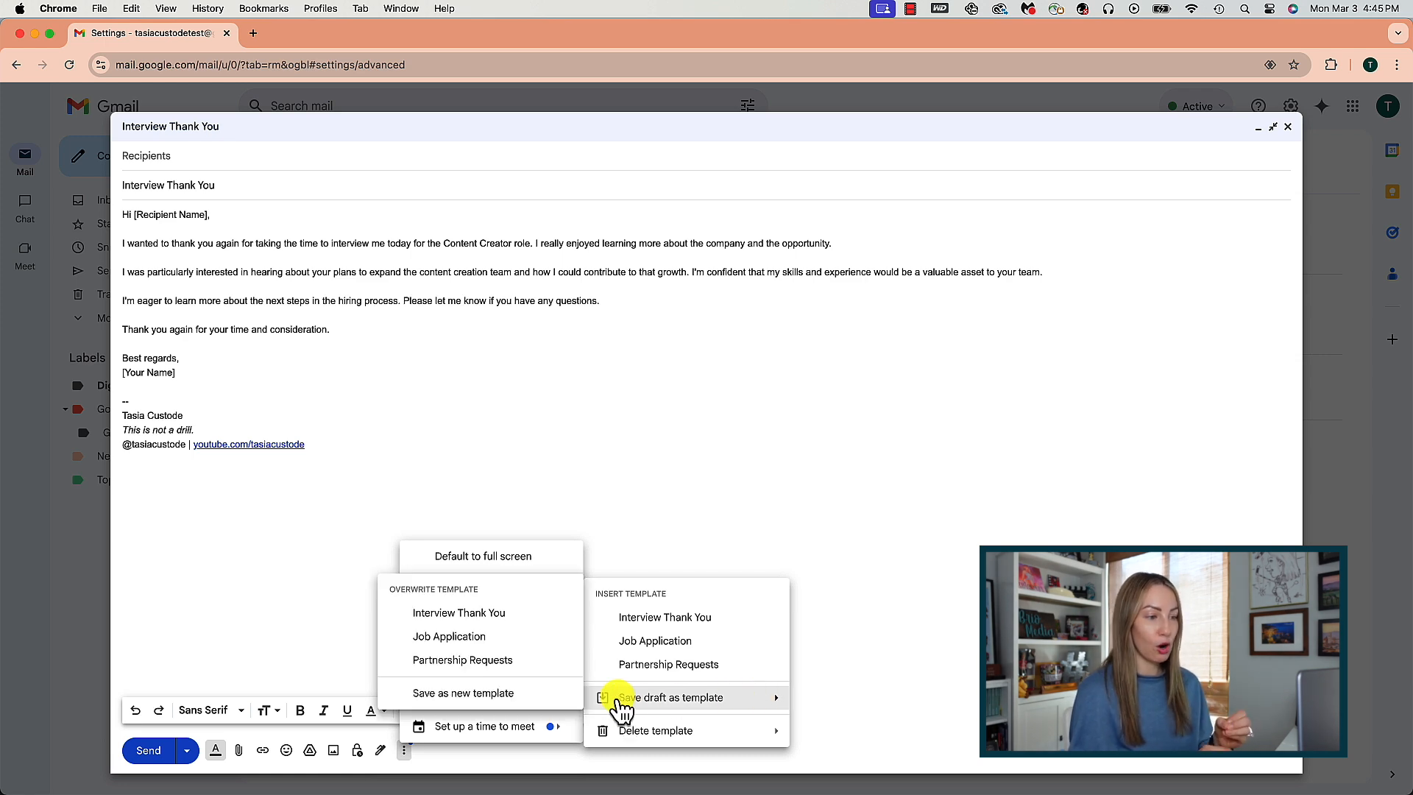
mouse_move(450, 698)
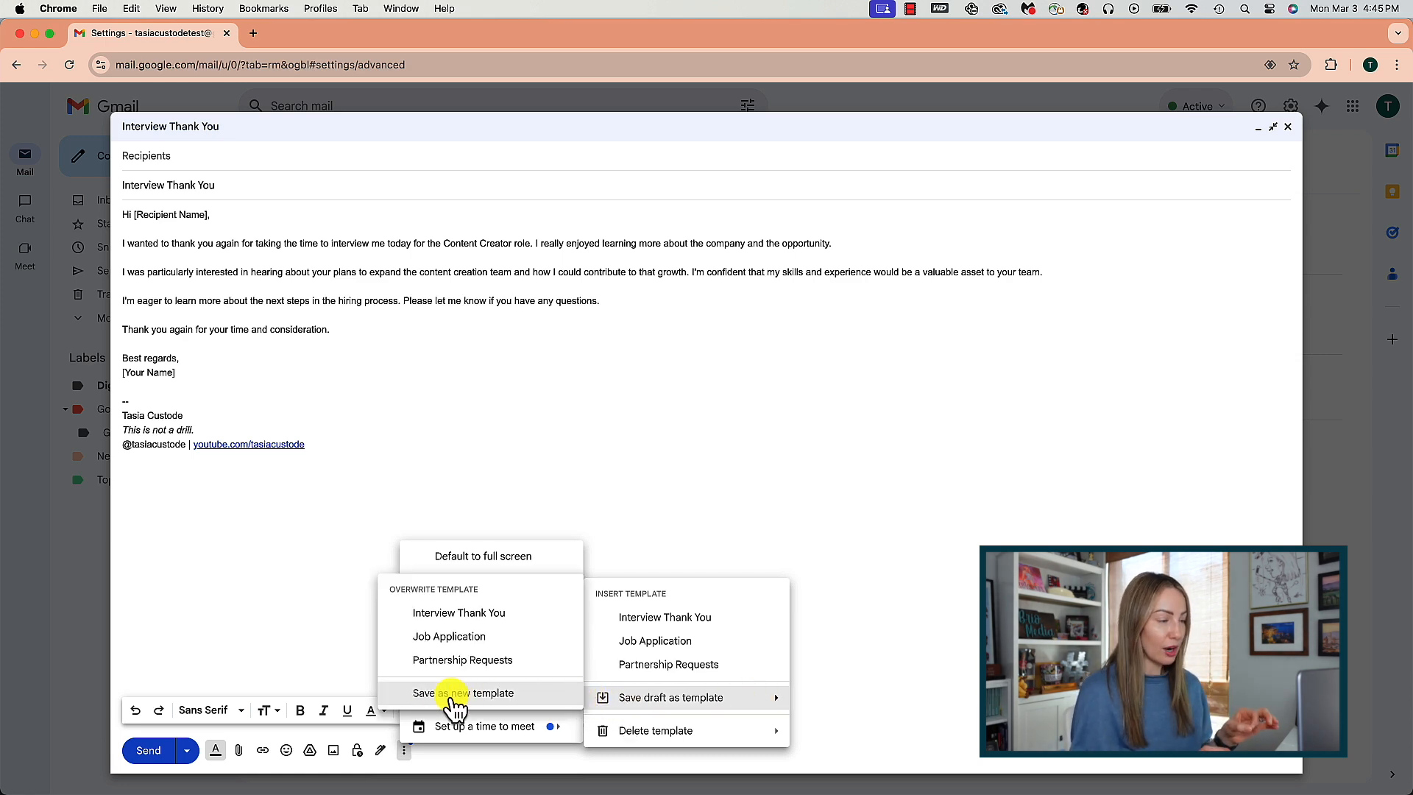
left_click(465, 692)
type("Content Creator Interview Thank You")
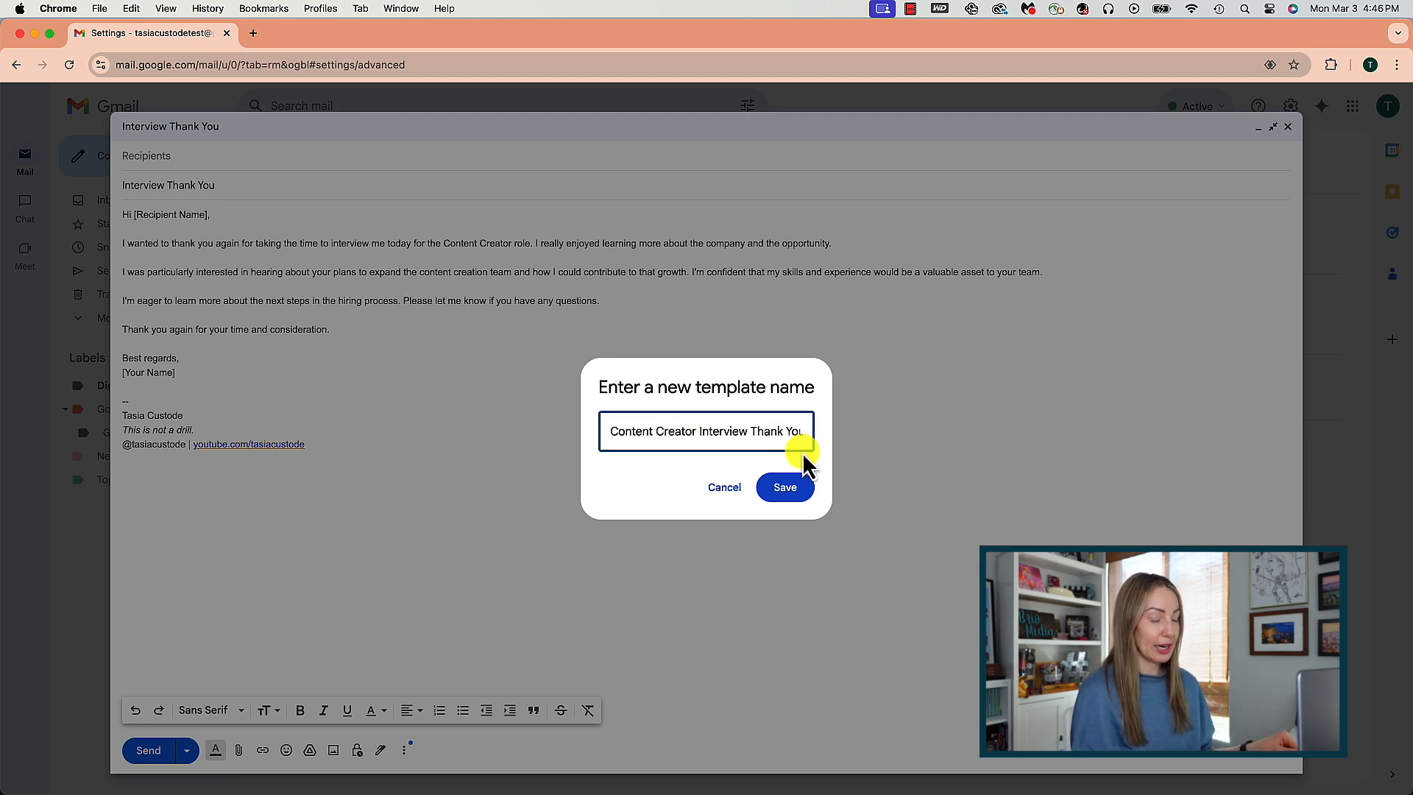
left_click(784, 487)
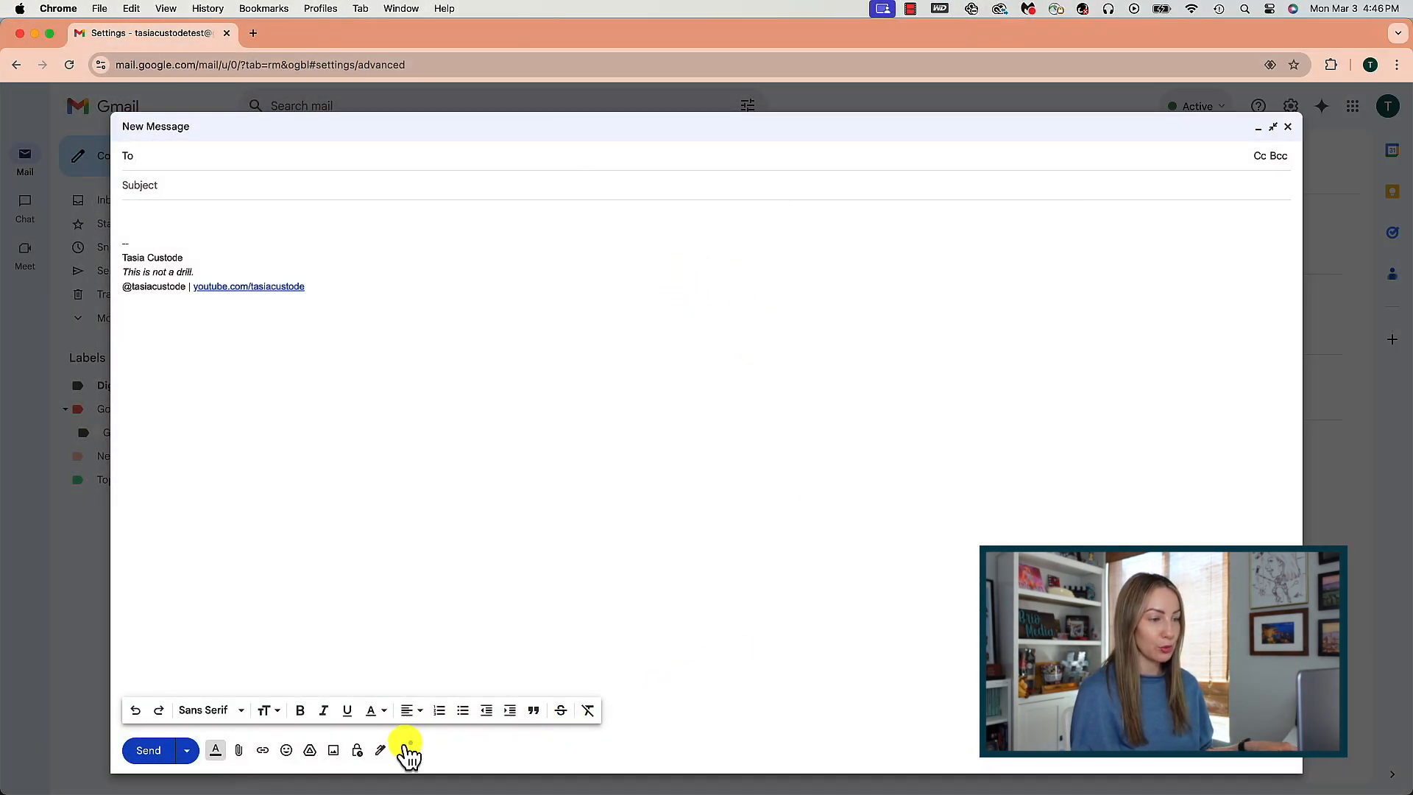
Insert the 'Content Creator Interview Thank You' template into the new message
left_click(403, 749)
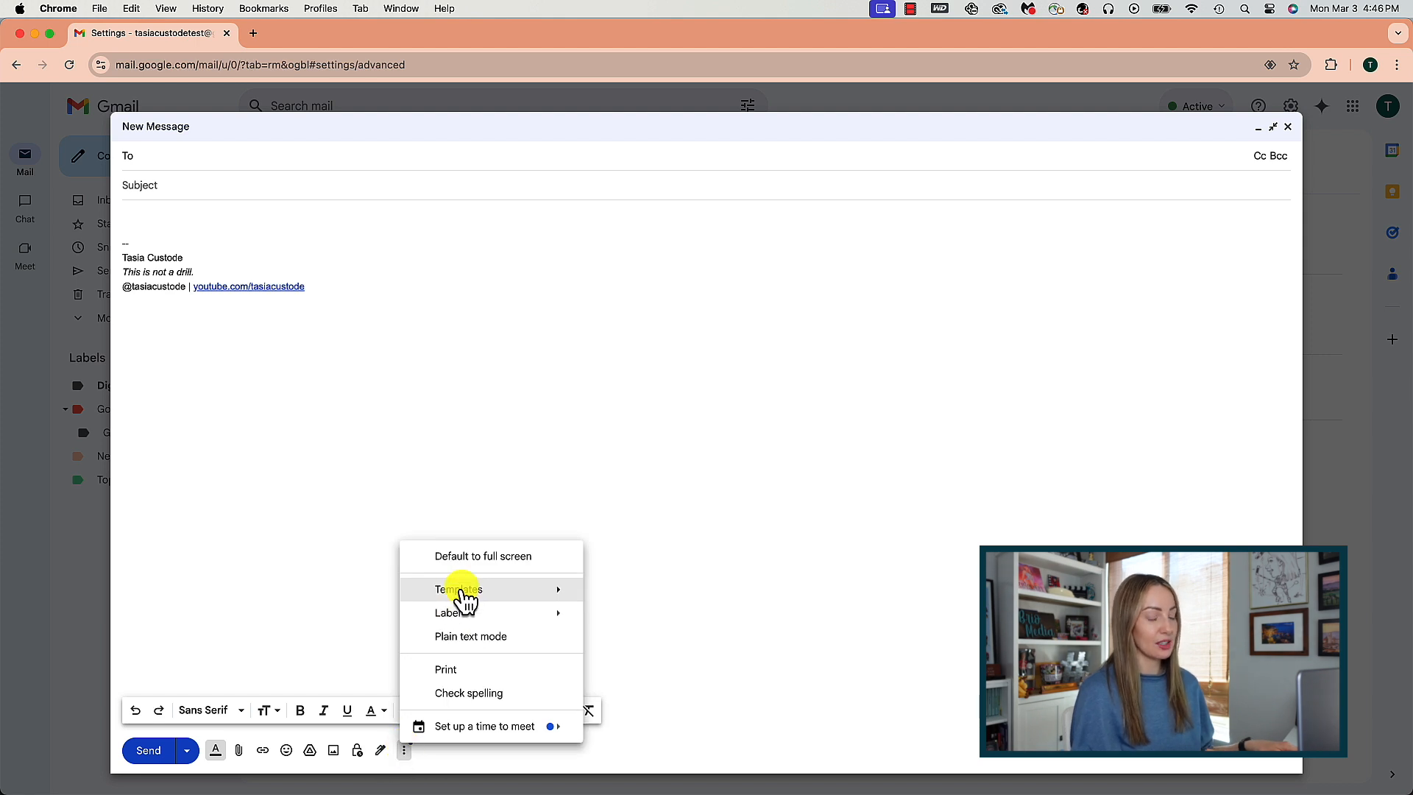
left_click(459, 588)
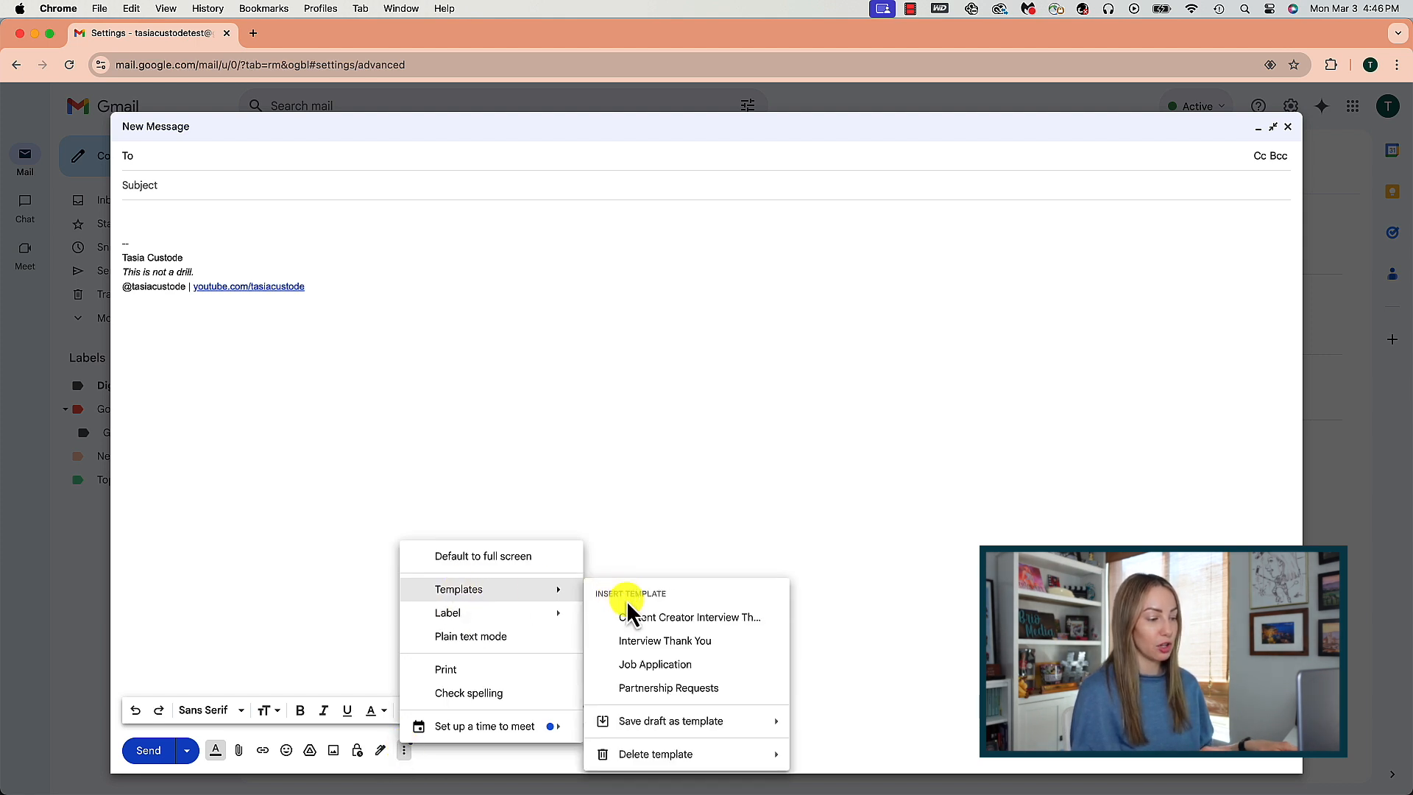
left_click(689, 617)
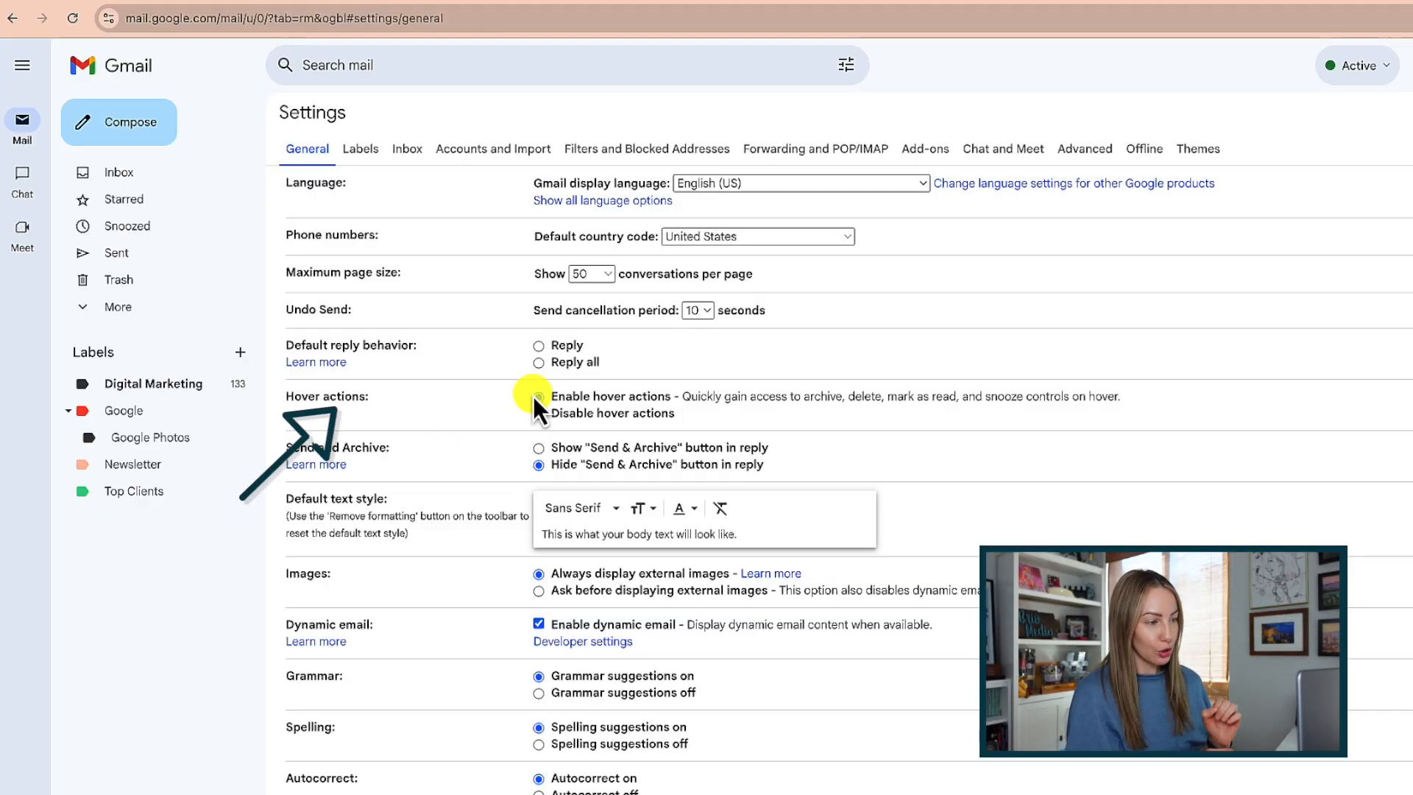
Enable hover actions and snooze 'Get a load of this!' until Mar 4, 2025, 8:00 AM
left_click(537, 396)
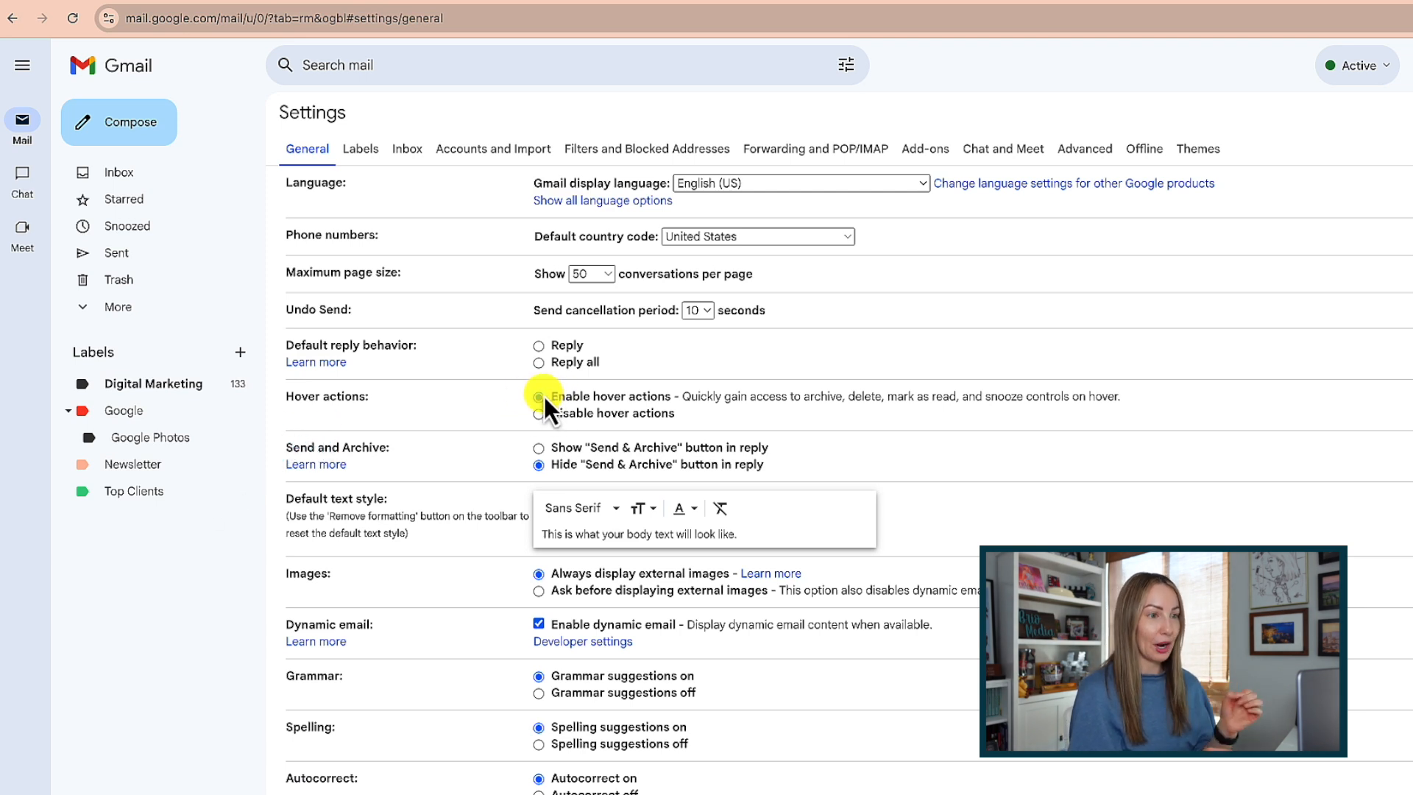
left_click(539, 396)
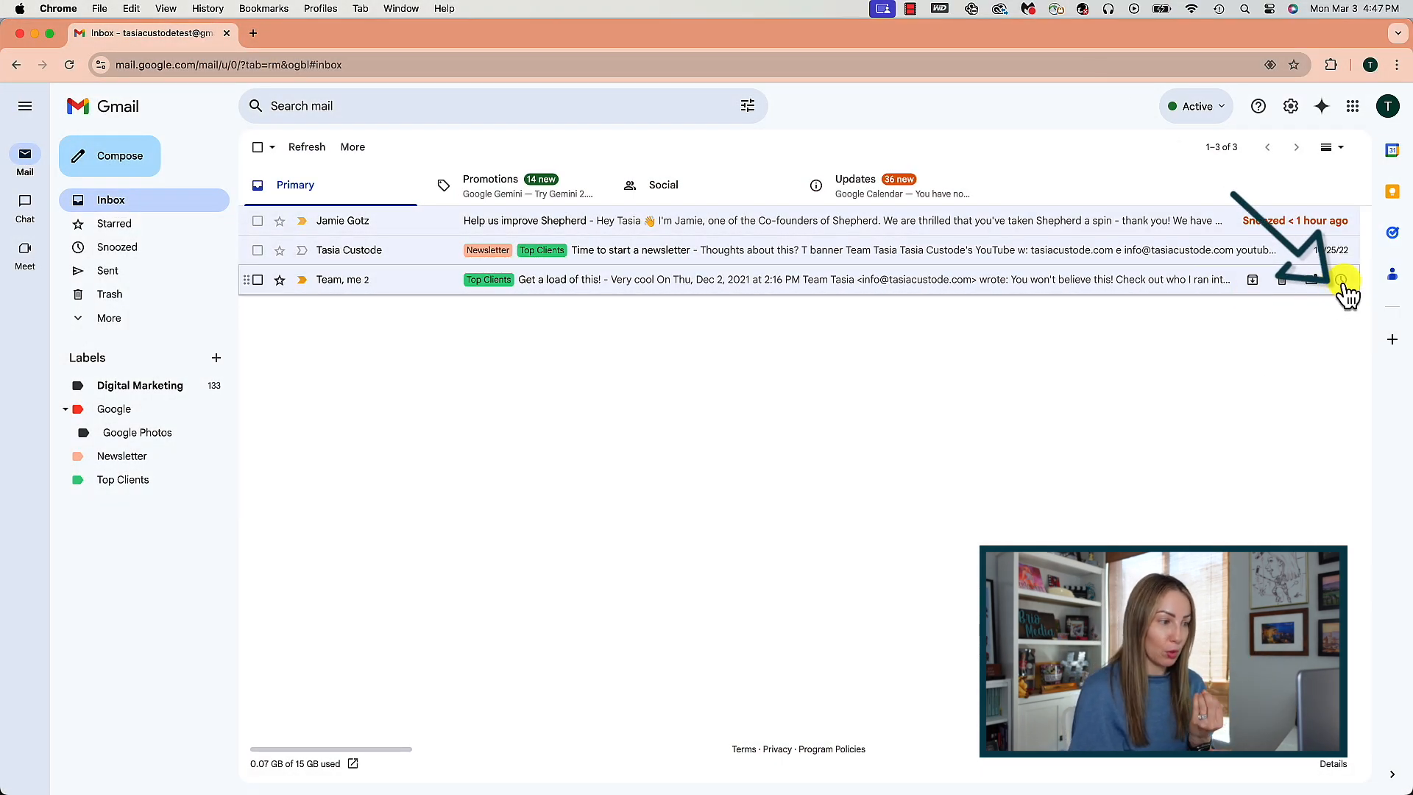
left_click(1342, 279)
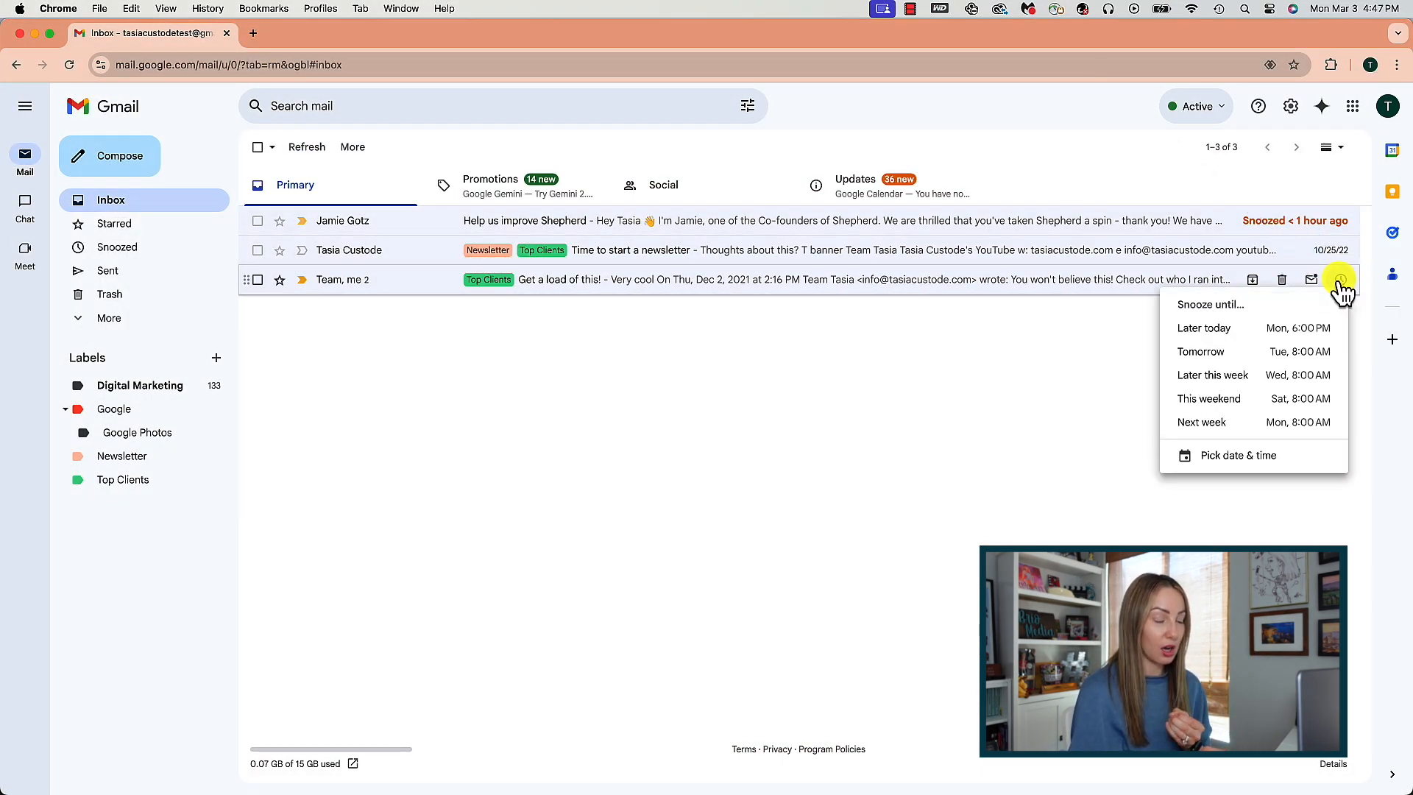
mouse_move(1217, 352)
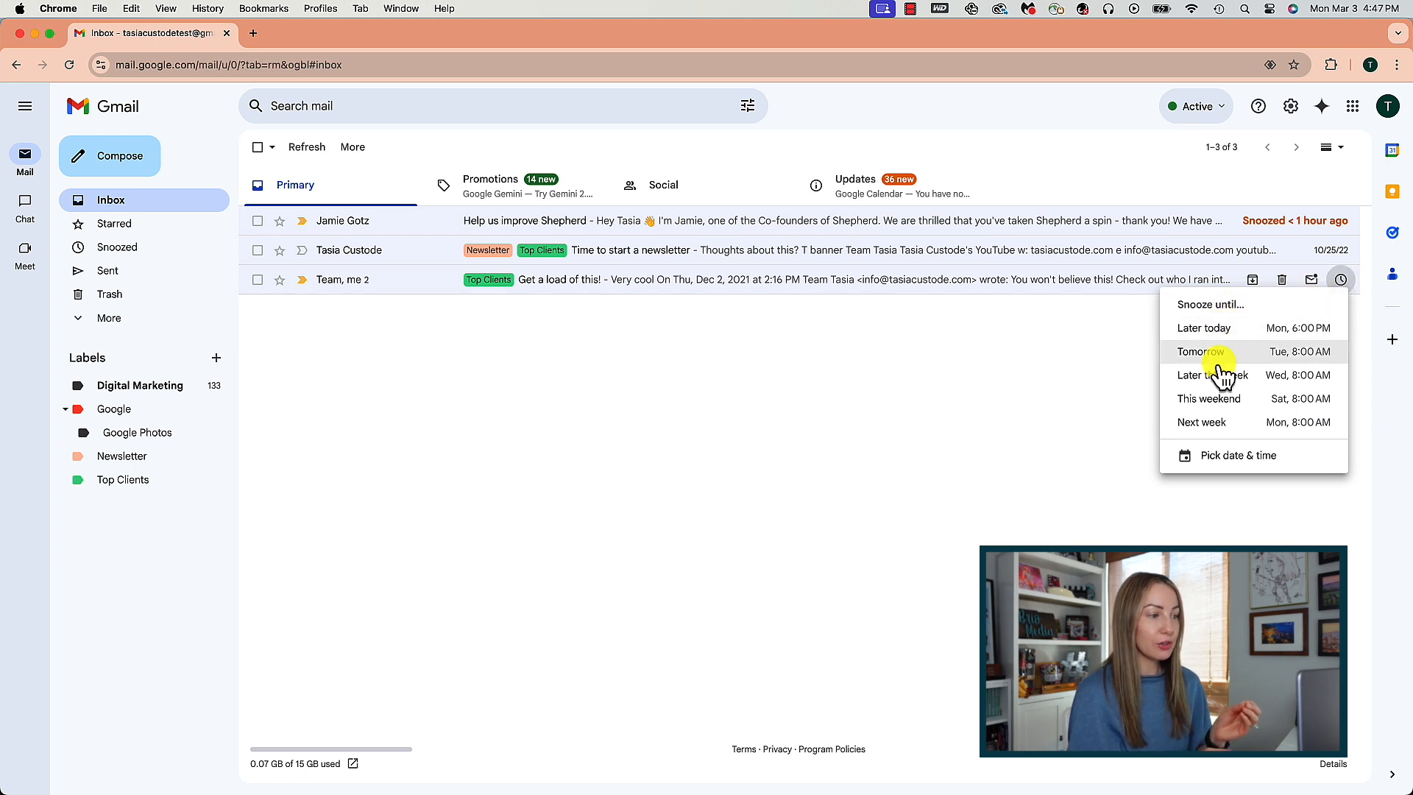
mouse_move(1224, 455)
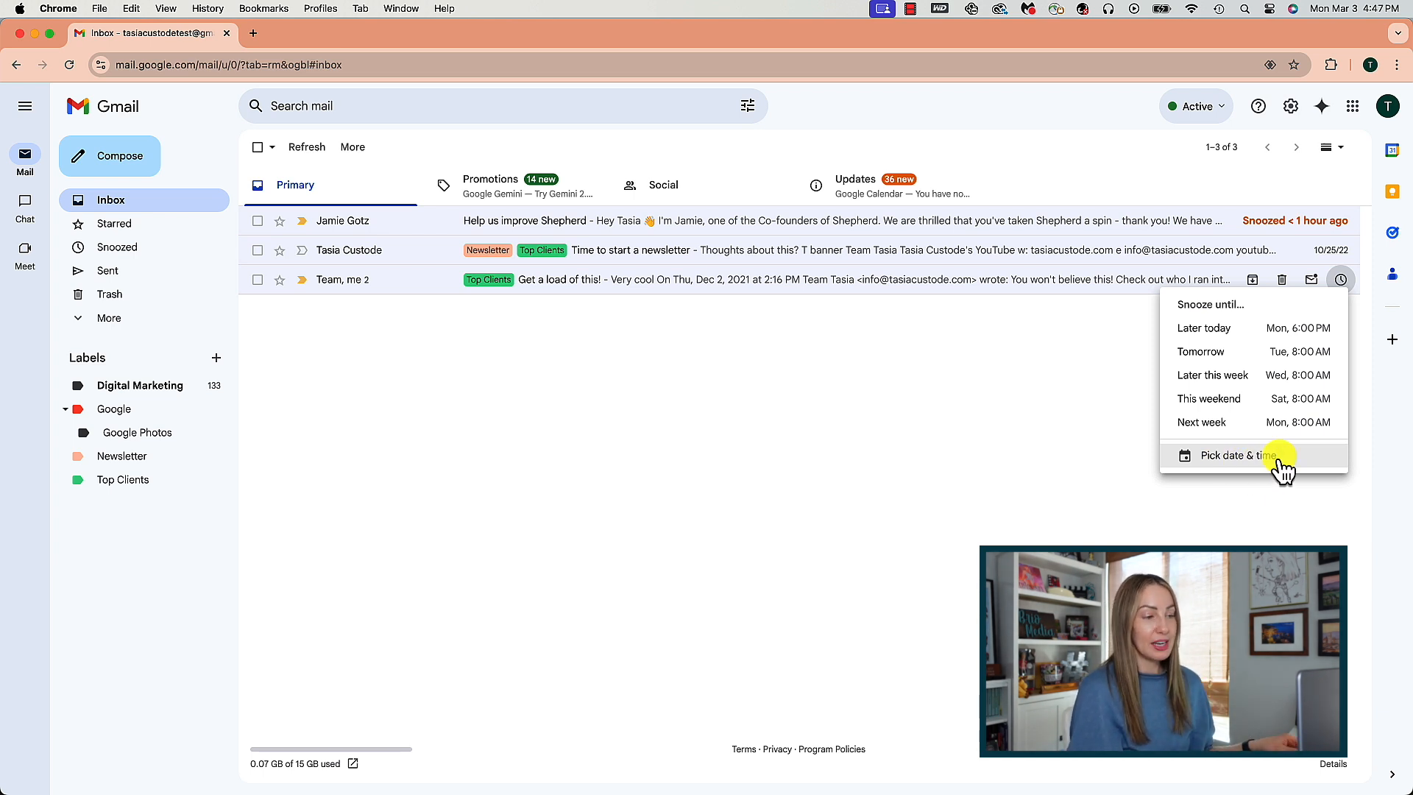
left_click(1238, 455)
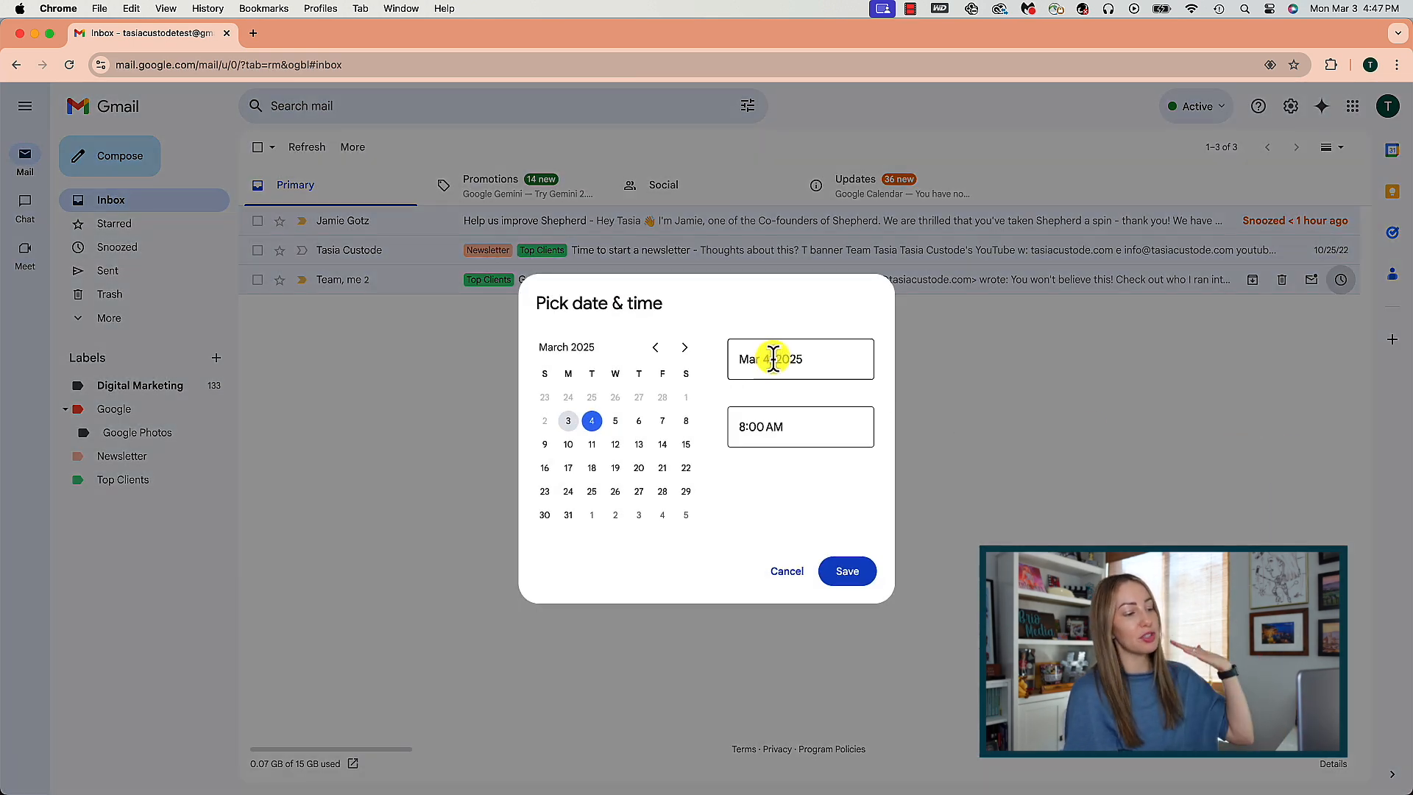
left_click(847, 571)
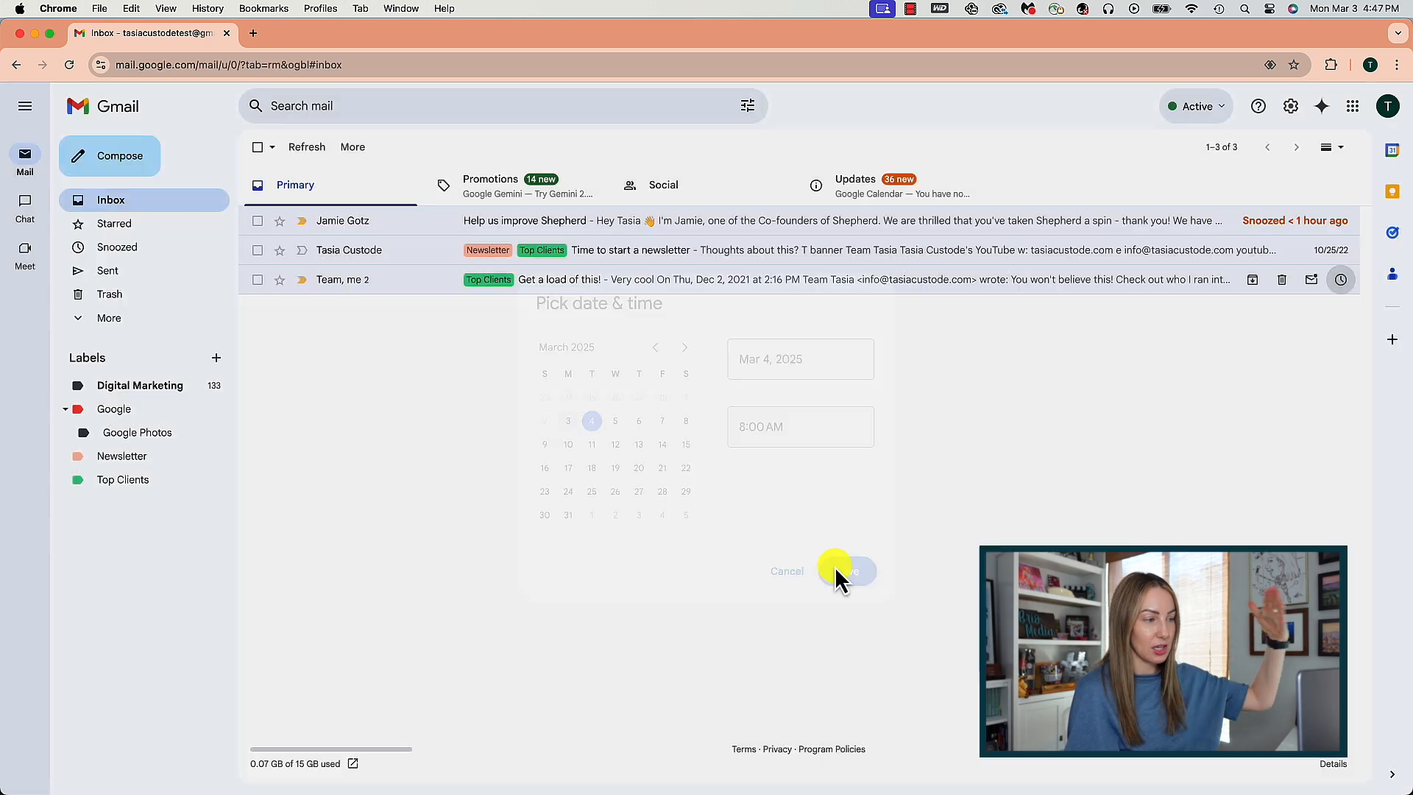
left_click(849, 571)
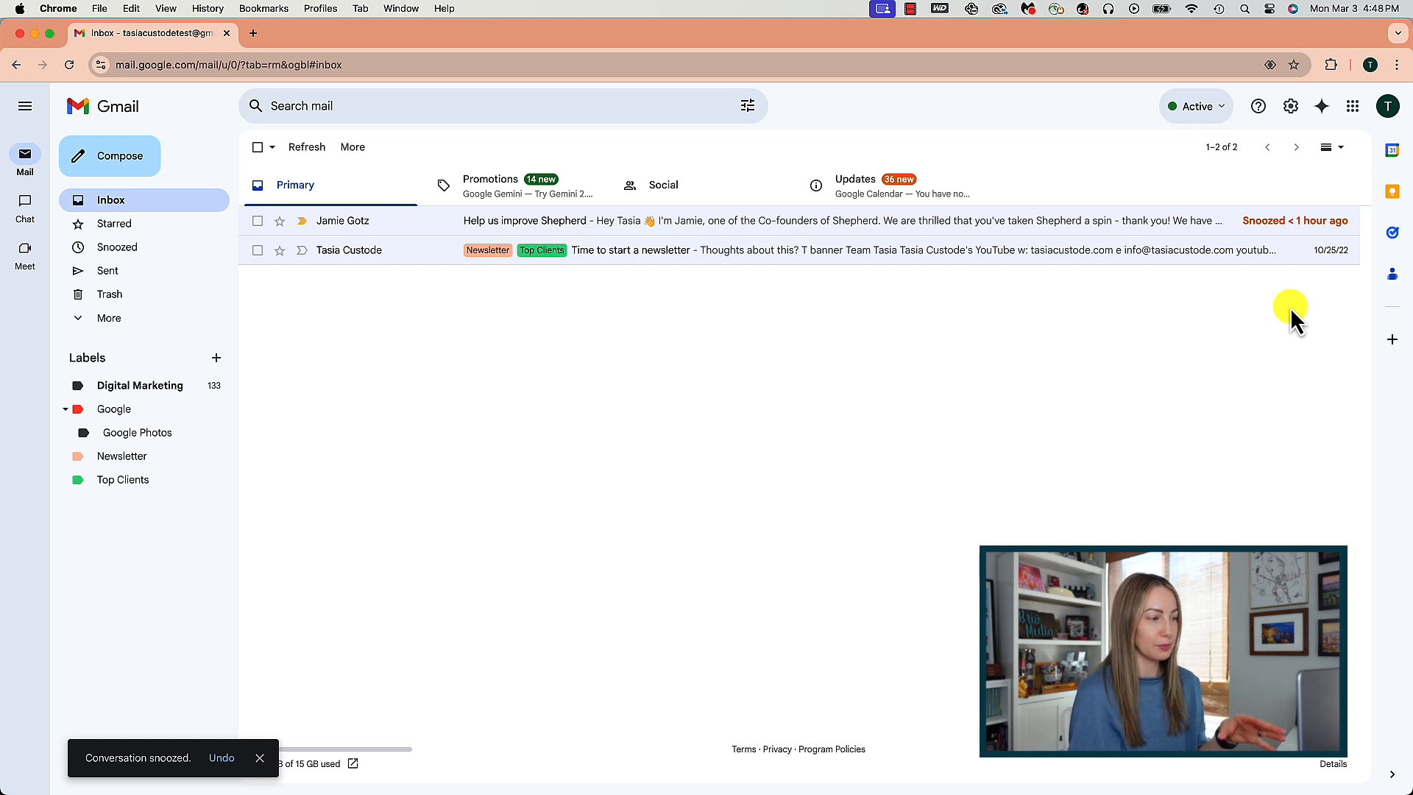
mouse_move(1307, 294)
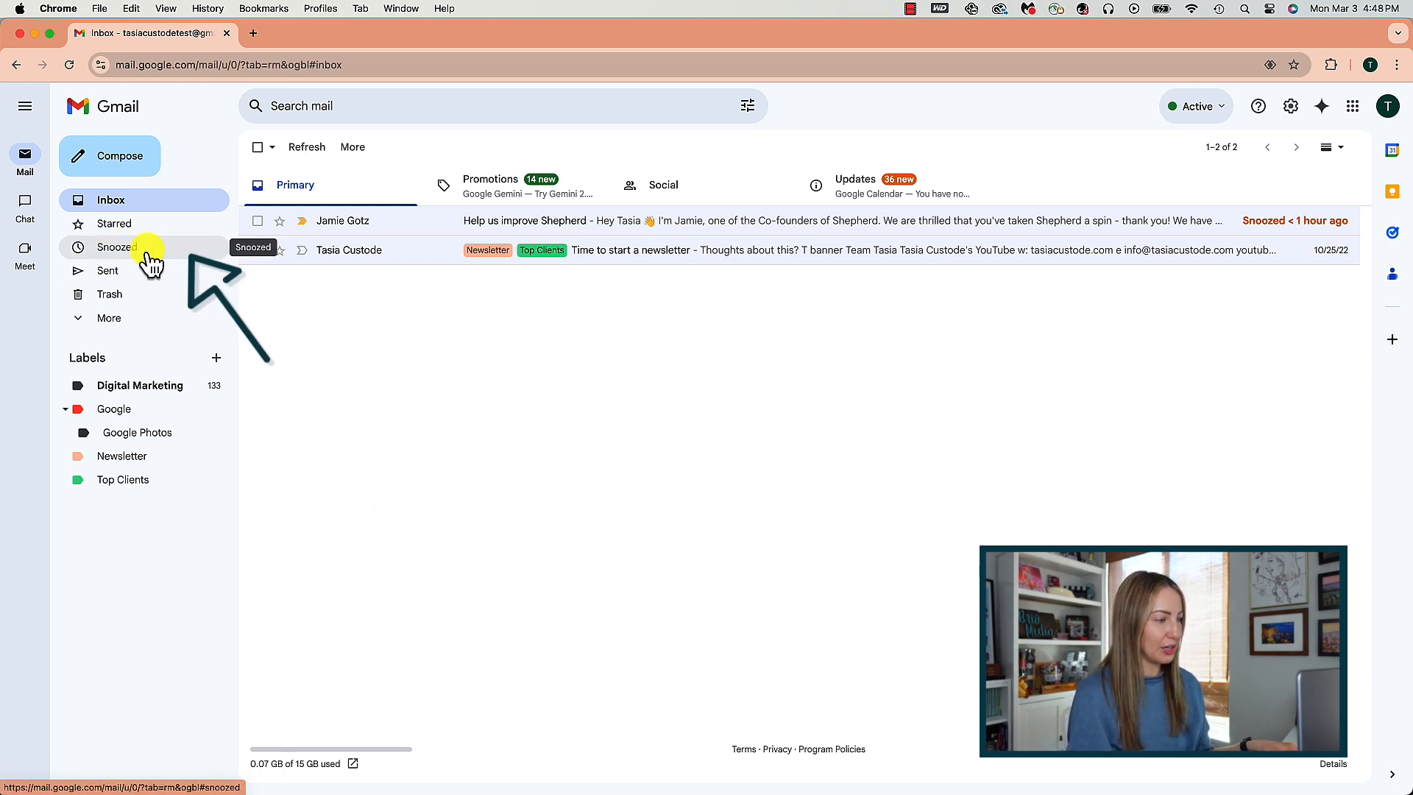
View the Snoozed folder, which lists the 'Get a load of this!' conversation
left_click(117, 248)
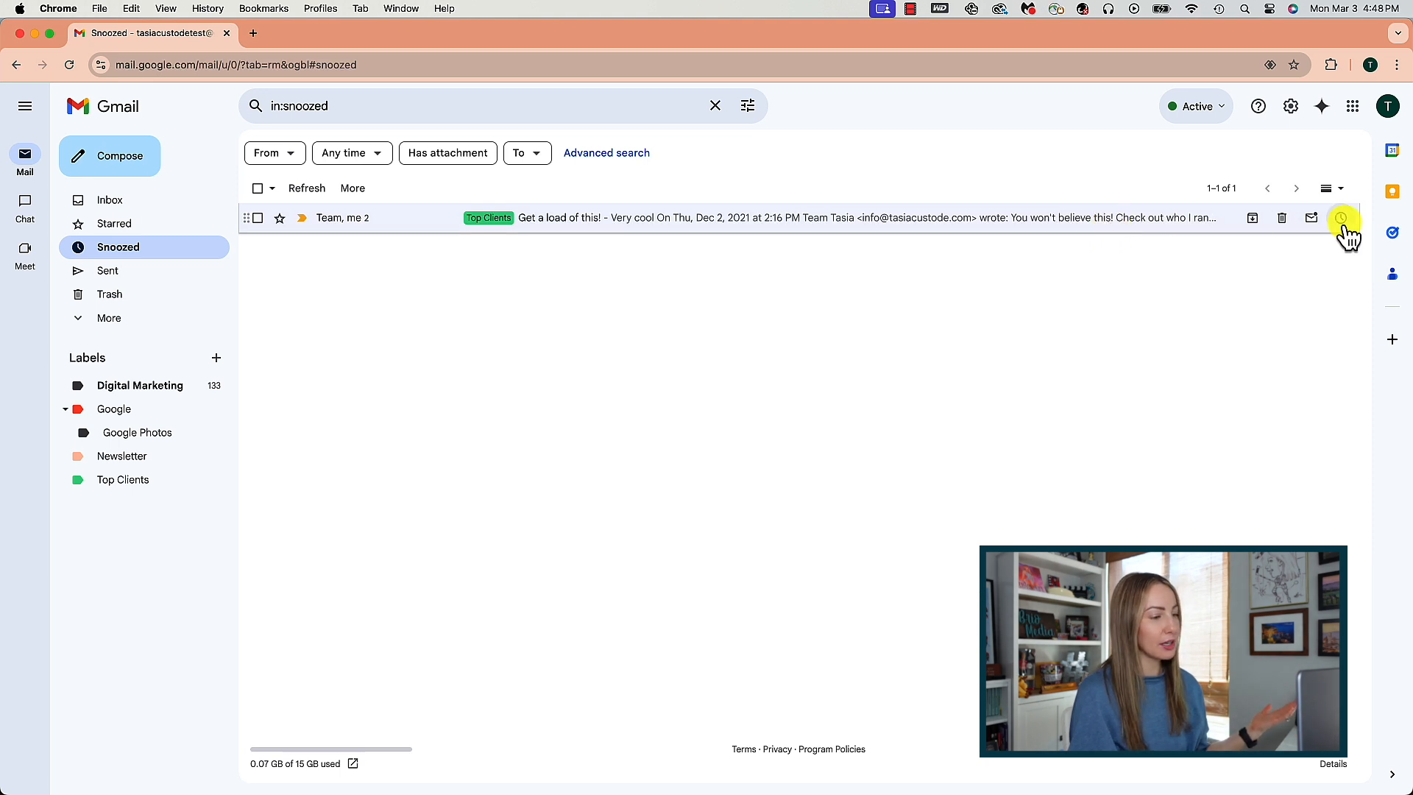
left_click(1342, 218)
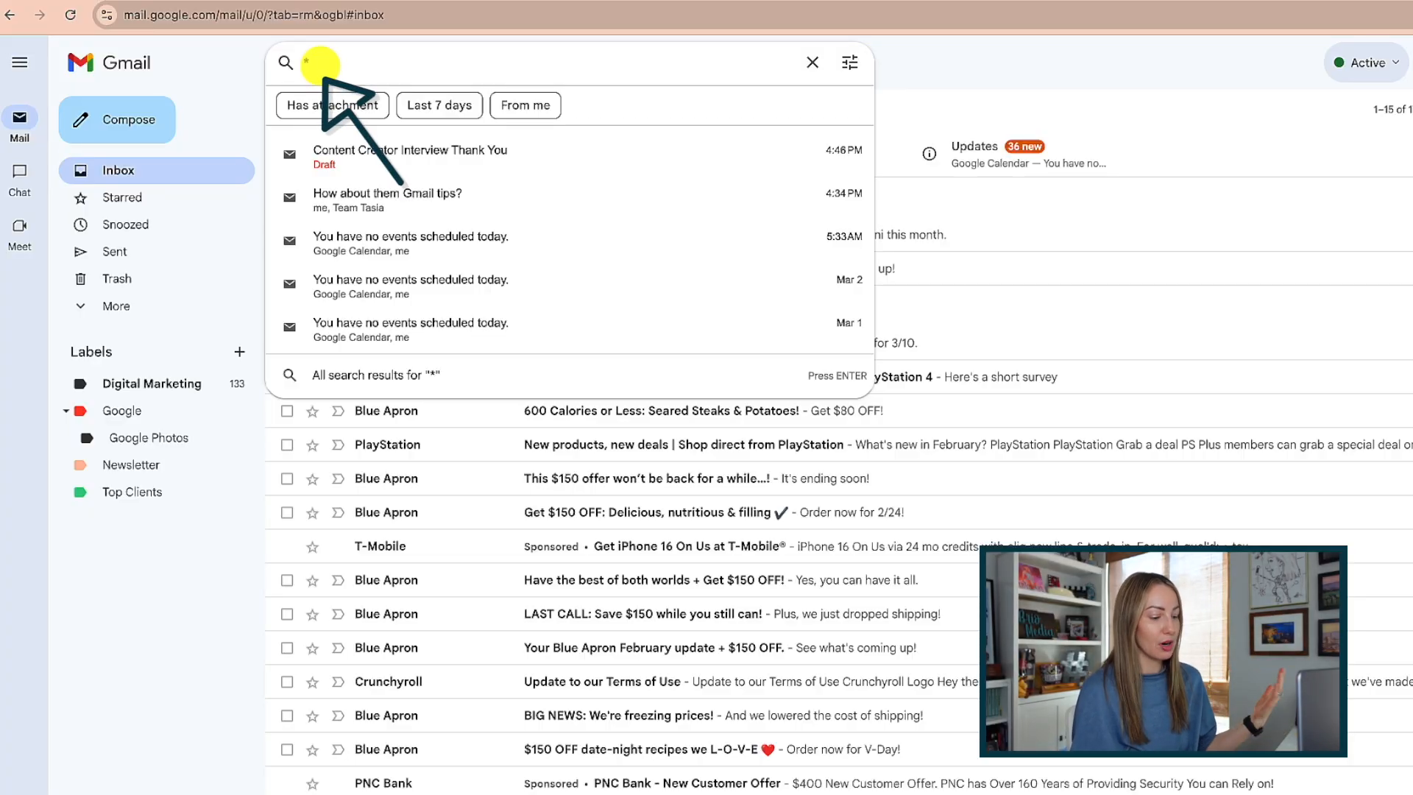
type("@meetshepherd.com")
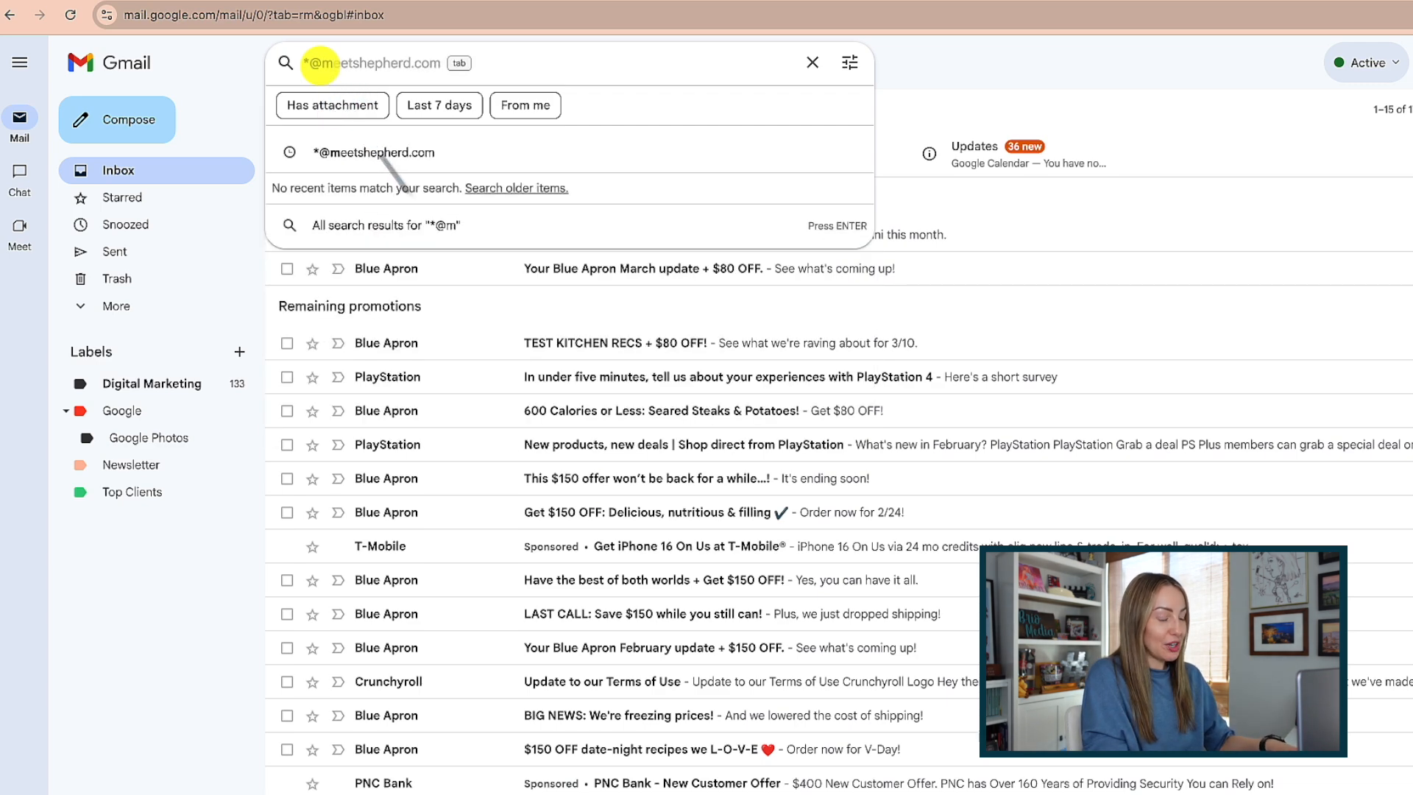
key("Enter")
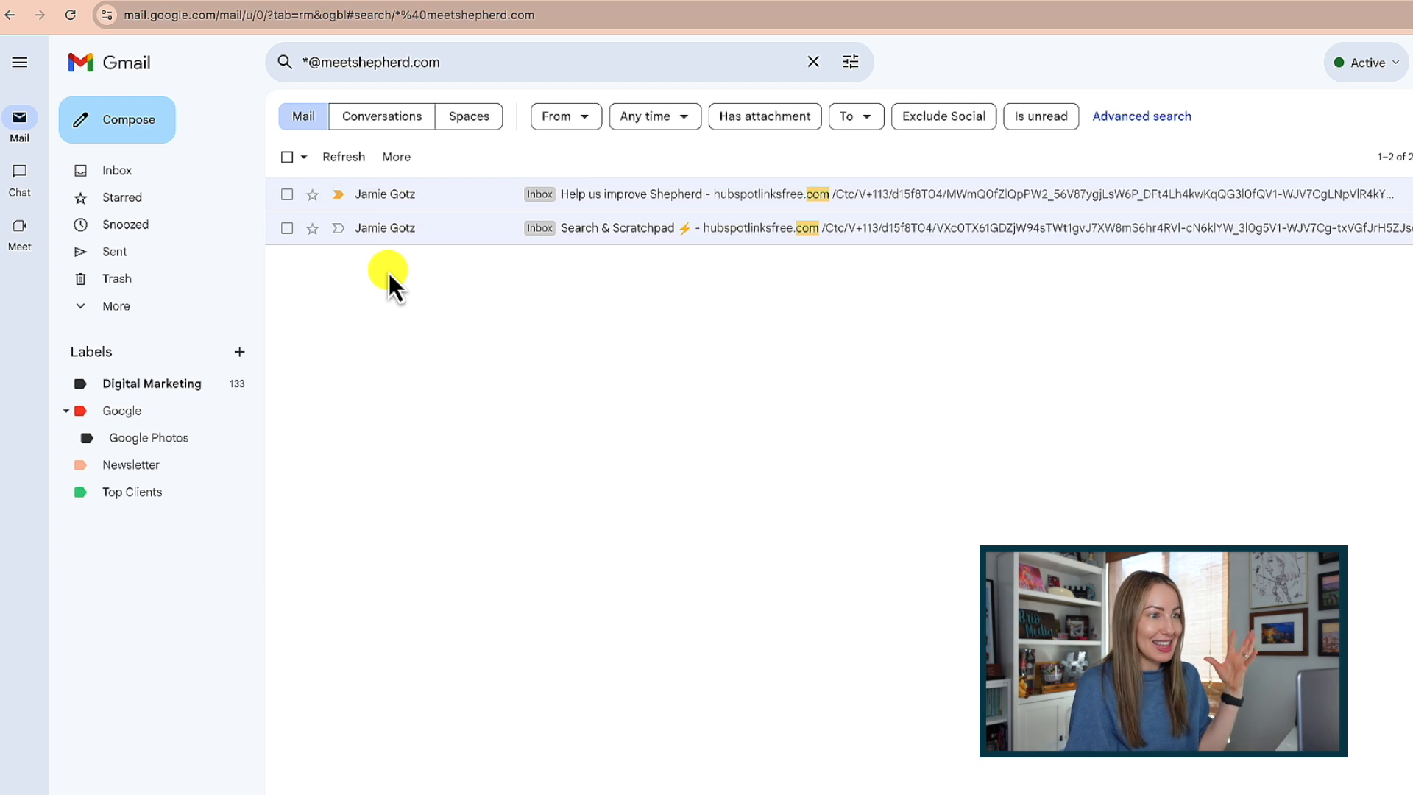
mouse_move(401, 289)
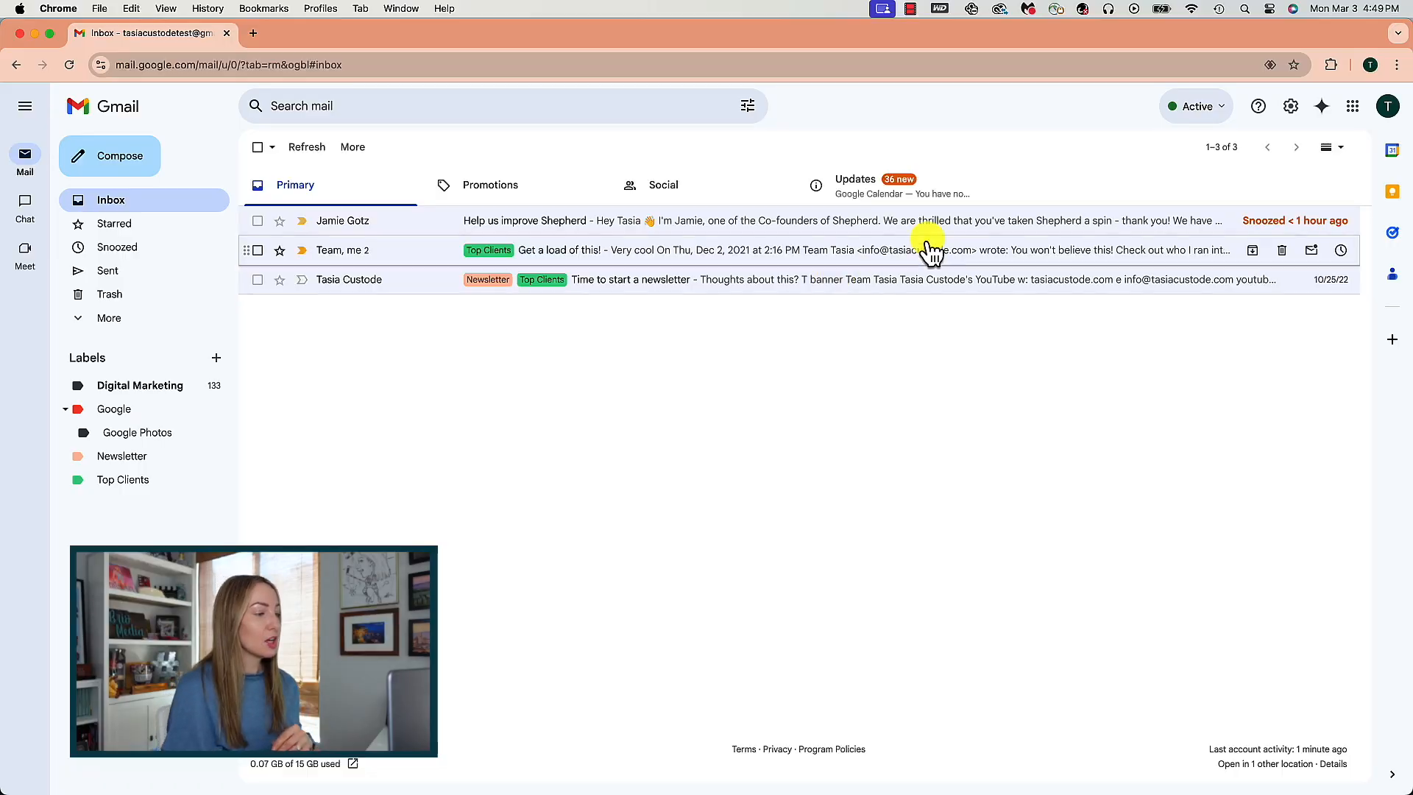
In quick settings, try Compact density, then restore Default density
left_click(1290, 106)
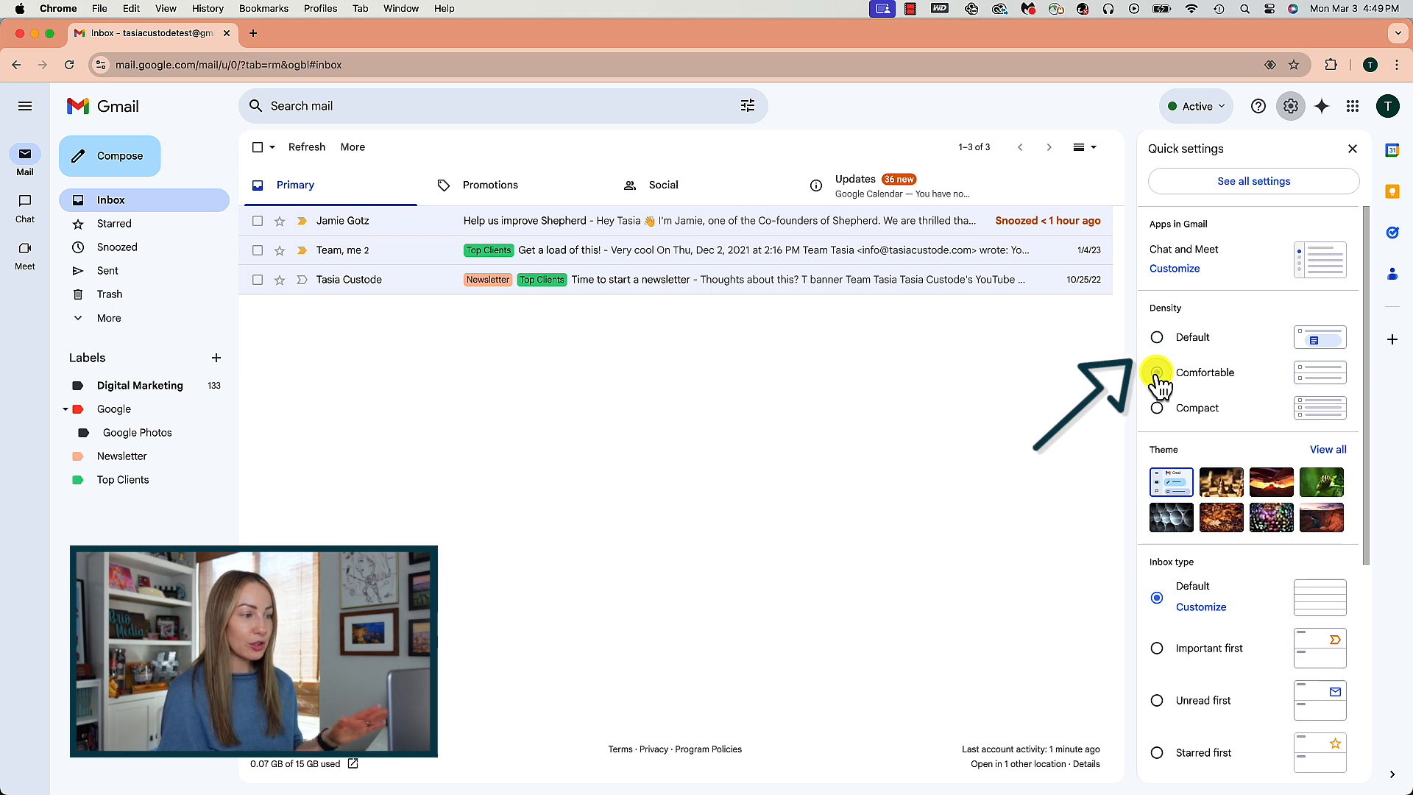
left_click(1157, 407)
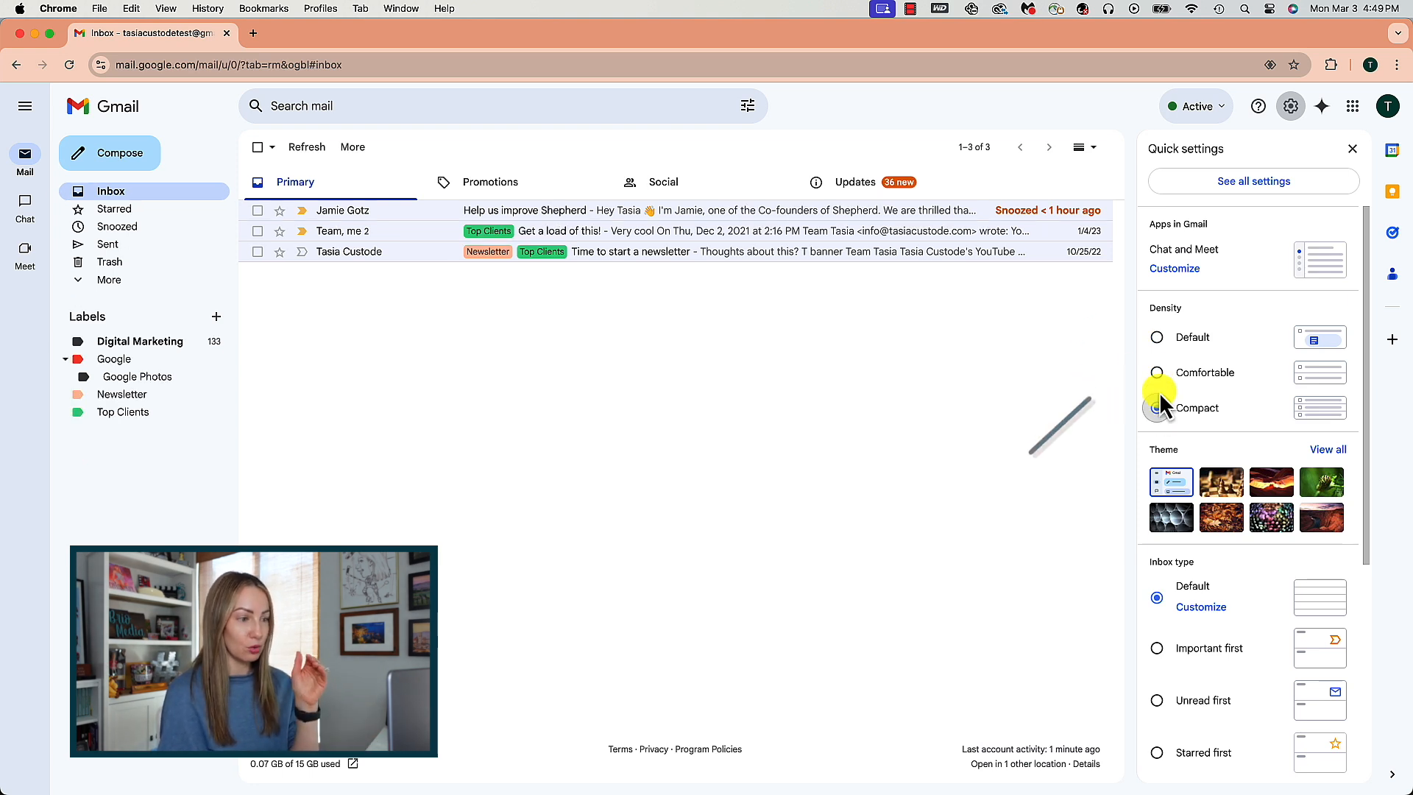
left_click(1156, 337)
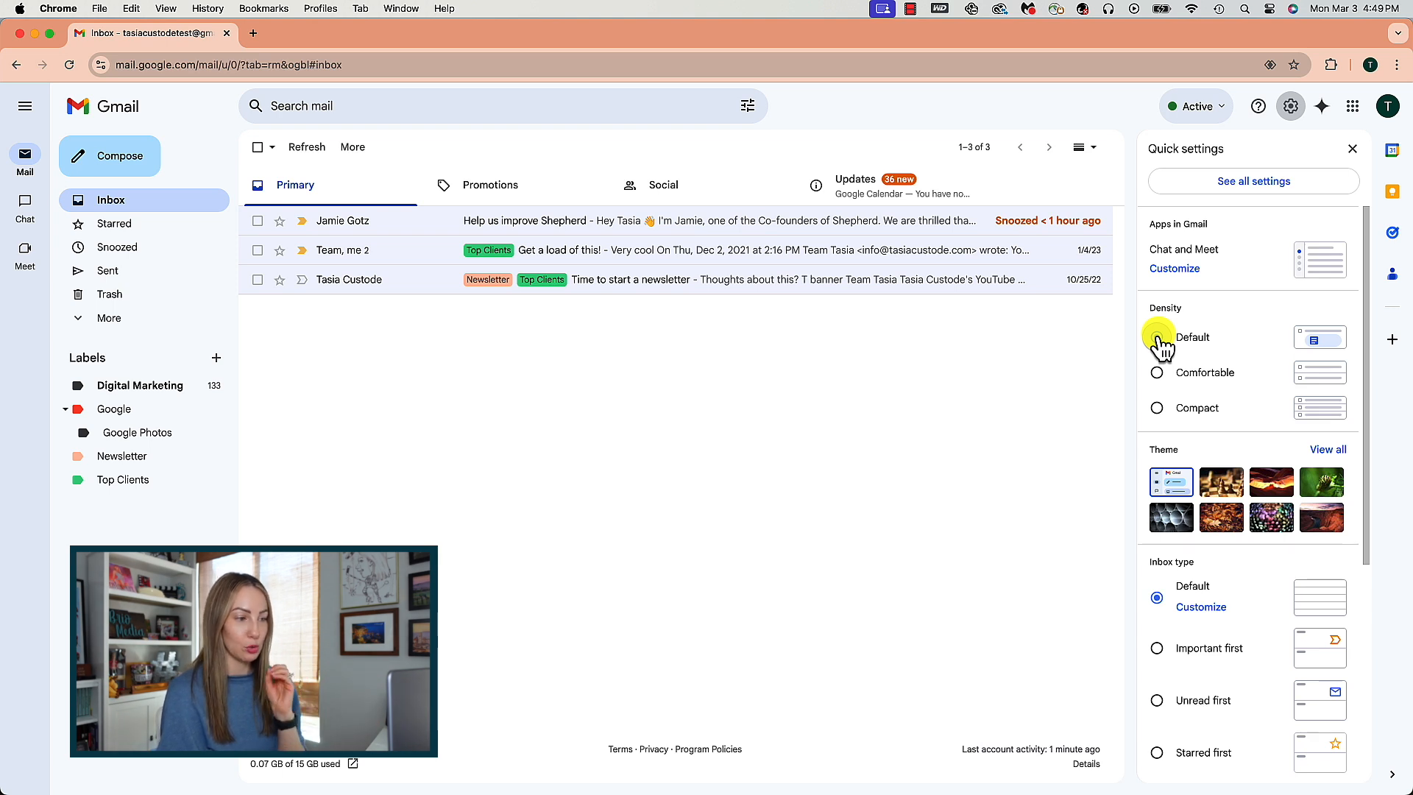
left_click(1156, 407)
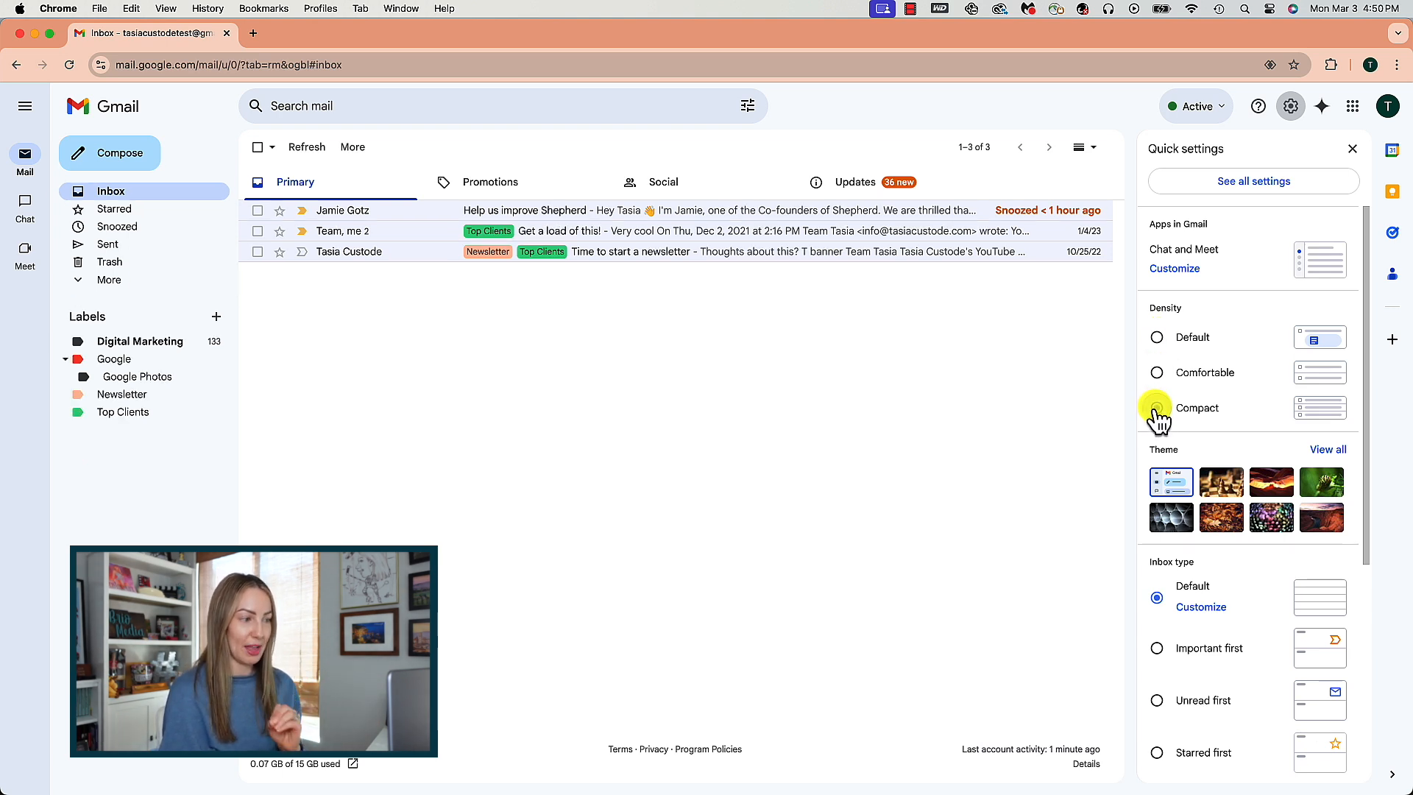
left_click(1156, 337)
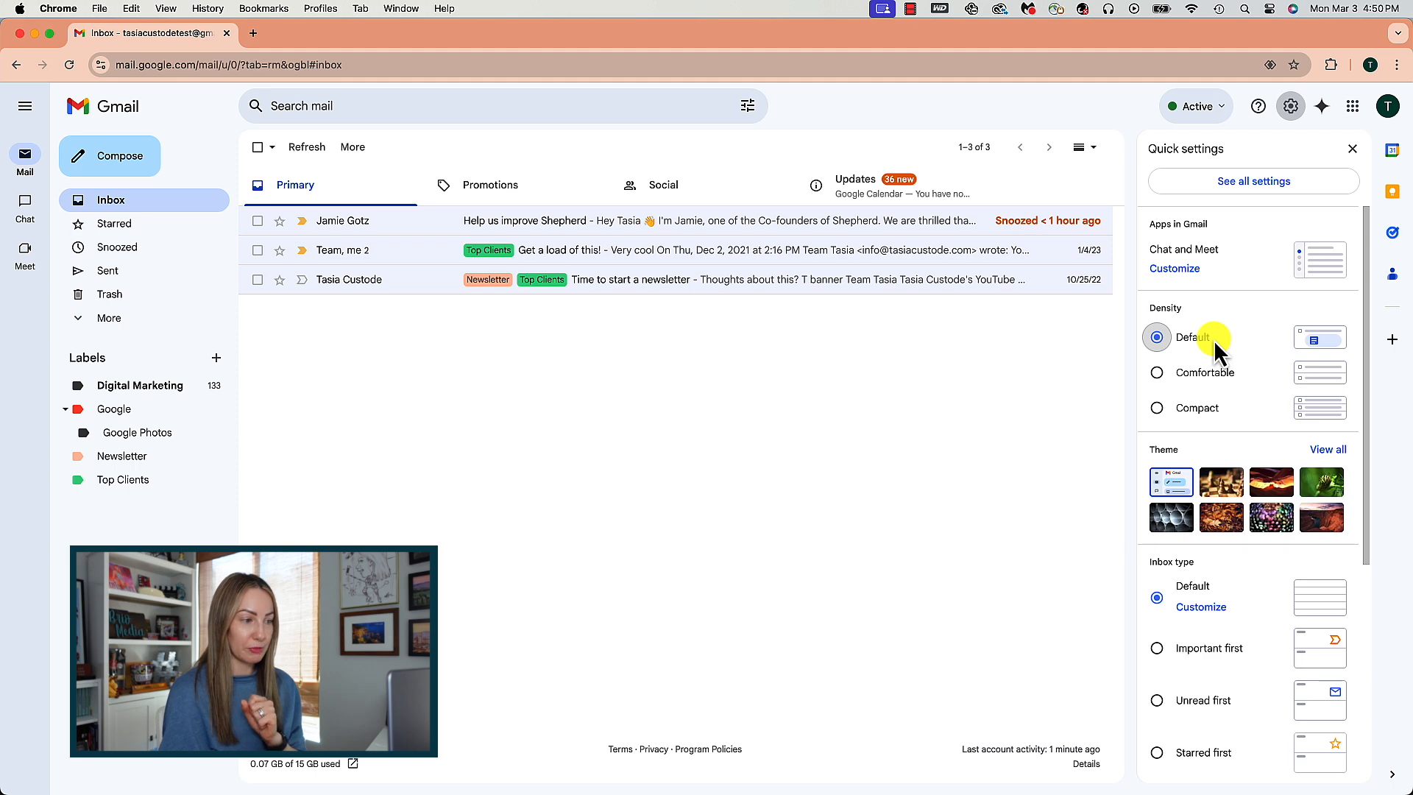
Try Unread first and a Below inbox reading pane, then revert to Default and No split
scroll("down", 3)
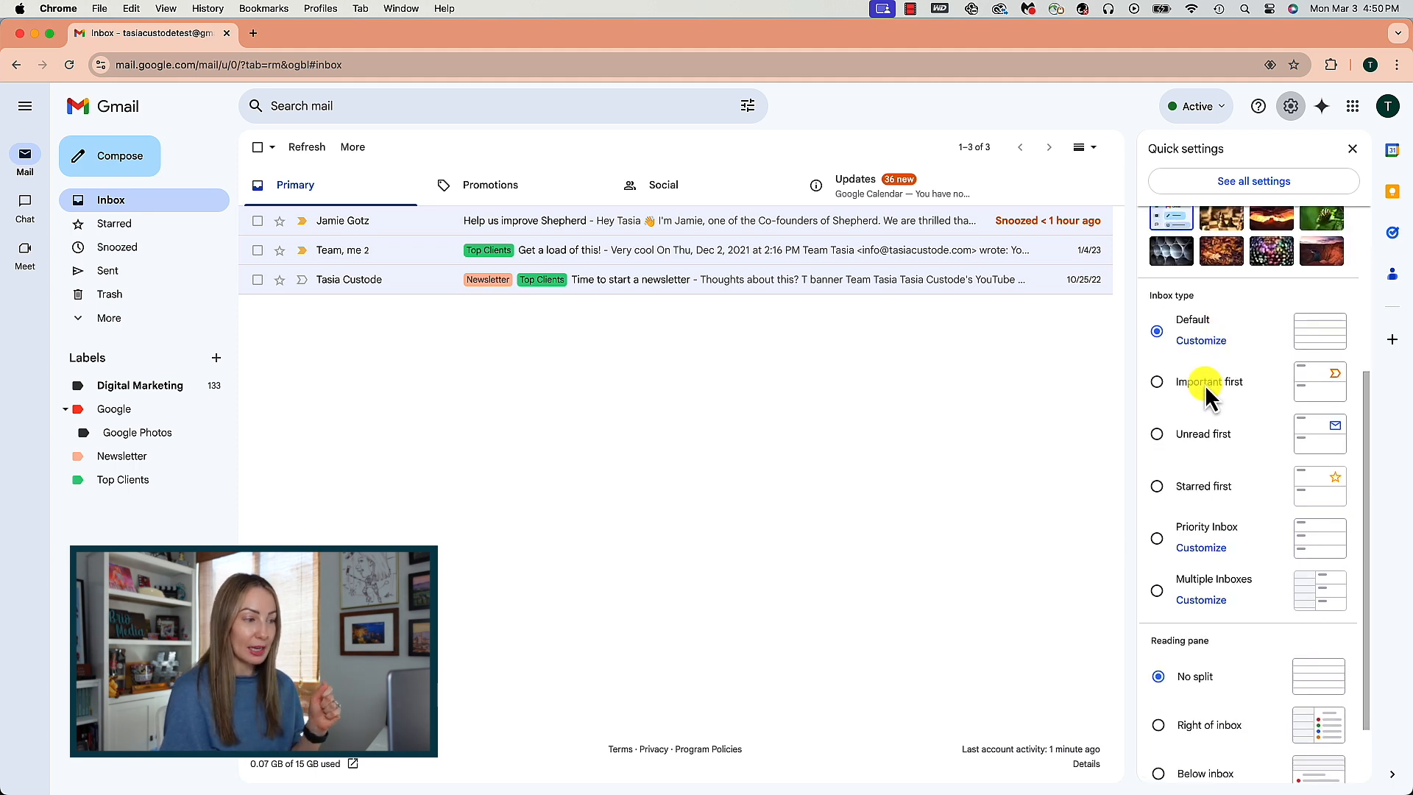
left_click(1156, 382)
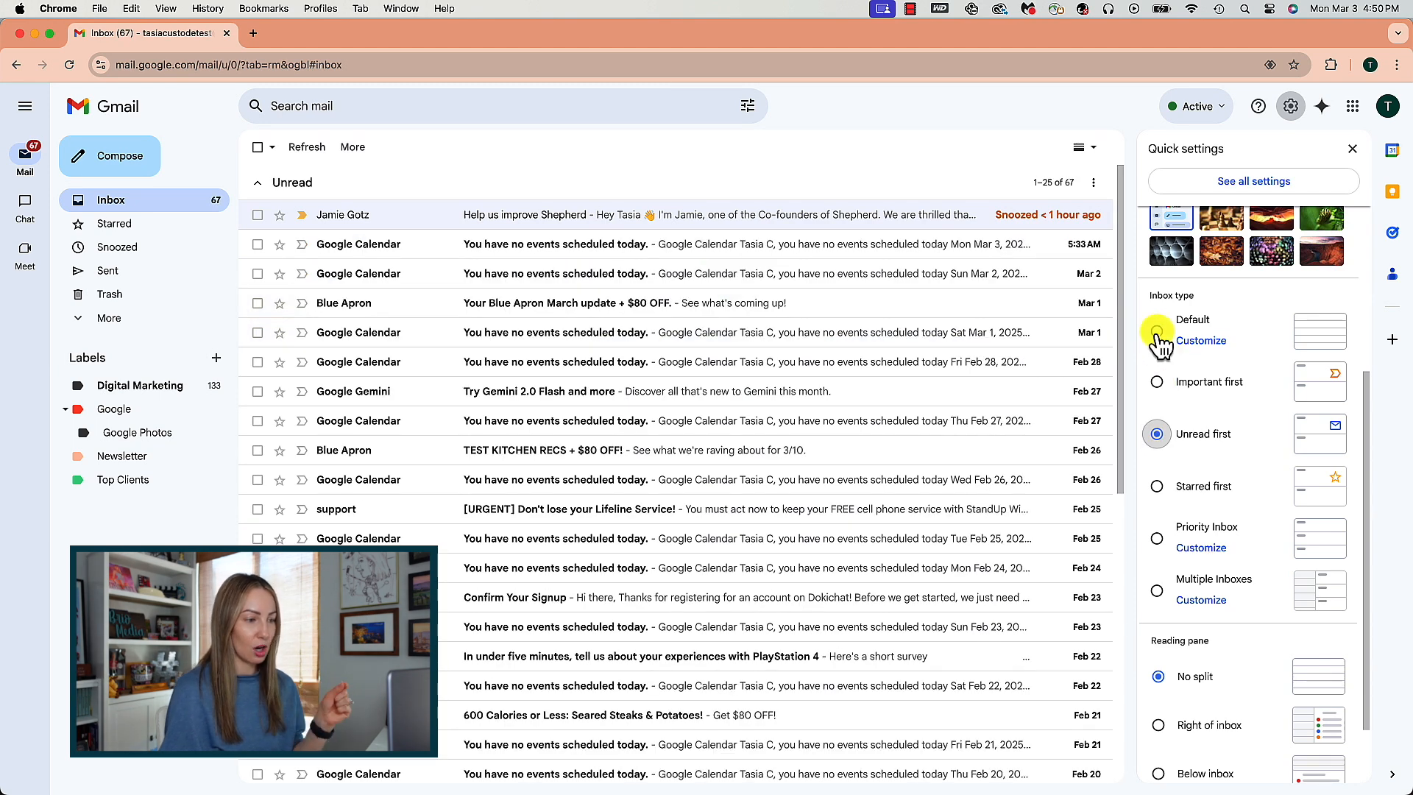
left_click(1156, 331)
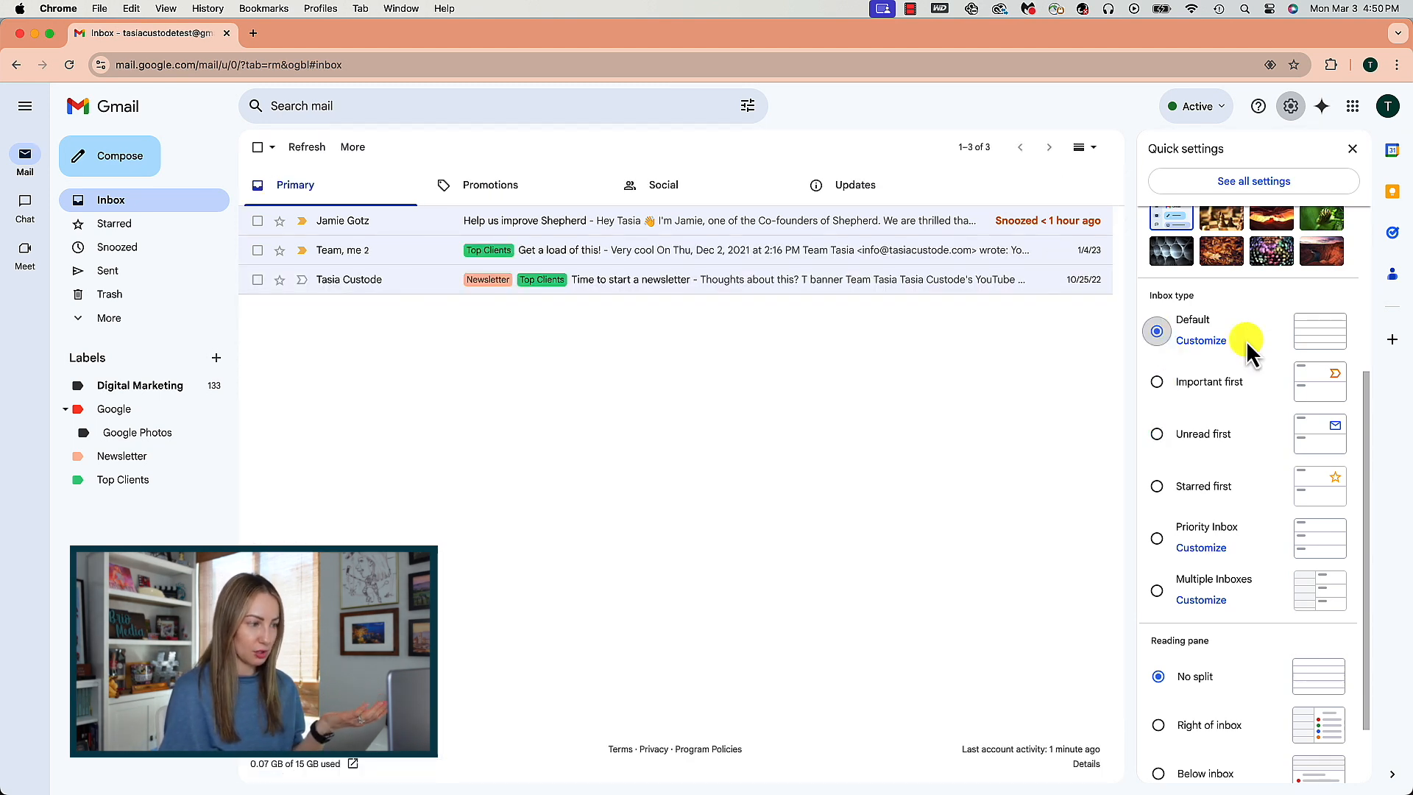
mouse_move(1250, 375)
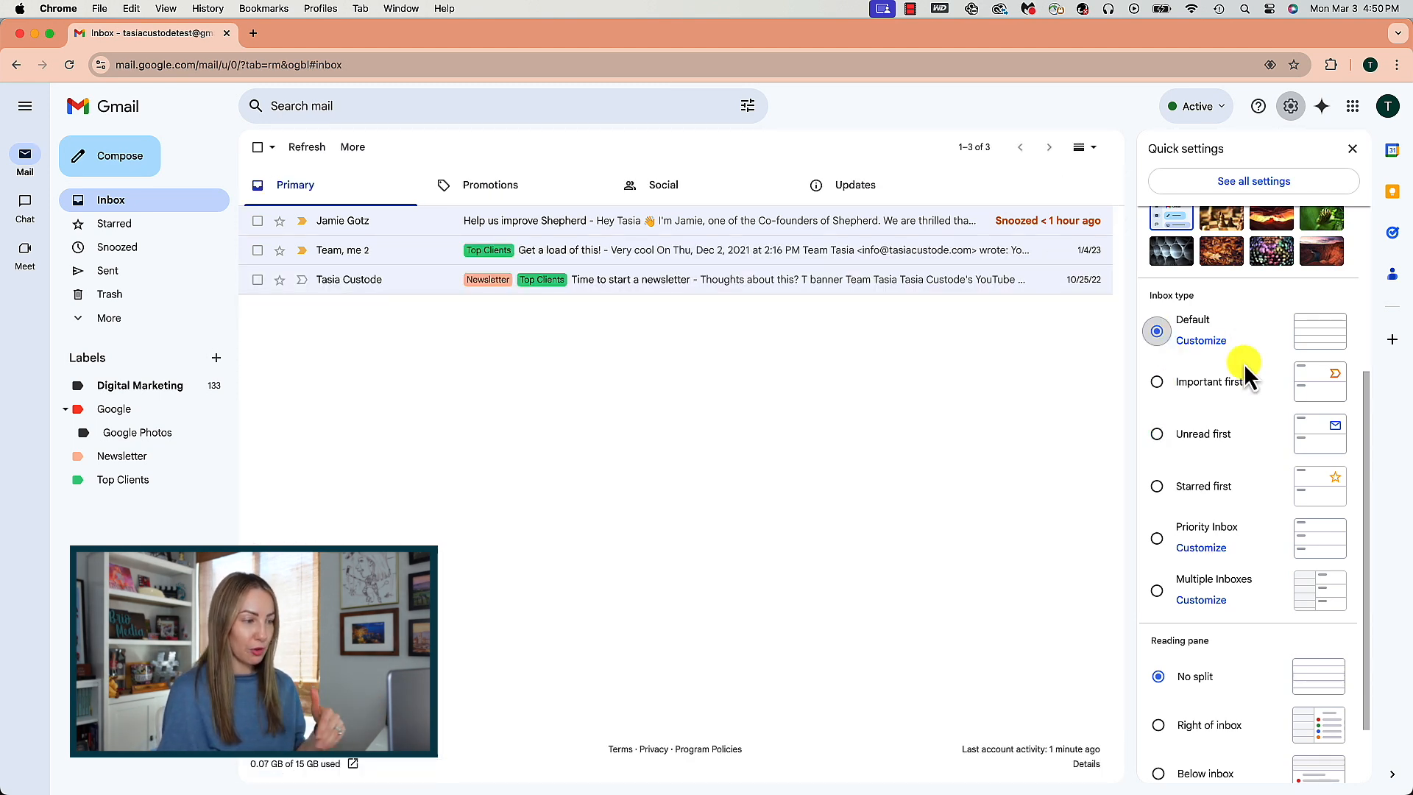
scroll("down", 3)
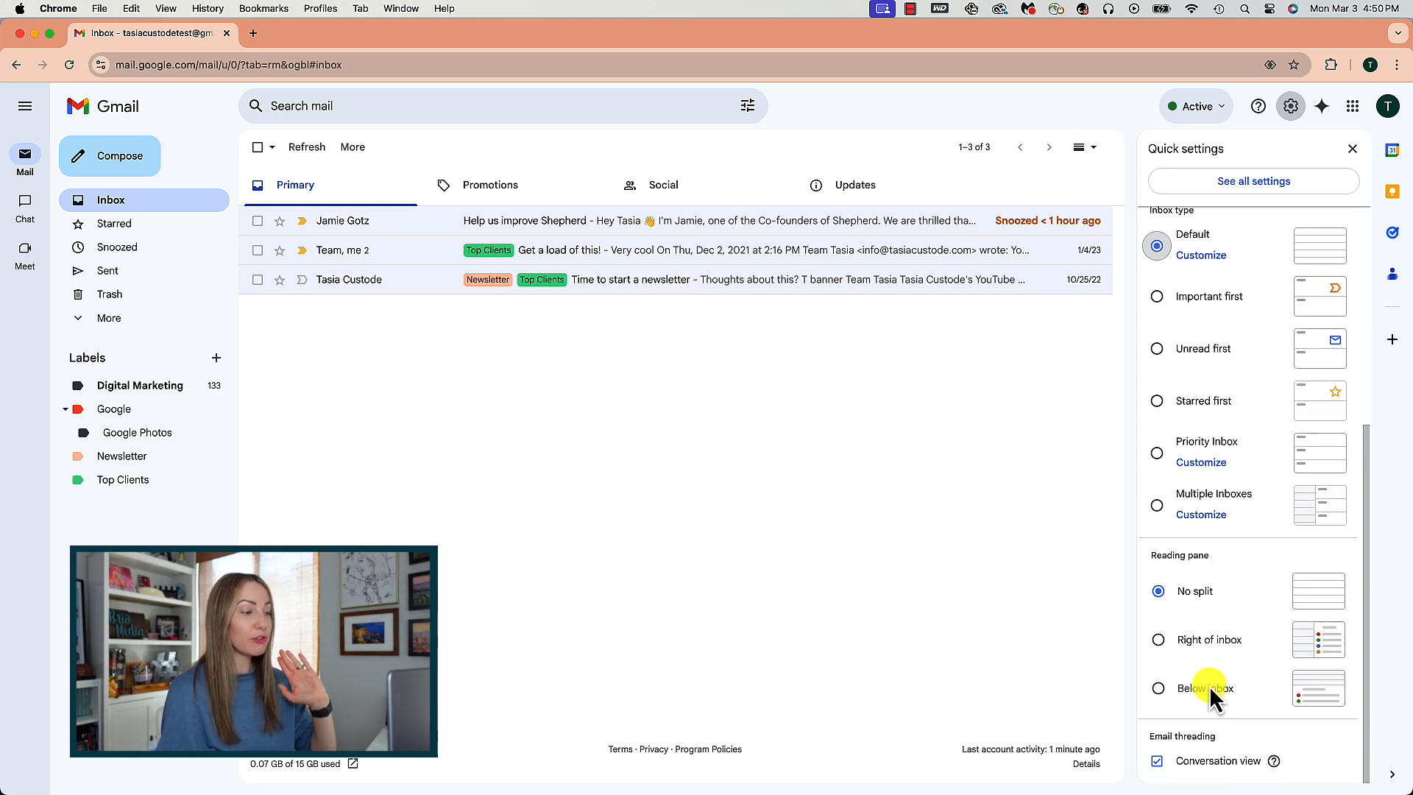
left_click(1156, 640)
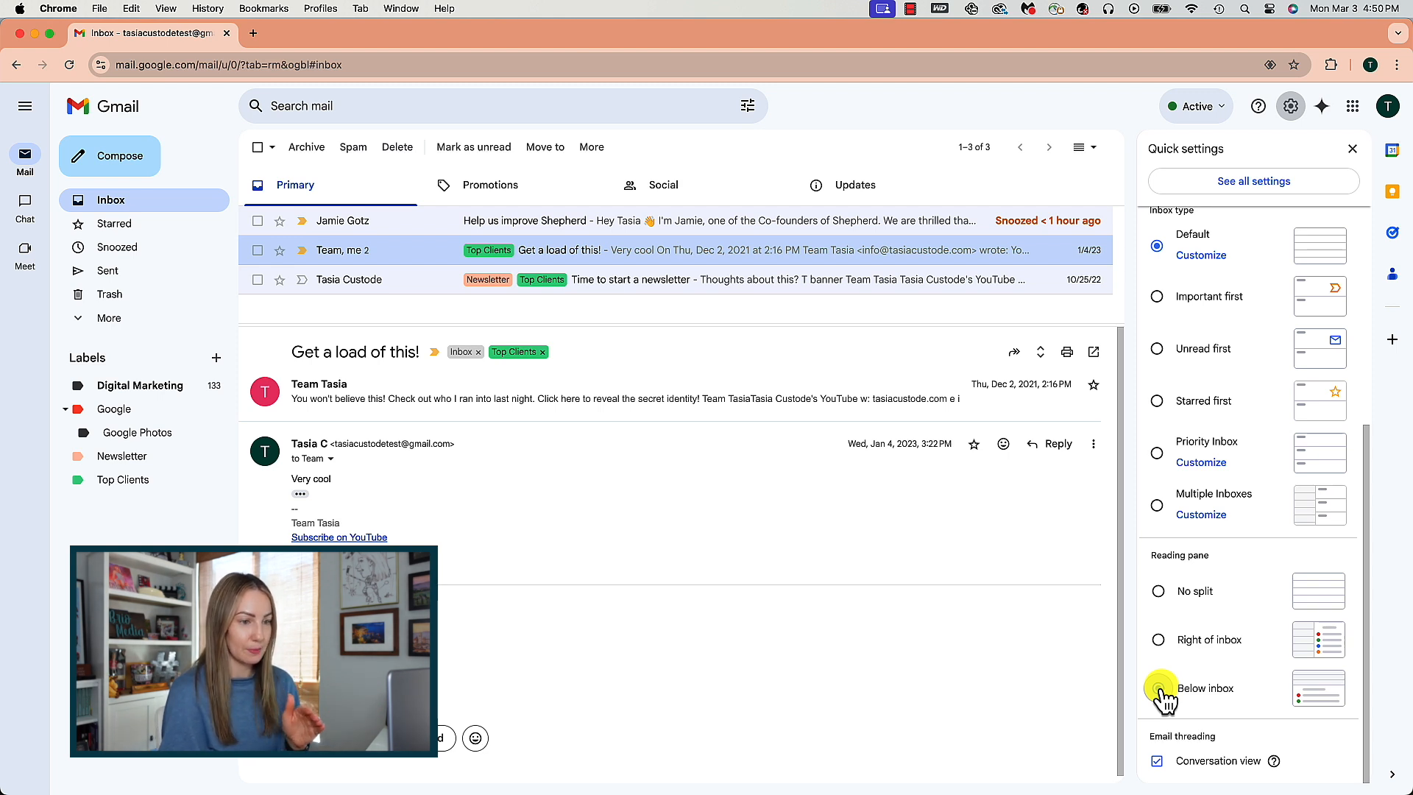
left_click(1158, 591)
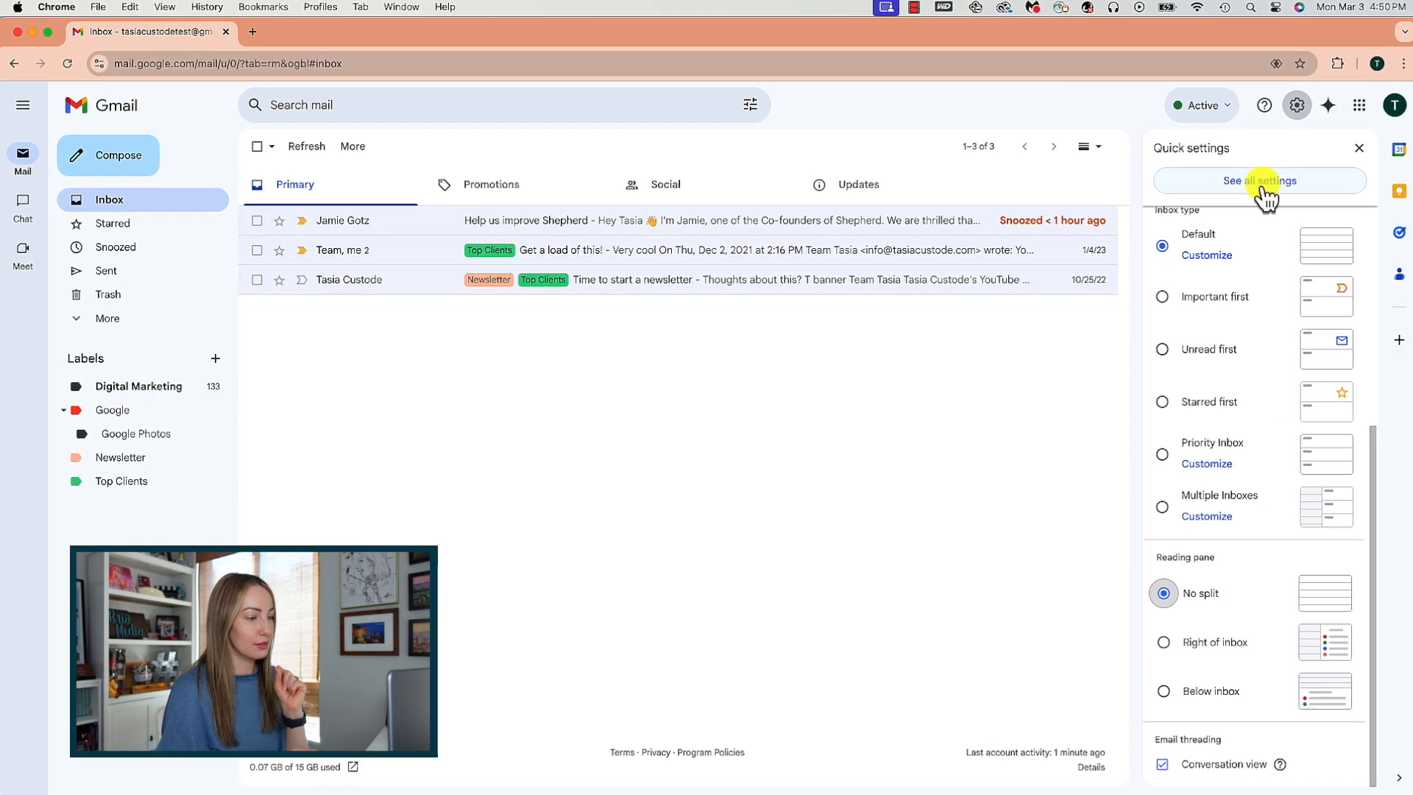
Open the full General settings and the conversations-per-page size choices, currently 50
left_click(1260, 181)
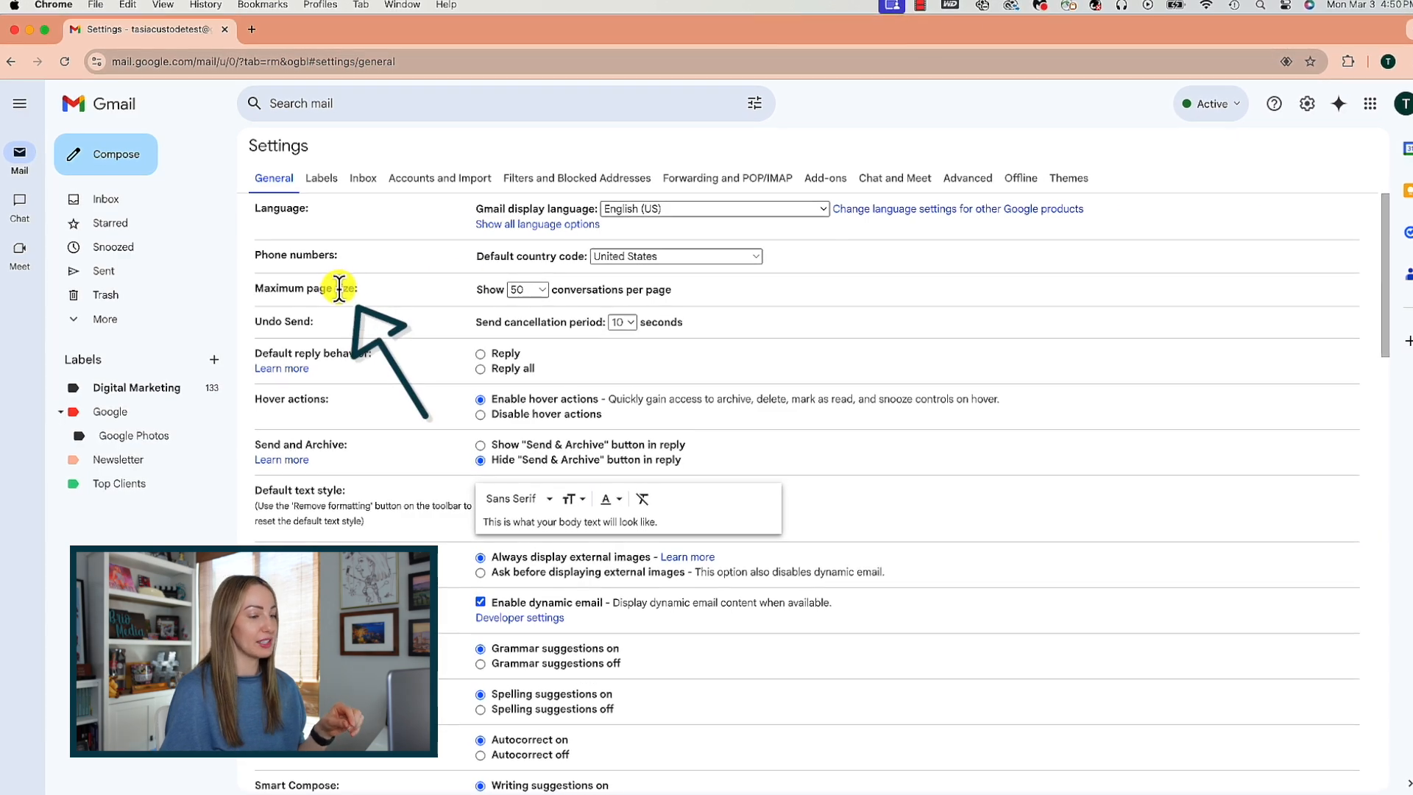
left_click(526, 289)
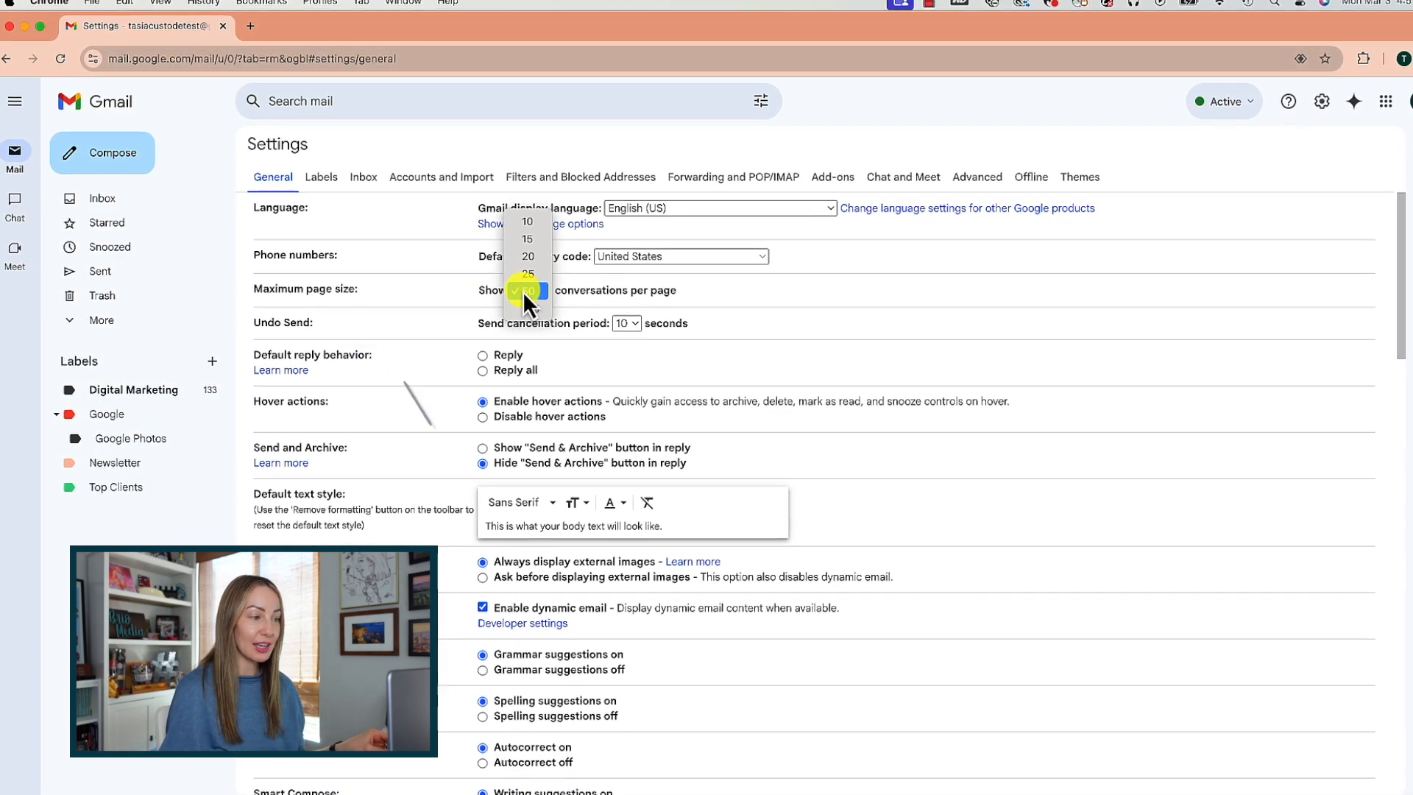